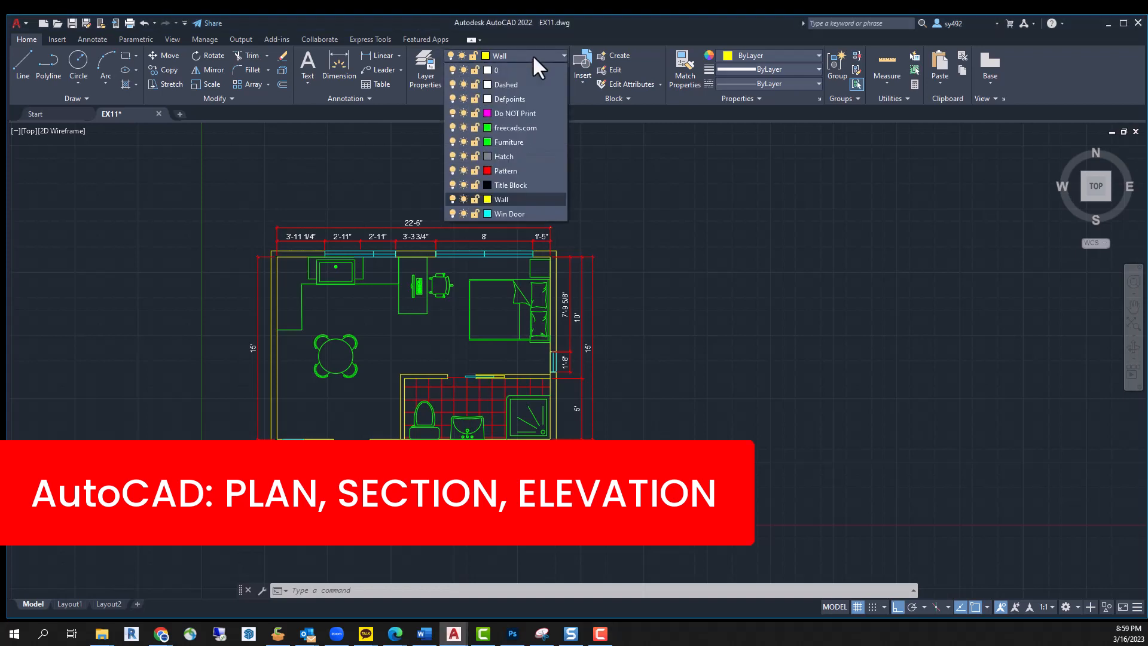
Make layer 0 current, enable object snaps, and draw the cross and triangle inside the circle
click(496, 71)
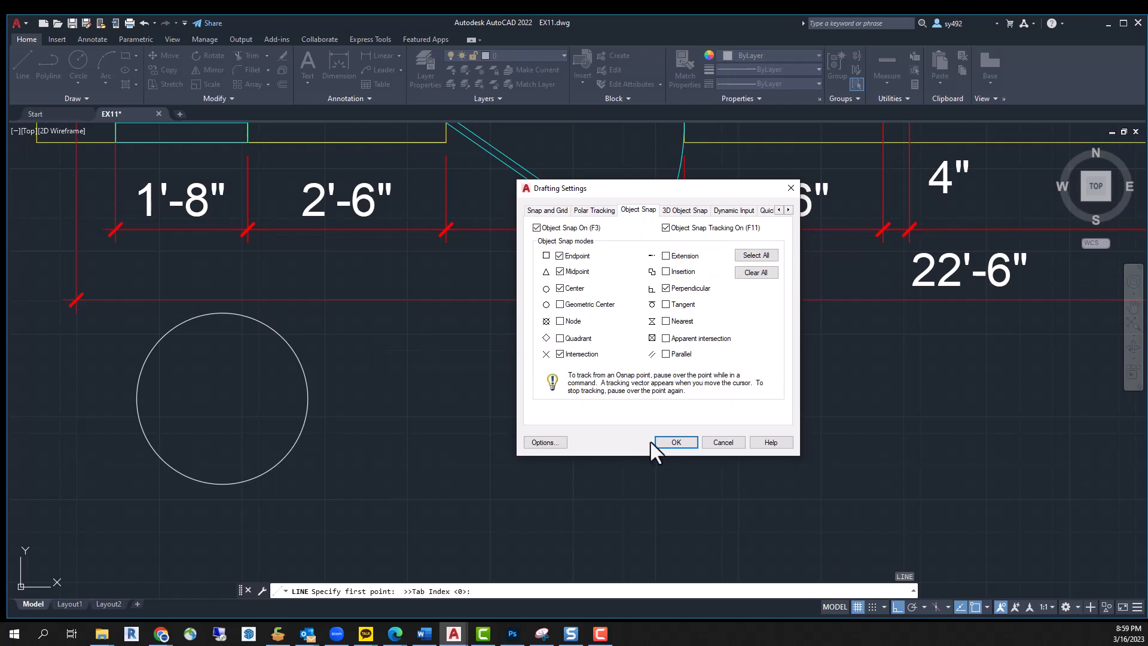
click(674, 442)
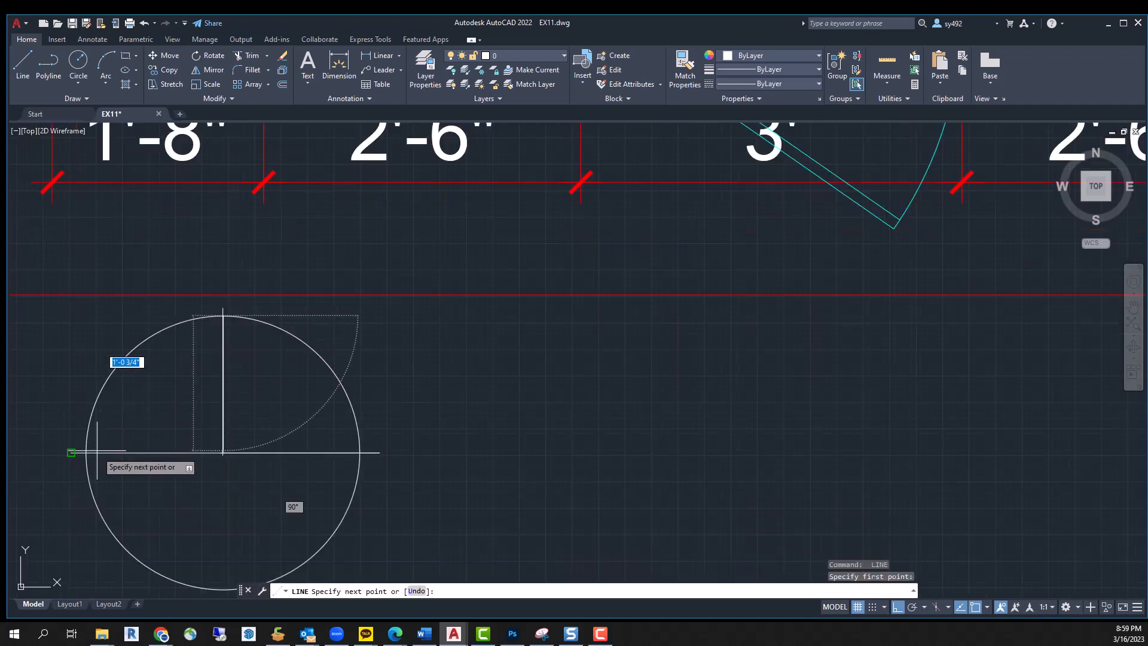
text(in)
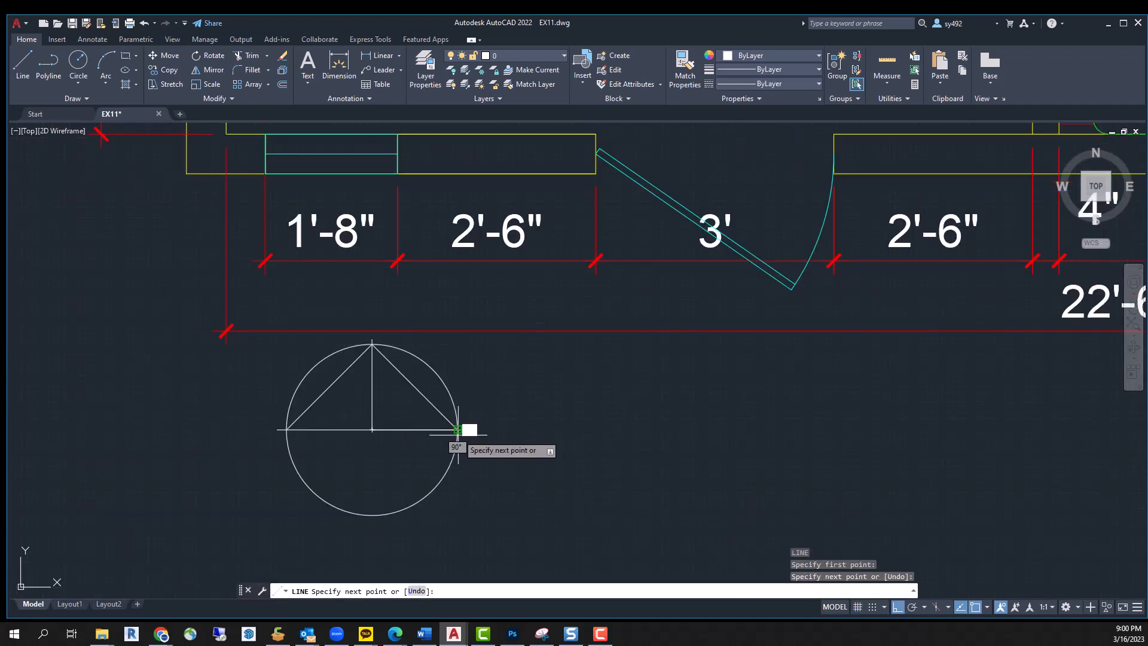
click(372, 344)
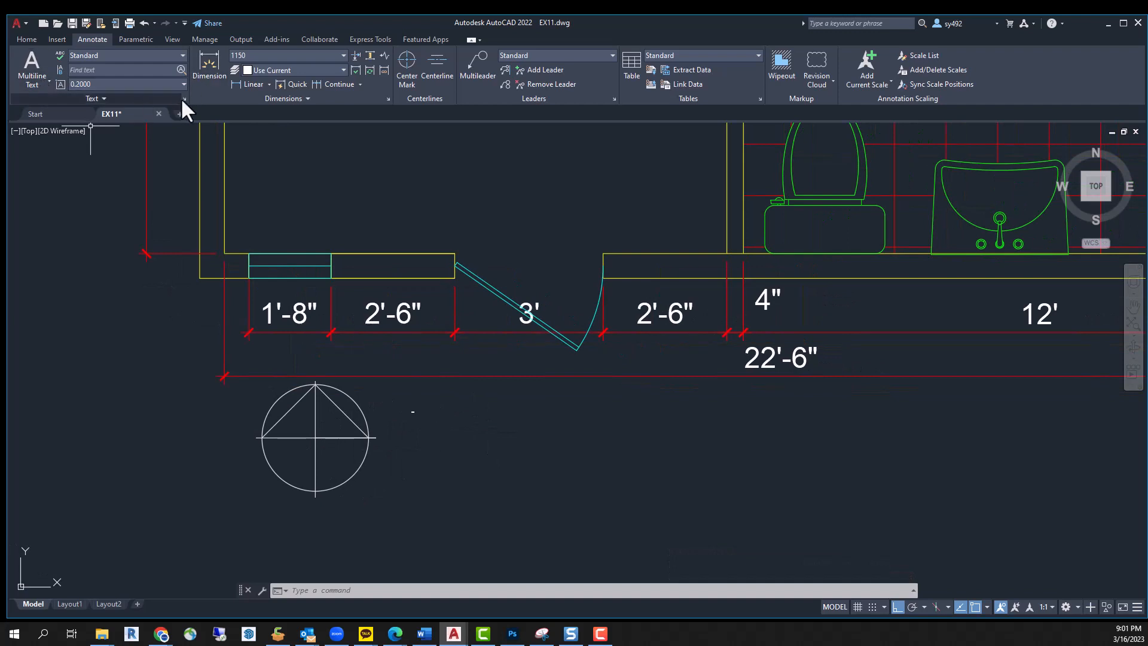
Create a new text style named 'Title' with a 10' height and apply it
click(184, 98)
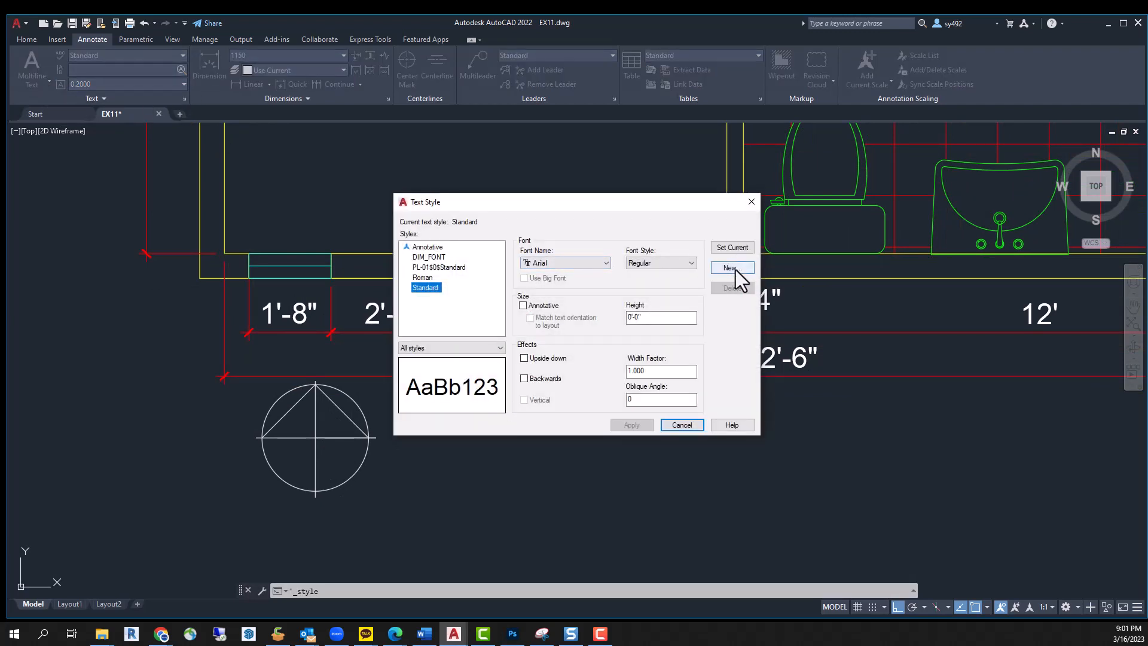
click(731, 267)
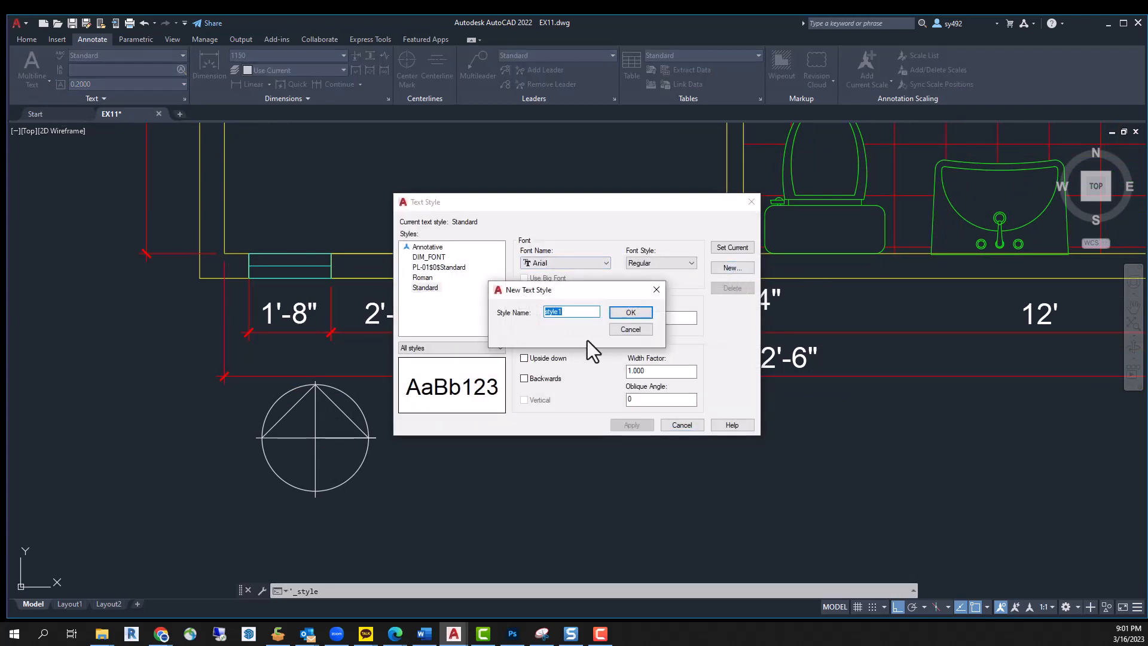
text(Title)
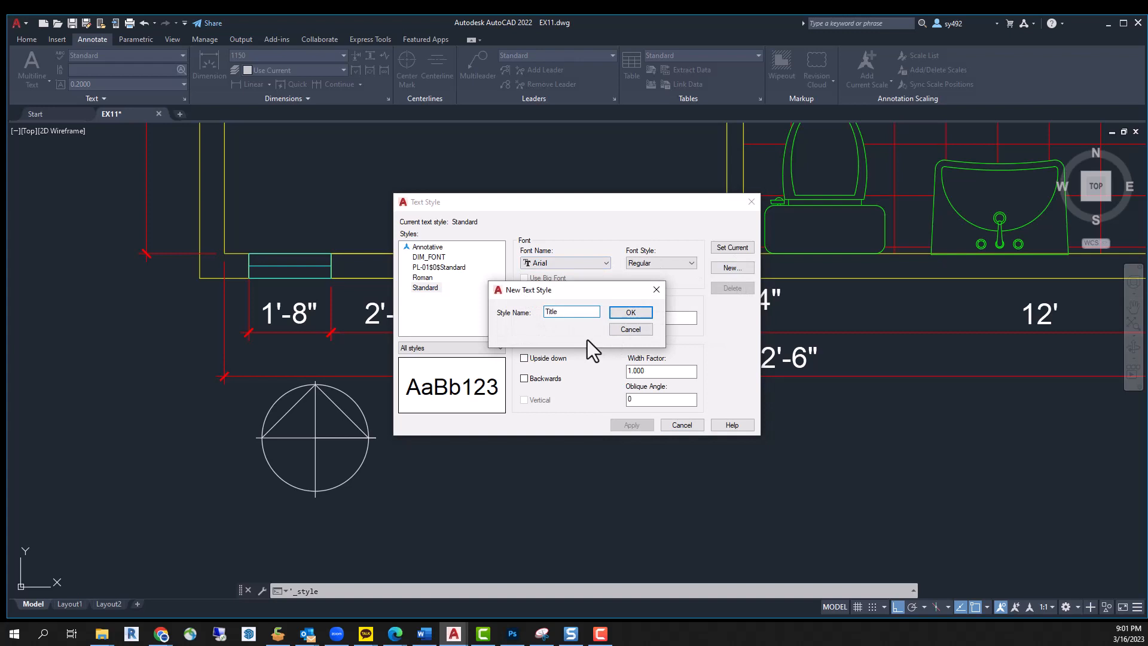
click(630, 312)
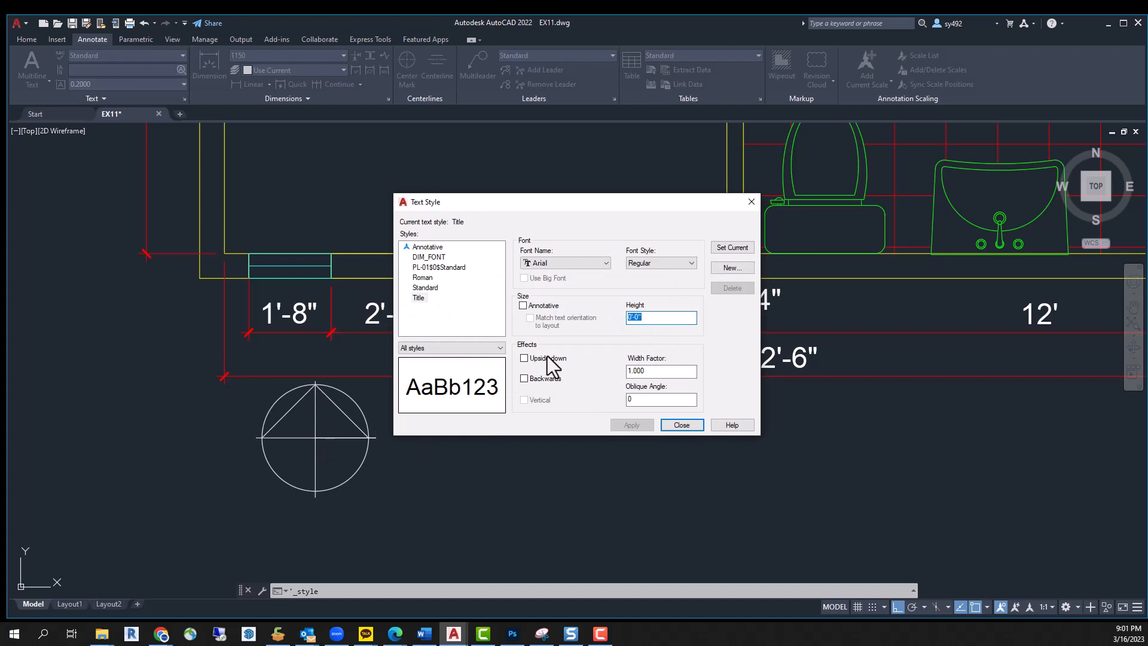
text(10')
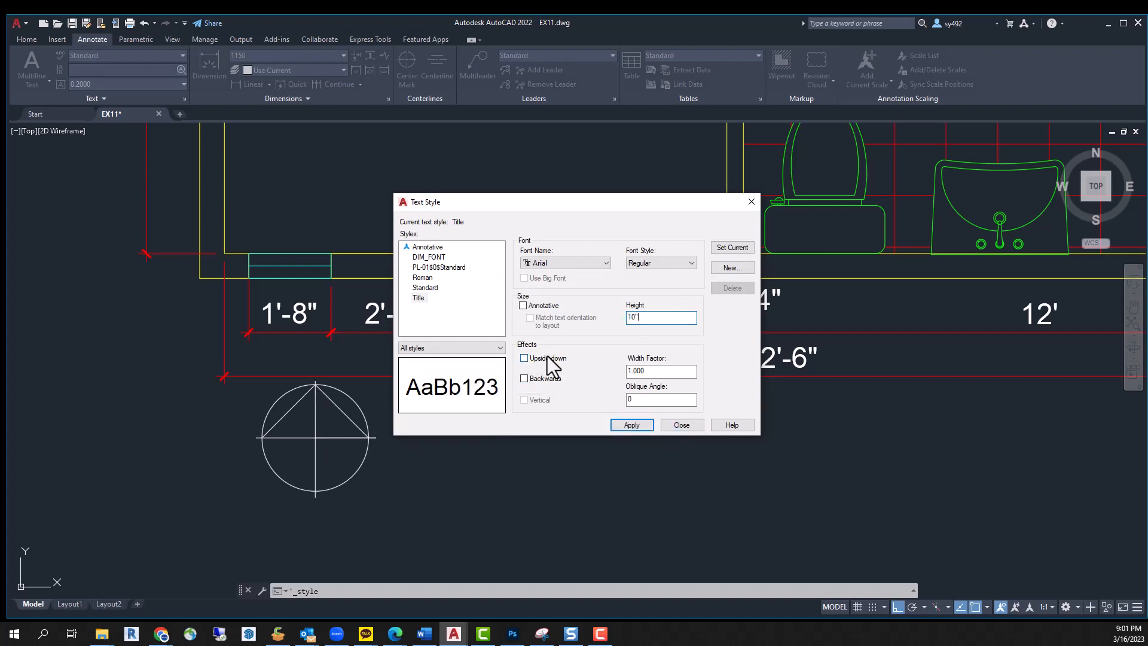
click(630, 424)
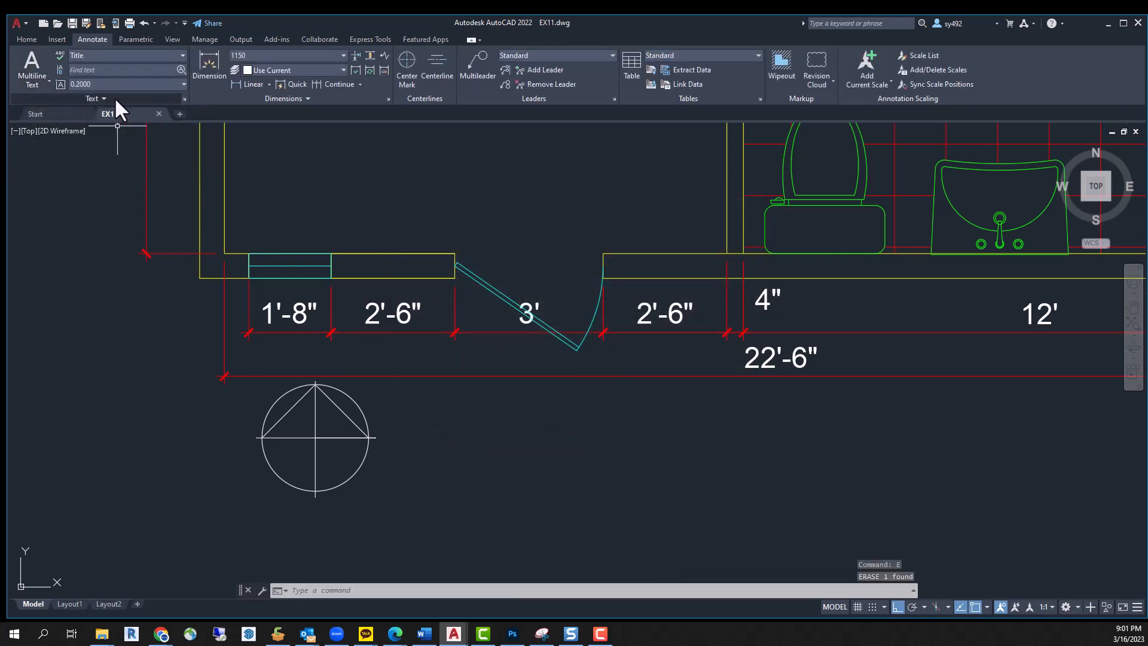
Place single-line text 'PLAN' beside the section-marker symbol
click(95, 98)
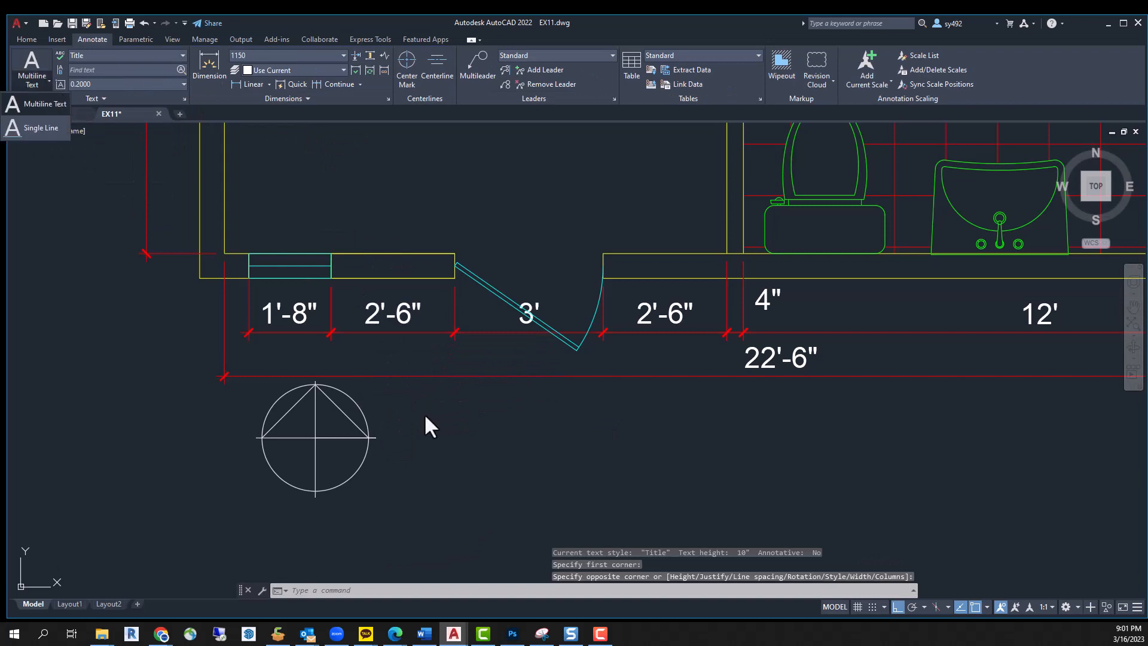
click(41, 128)
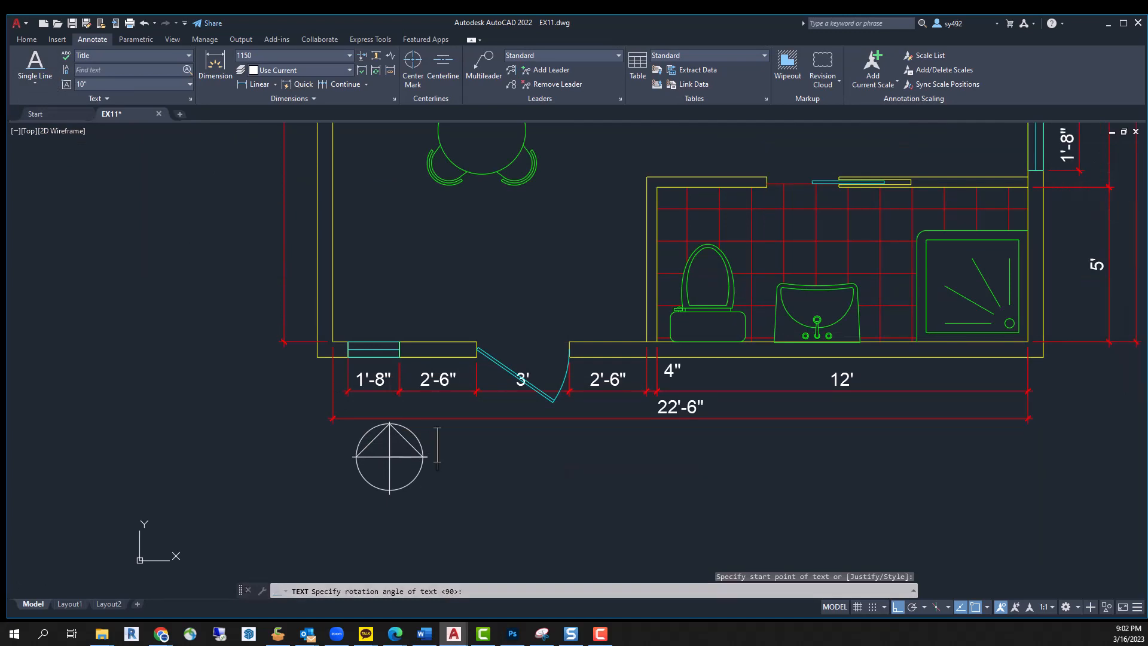
text(PLAN)
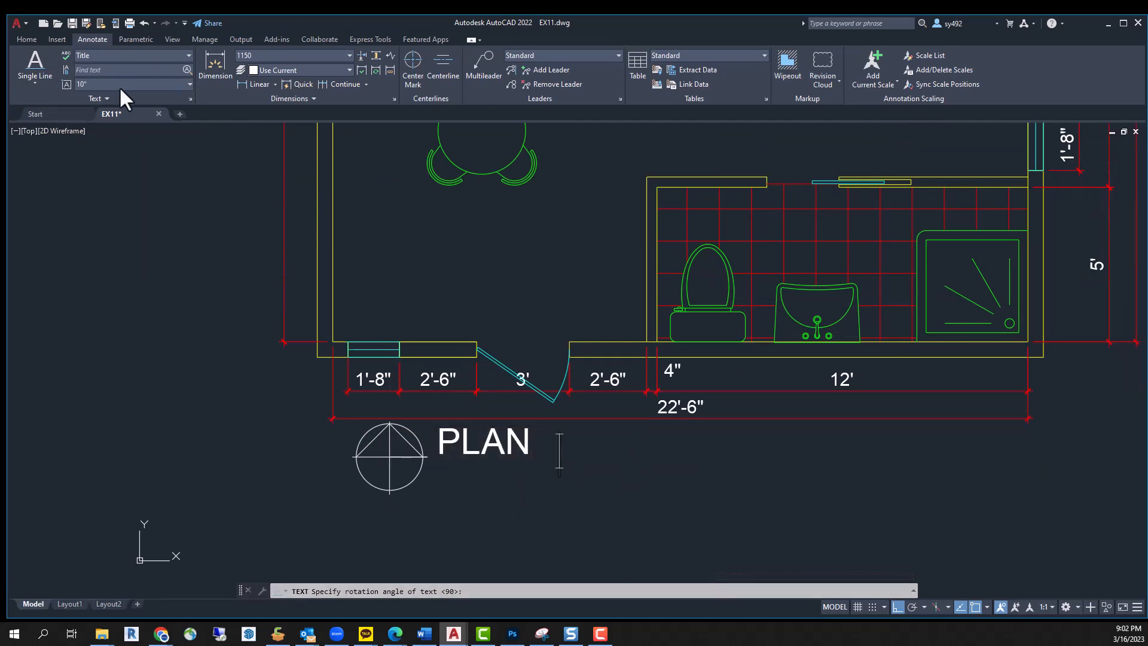
mouse_move(465, 449)
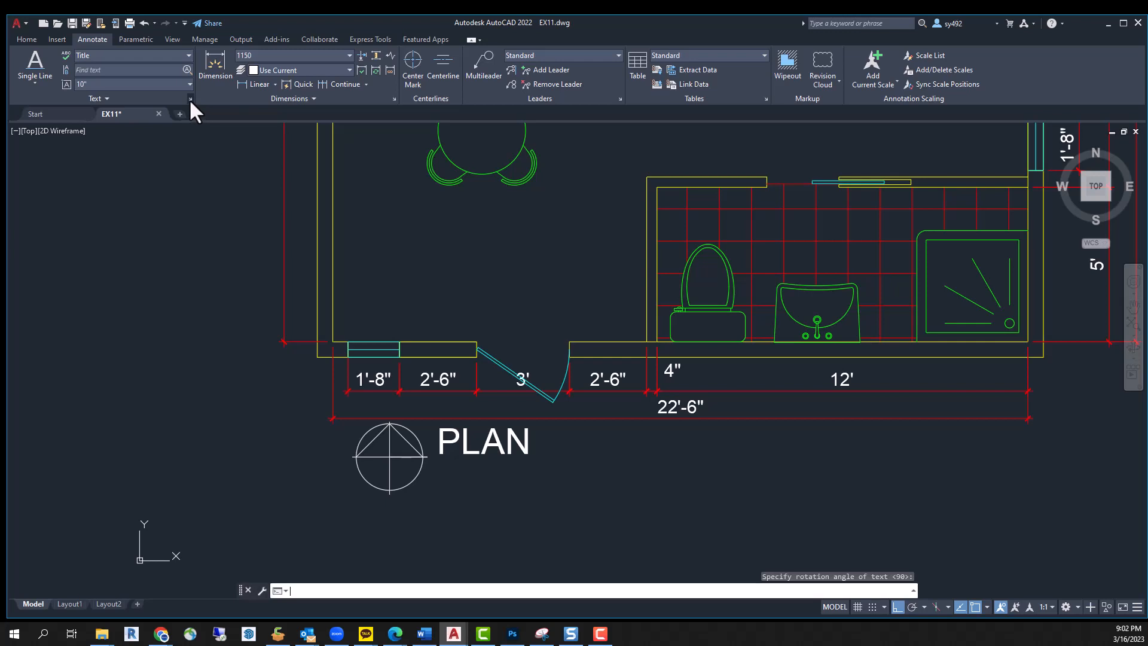
Reopen the Text Style settings dialog
click(189, 98)
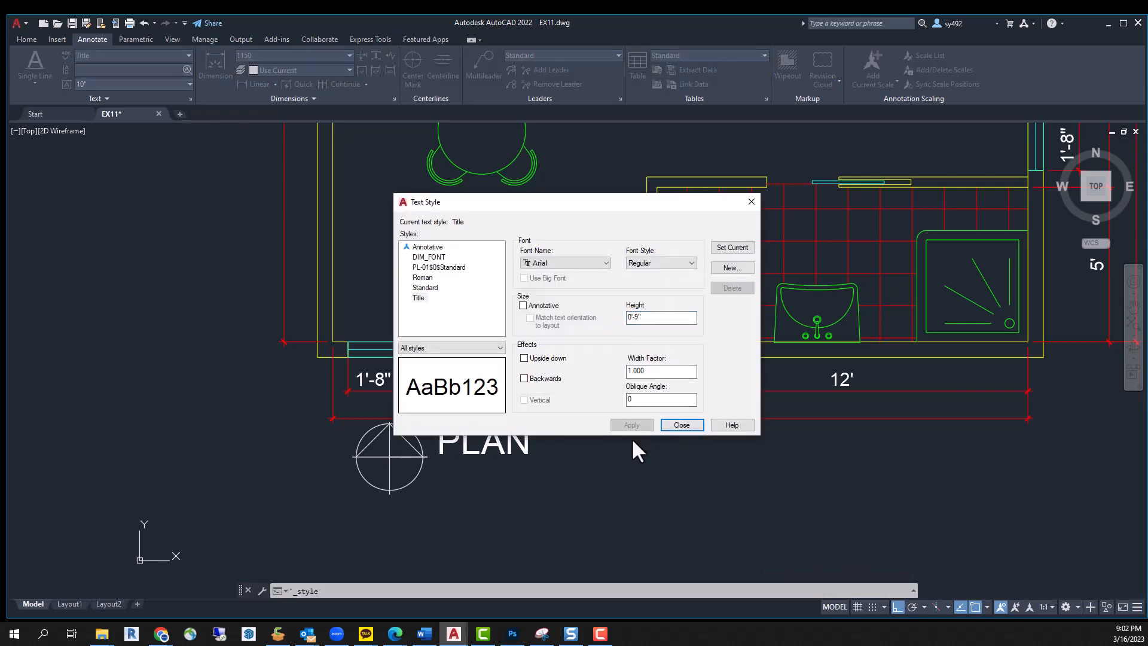
click(681, 425)
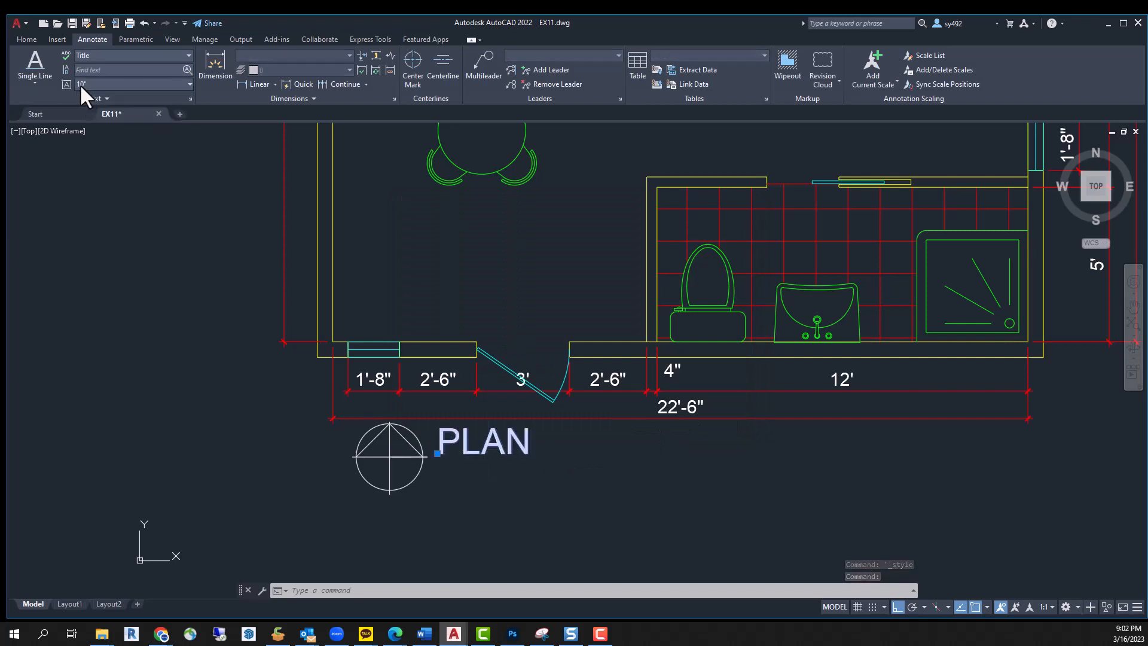
click(188, 55)
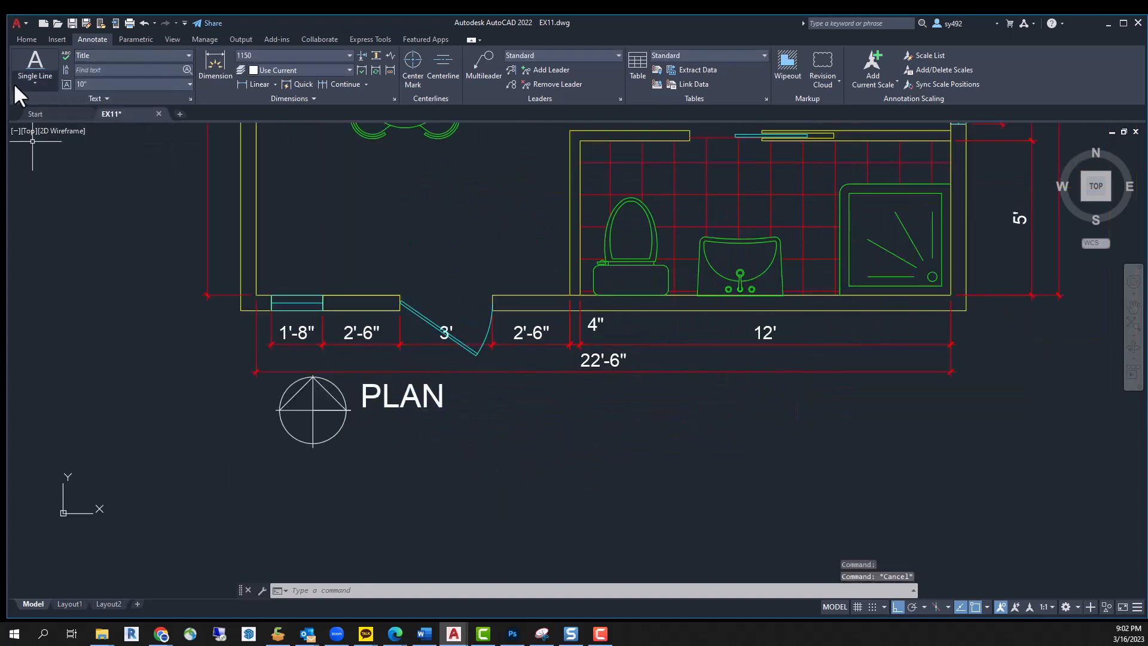
click(33, 70)
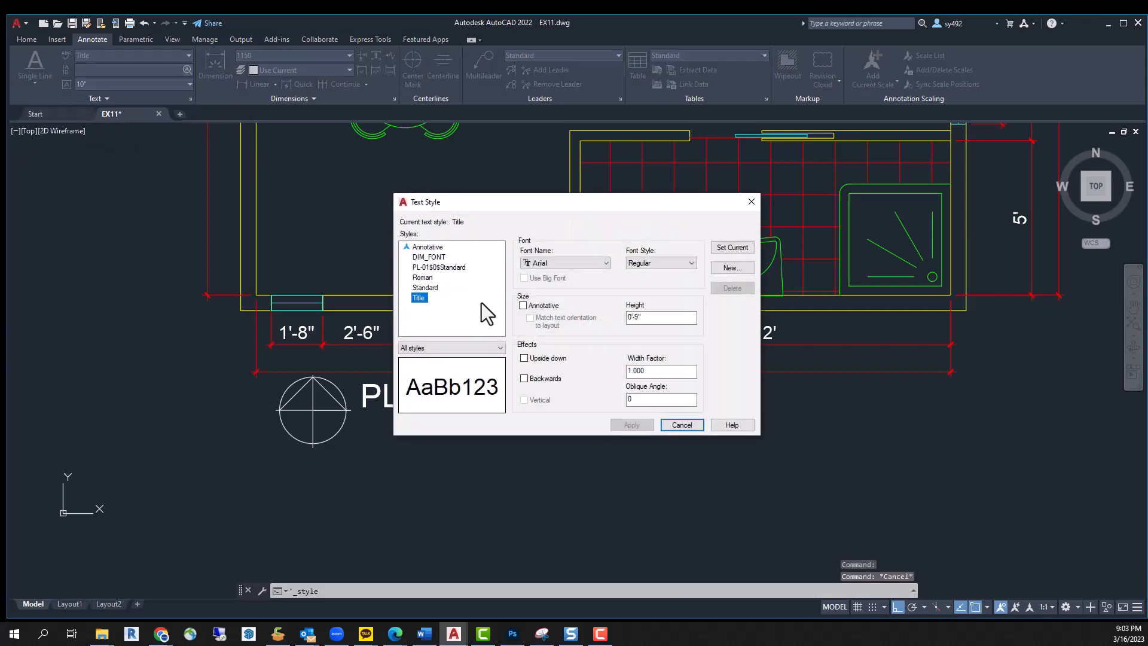
Close Text Style and make the copied label read SCALE 1/4" = 1'-0"
click(681, 424)
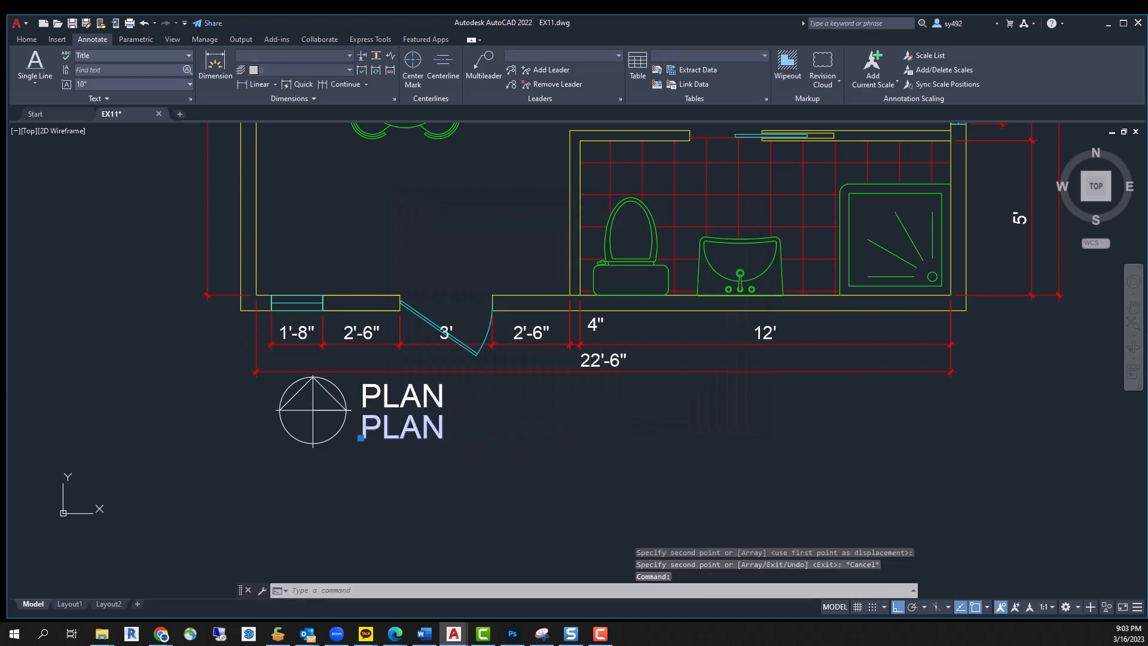
text(SCALE)
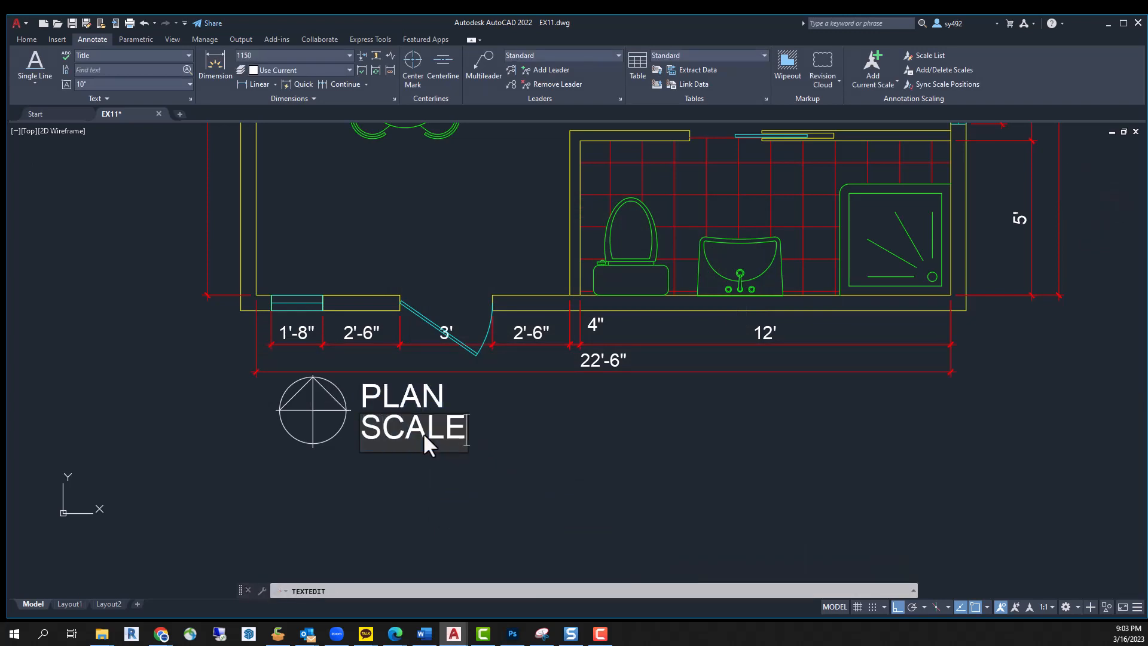
text(1/4")
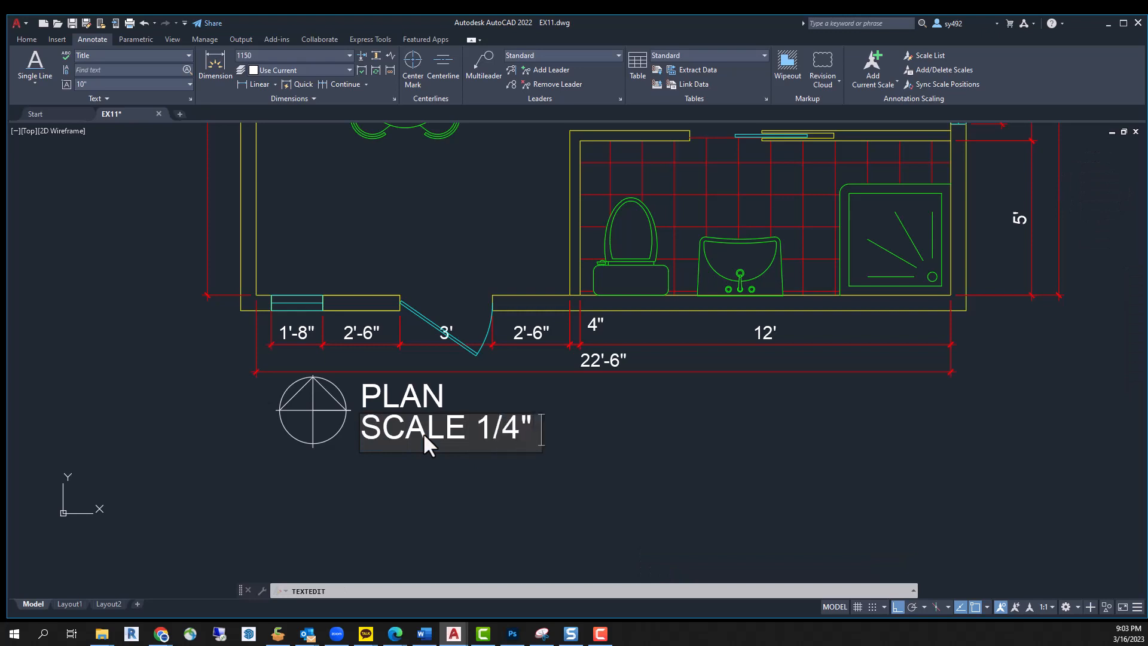
text(= 1'-0)
click(593, 590)
text(.5)
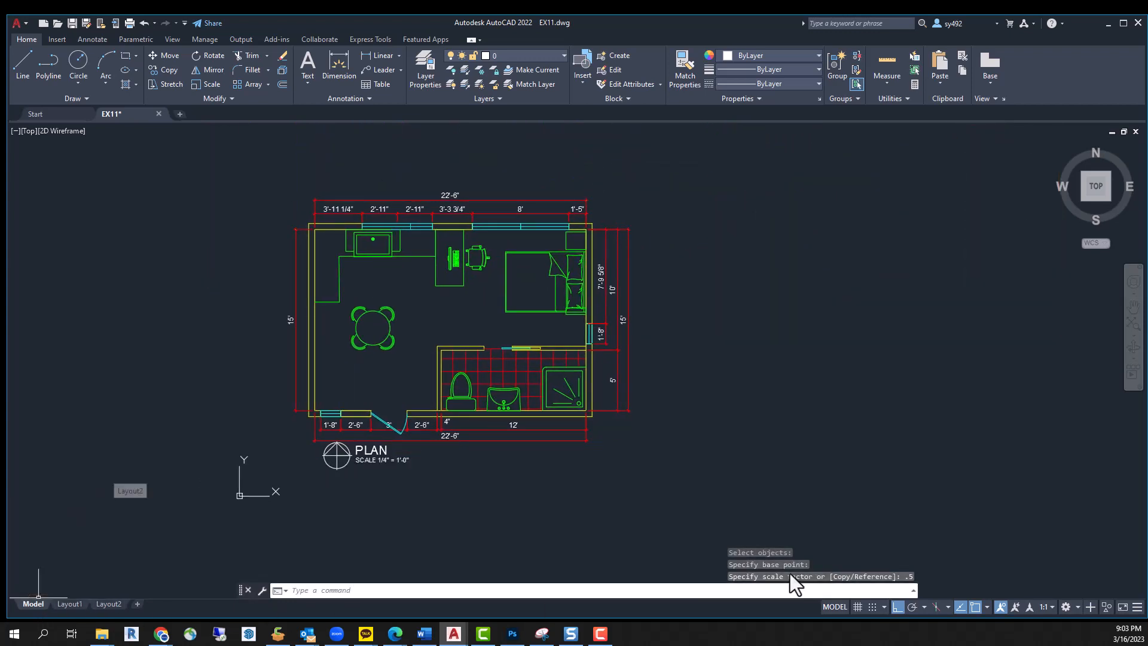
click(70, 604)
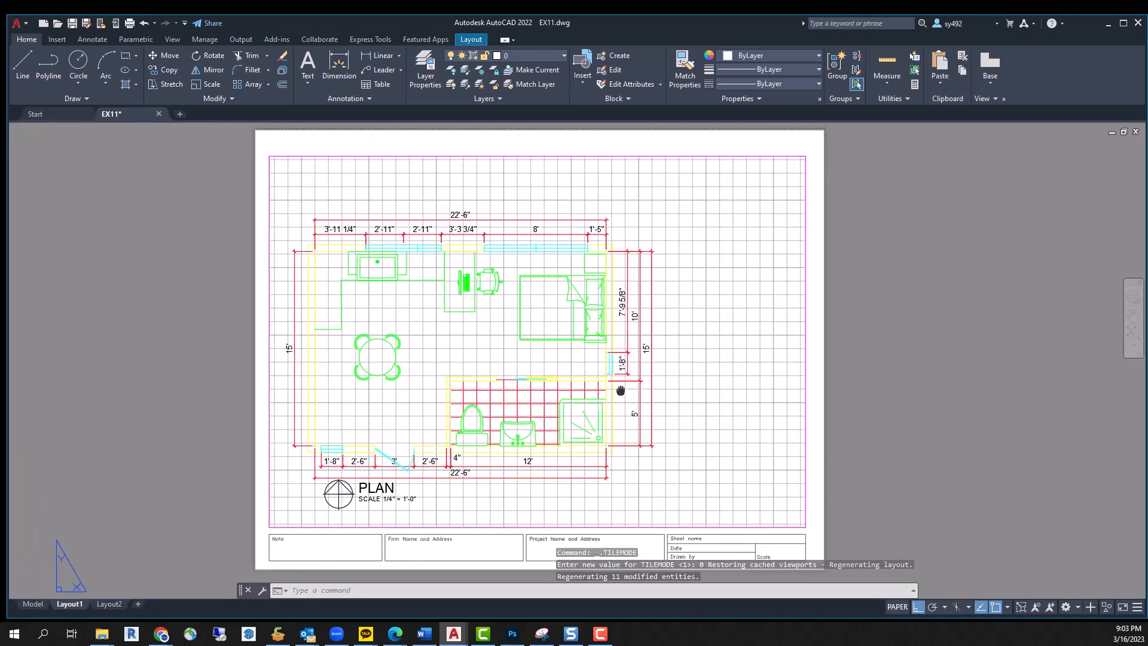
click(16, 22)
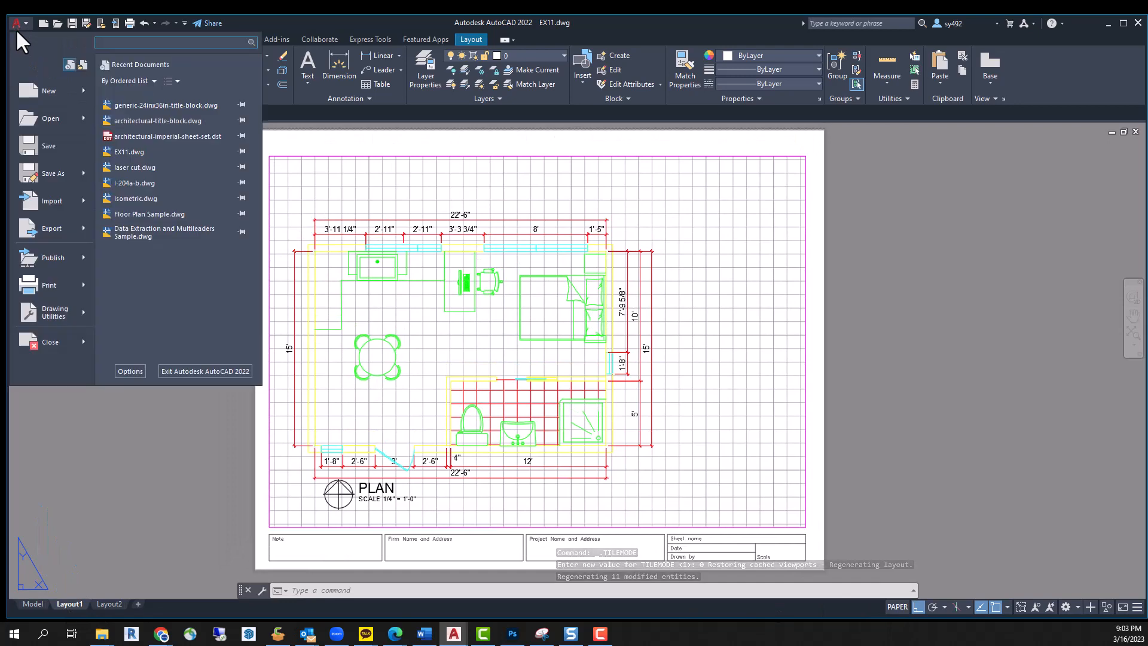
click(49, 284)
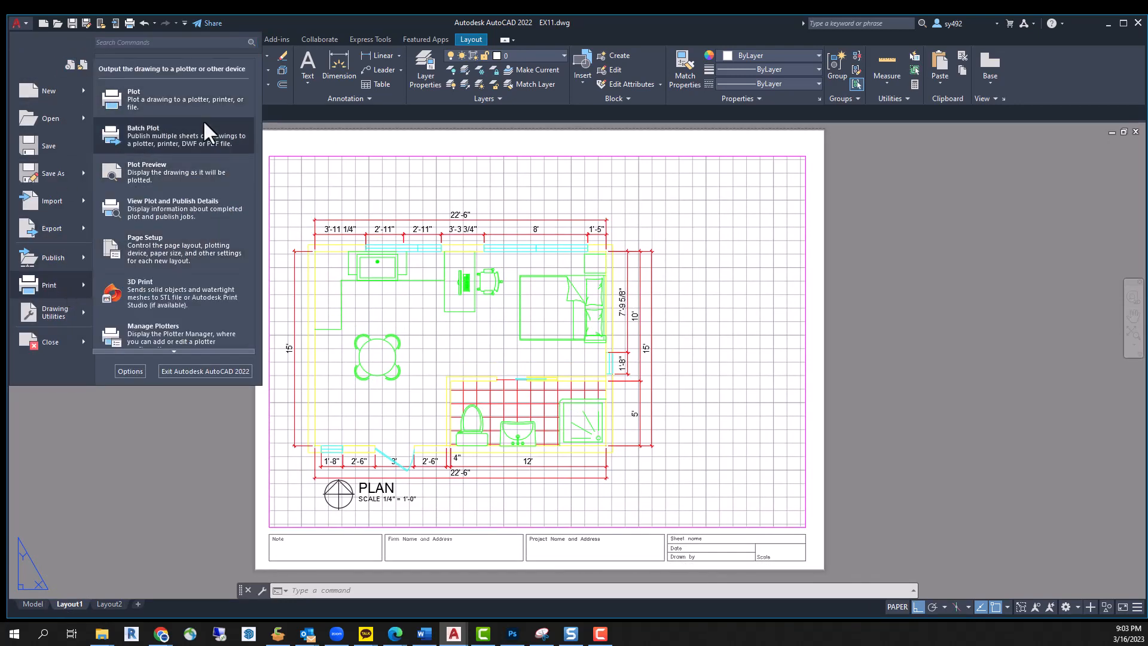
click(147, 171)
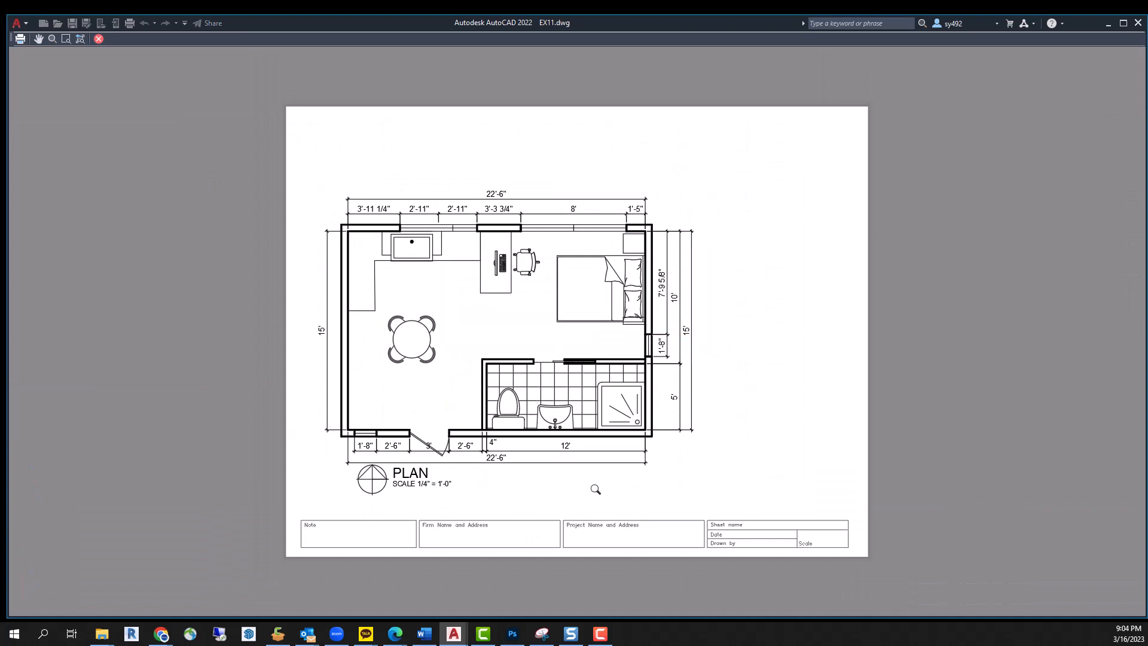
mouse_move(10, 65)
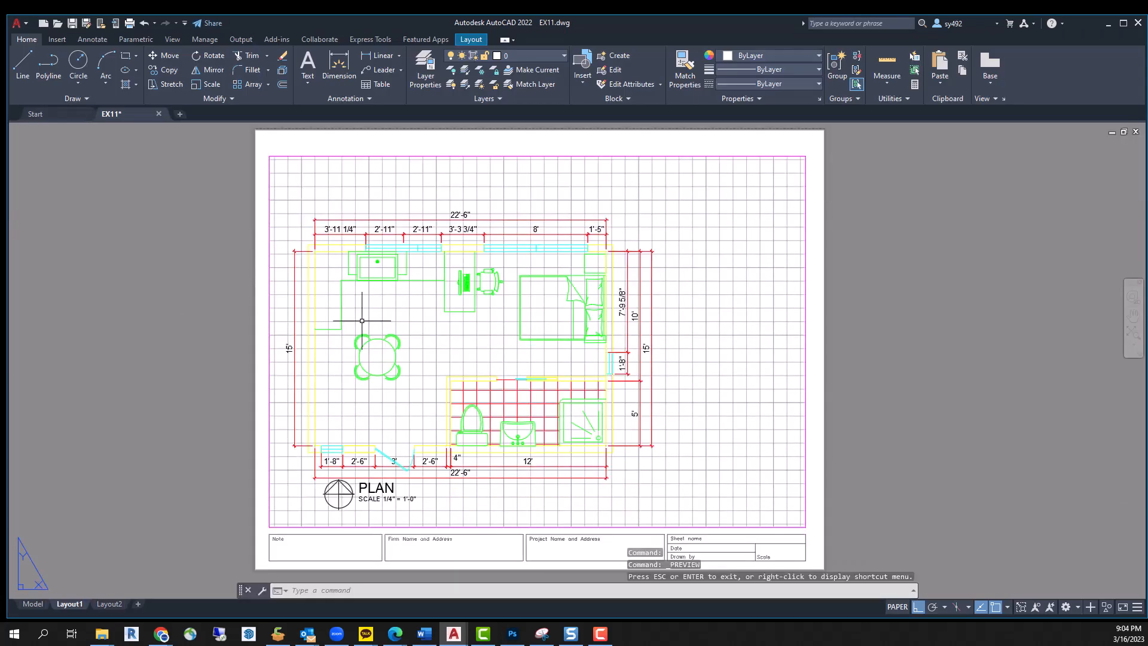
Hatch the floor plan walls and set the Layout1 viewport scale to 1/4" = 1'-0"
click(31, 604)
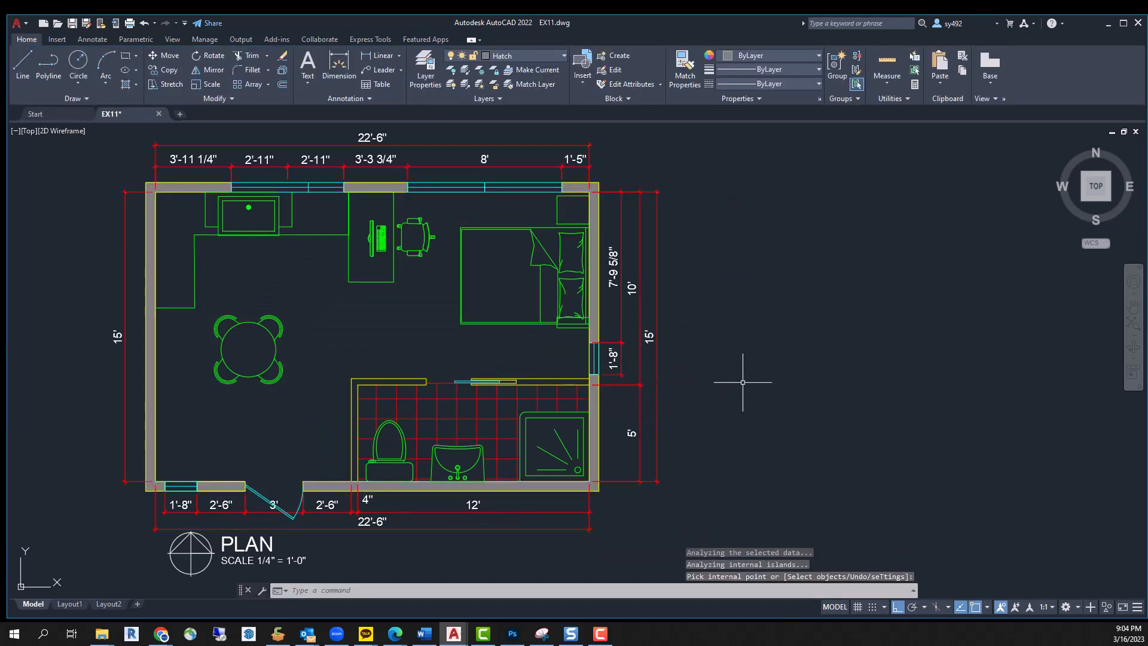
click(69, 603)
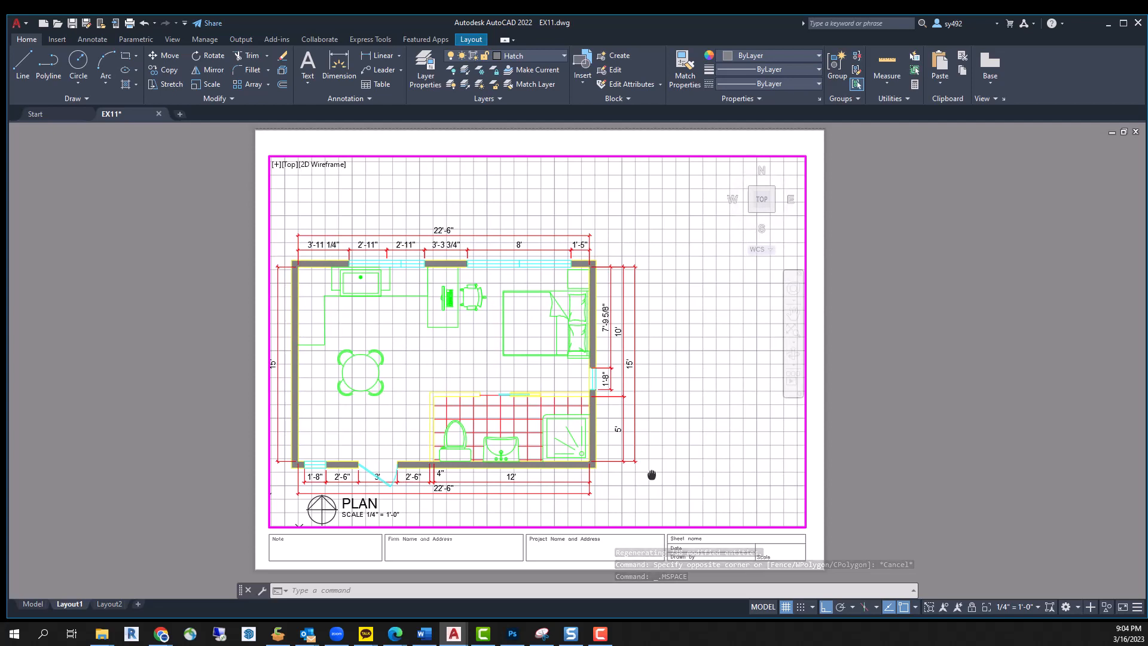
click(1017, 606)
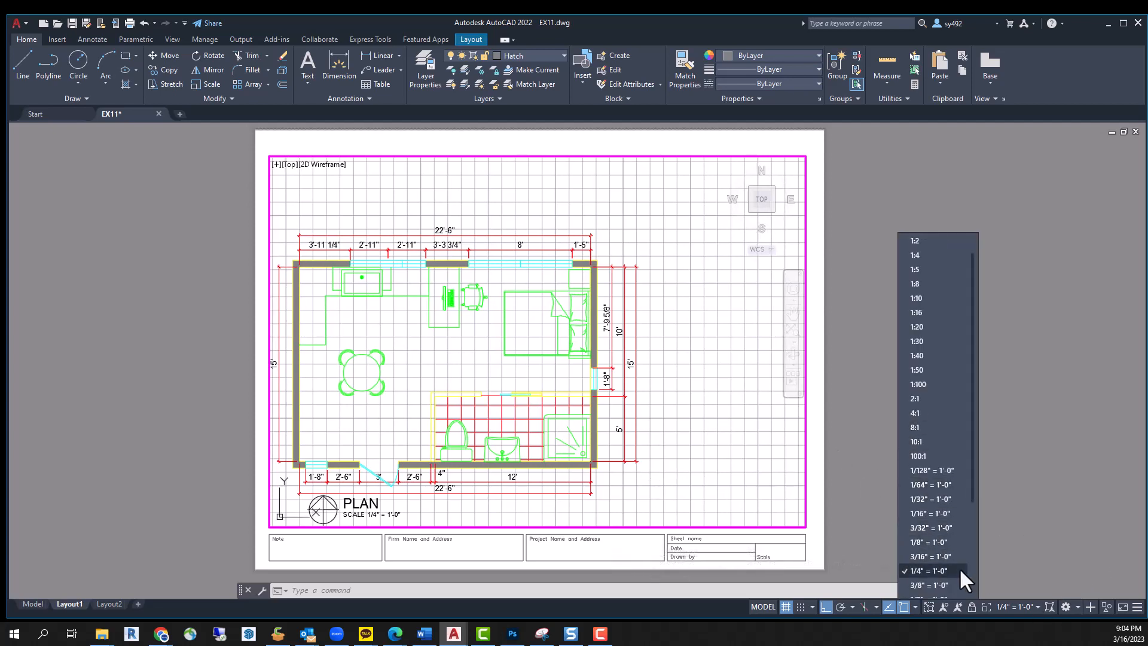
click(930, 570)
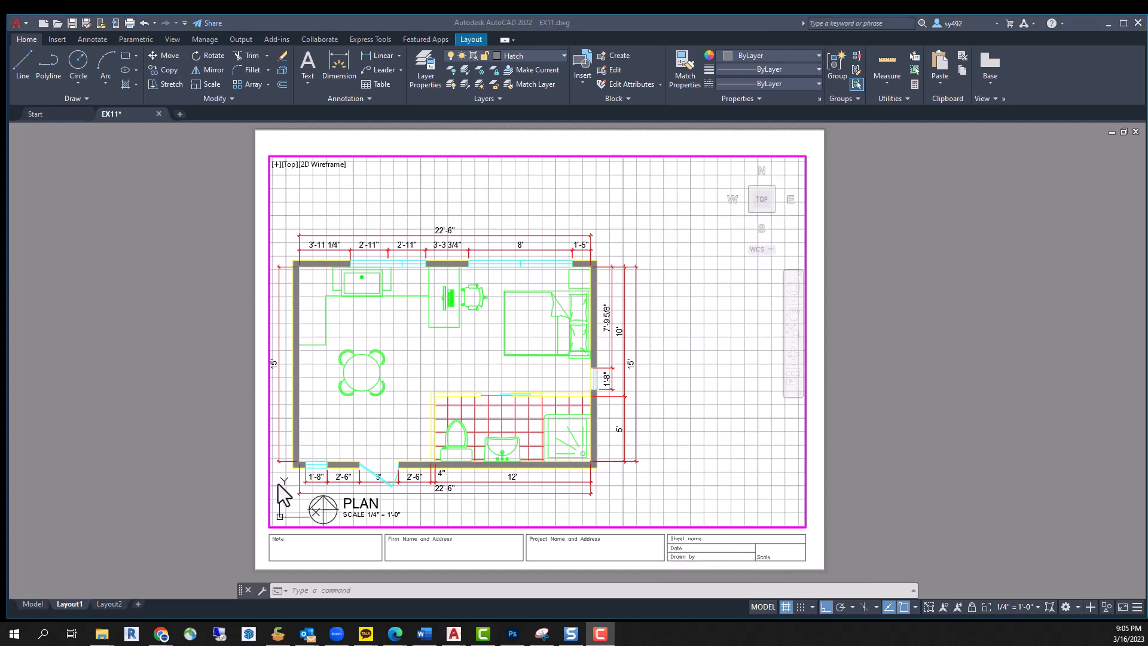
Project lines up from the plan walls, offset by 8, and trim into the elevation box
click(32, 604)
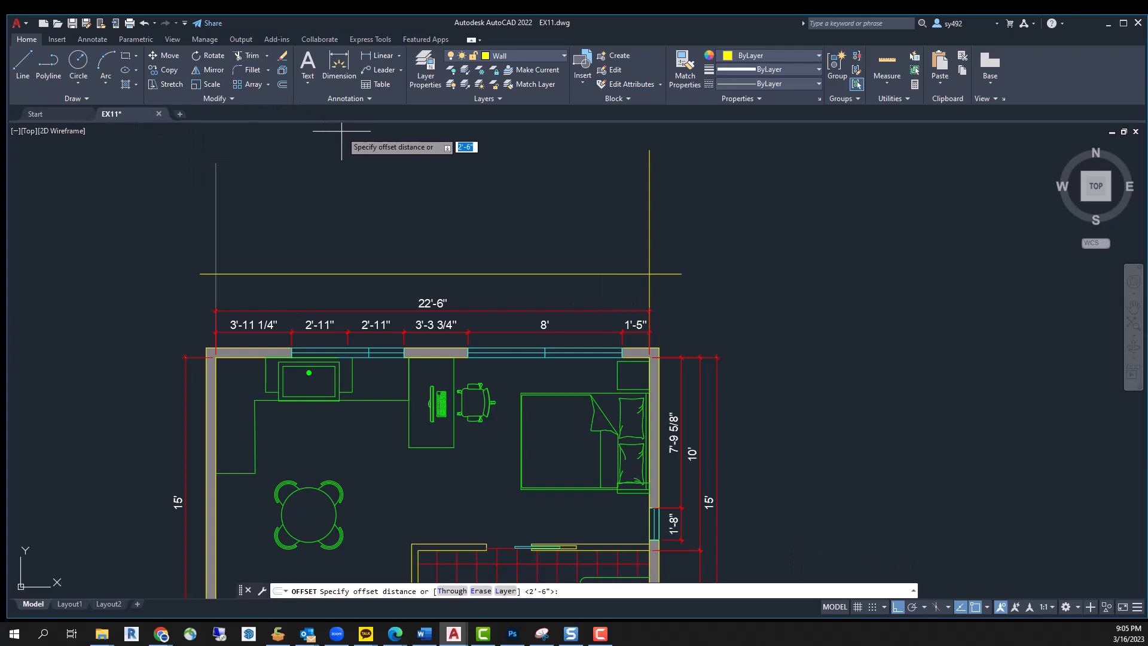
text(8)
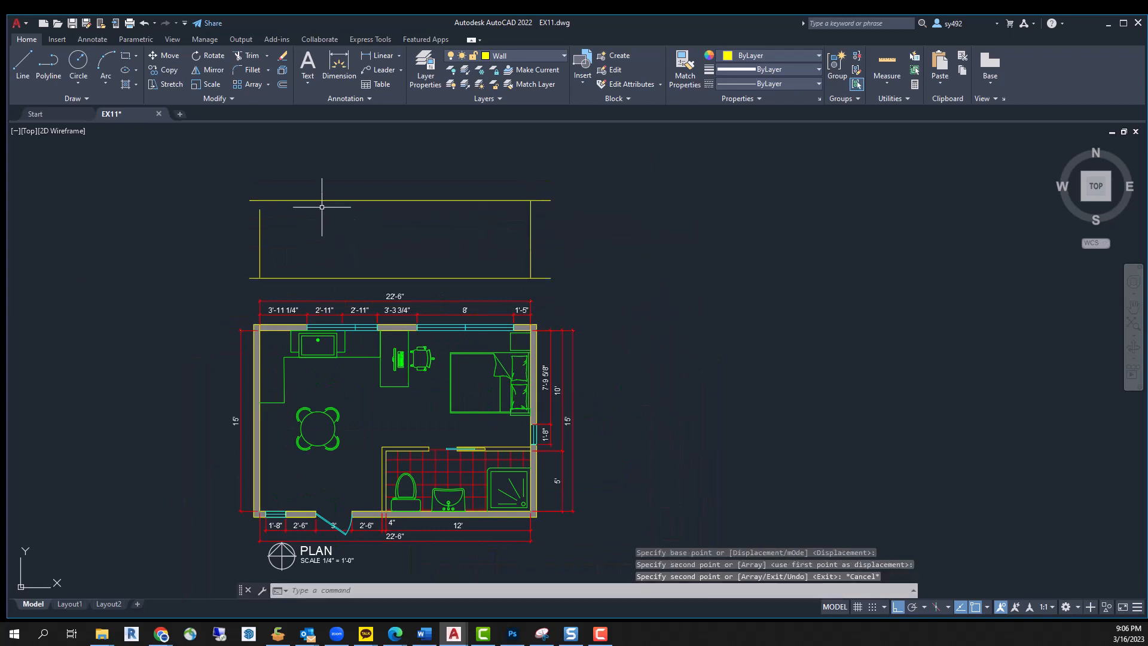
click(255, 55)
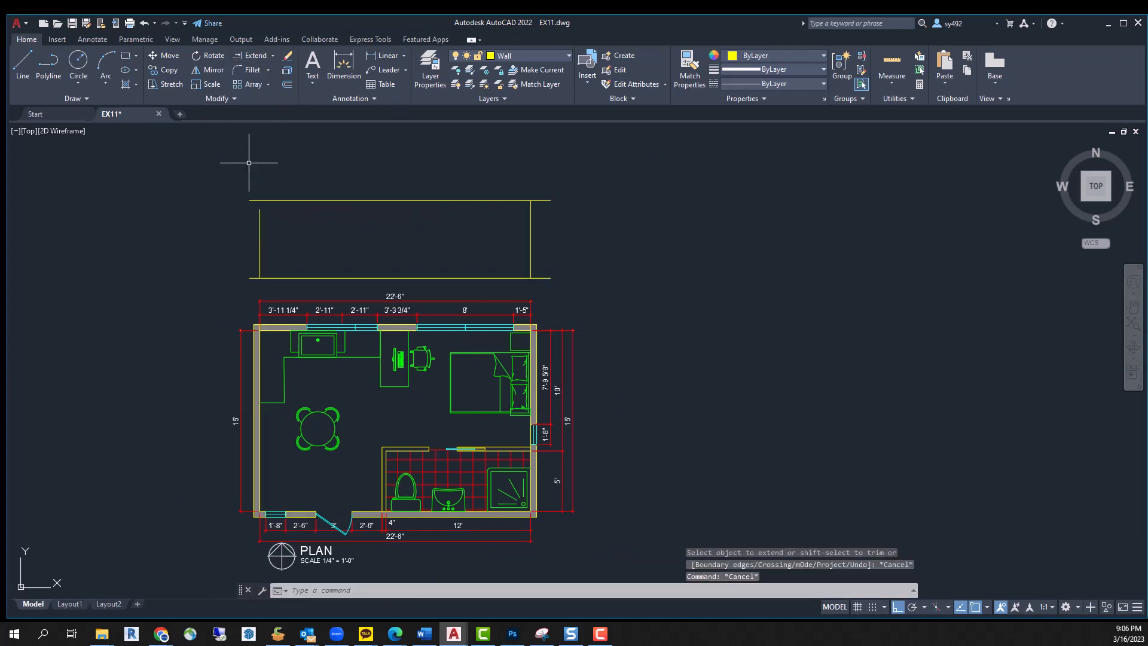
mouse_move(416, 213)
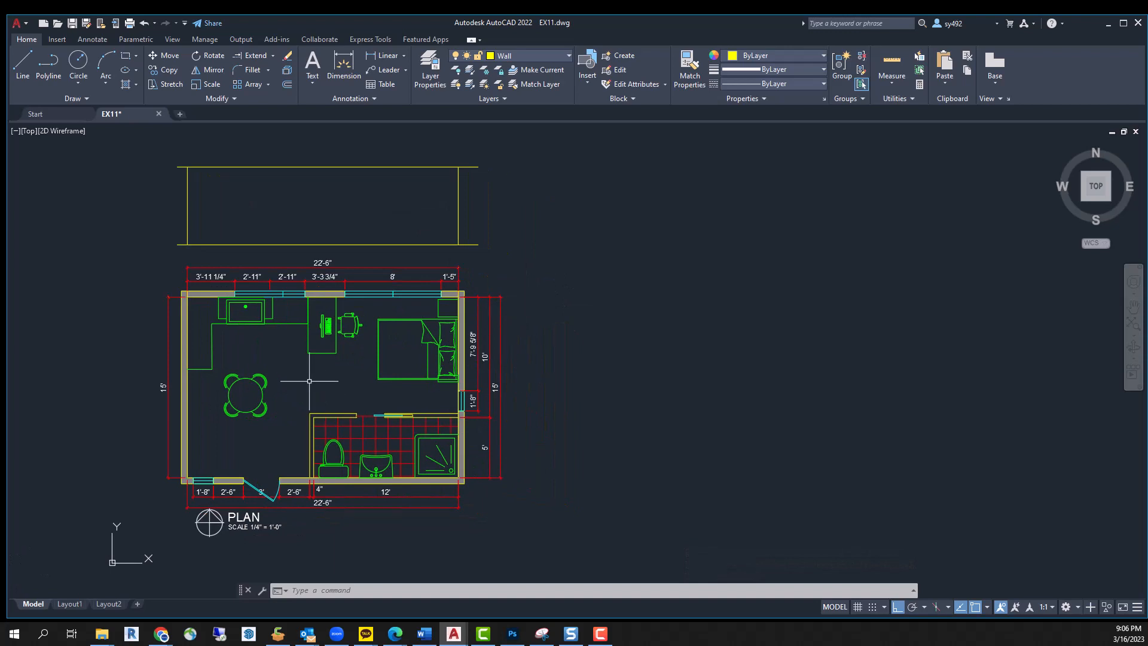
mouse_move(321, 394)
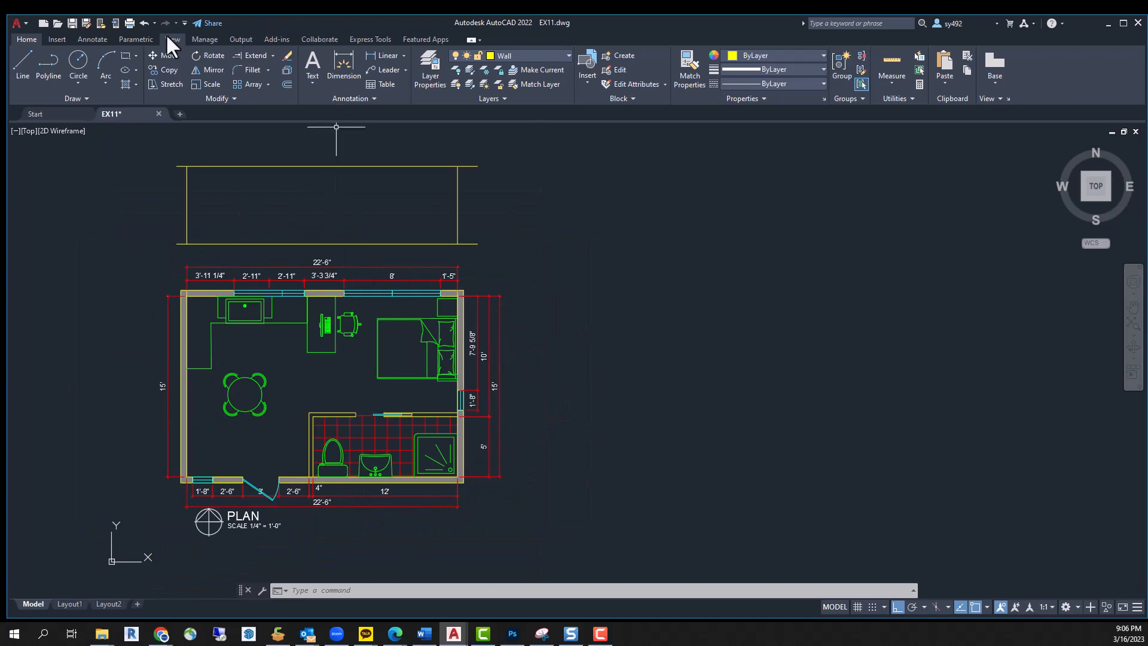
Open the Blocks palette from the View tab, then bring up the browser
click(172, 39)
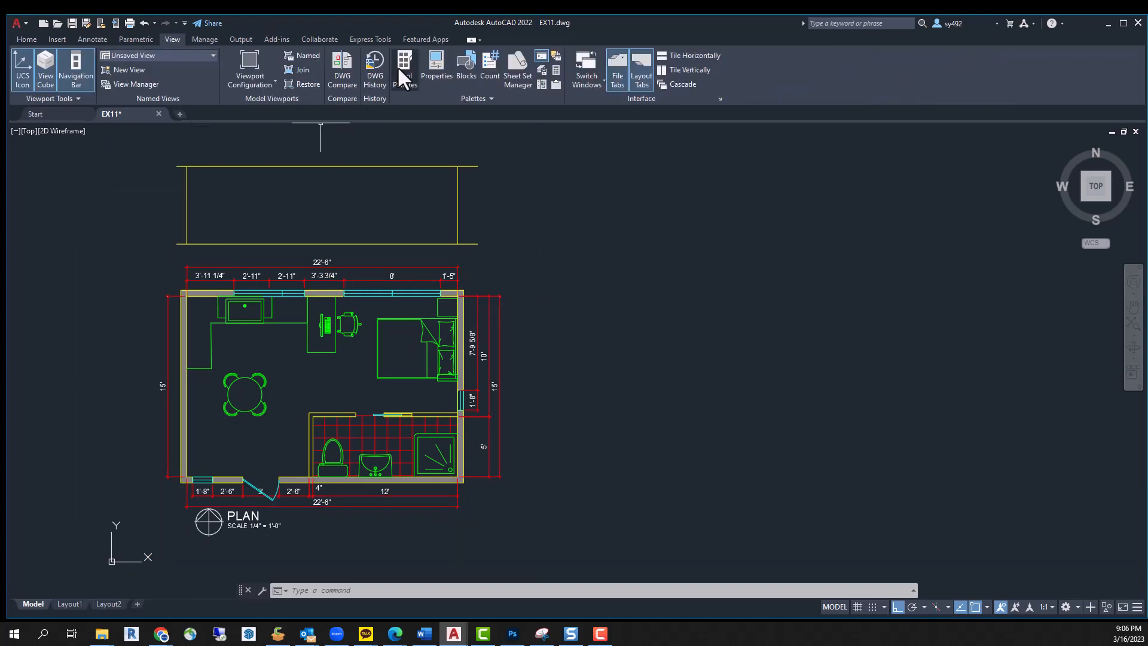
click(466, 66)
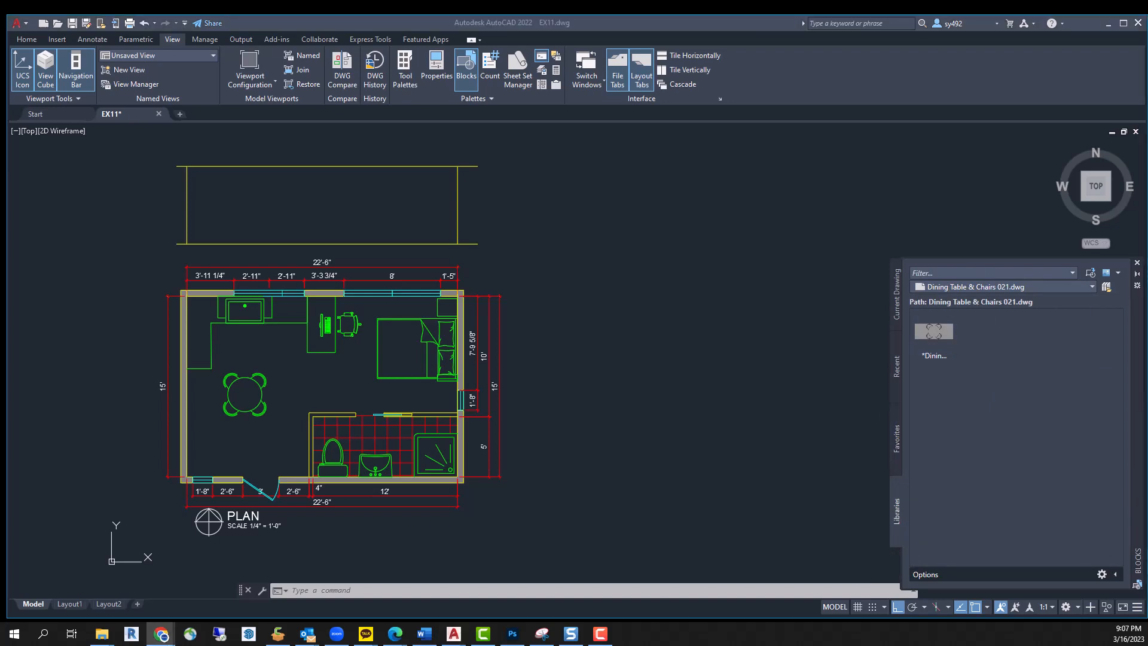
click(159, 634)
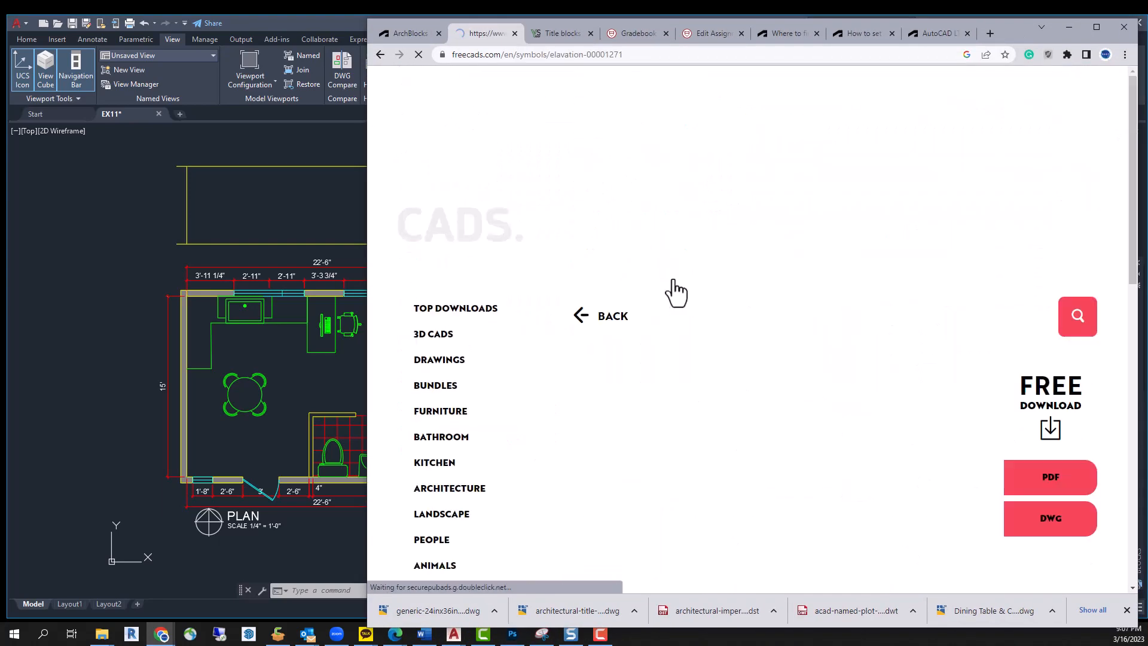
Download the Elevation symbol from freecads.com as a DWG file
click(1050, 518)
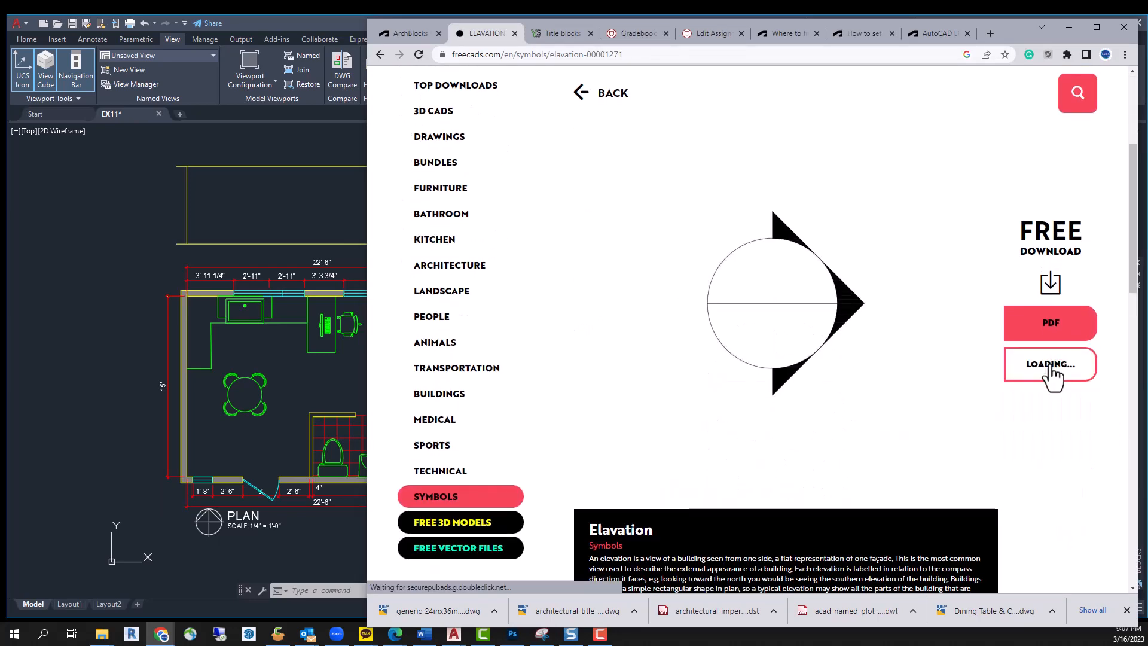
click(1049, 365)
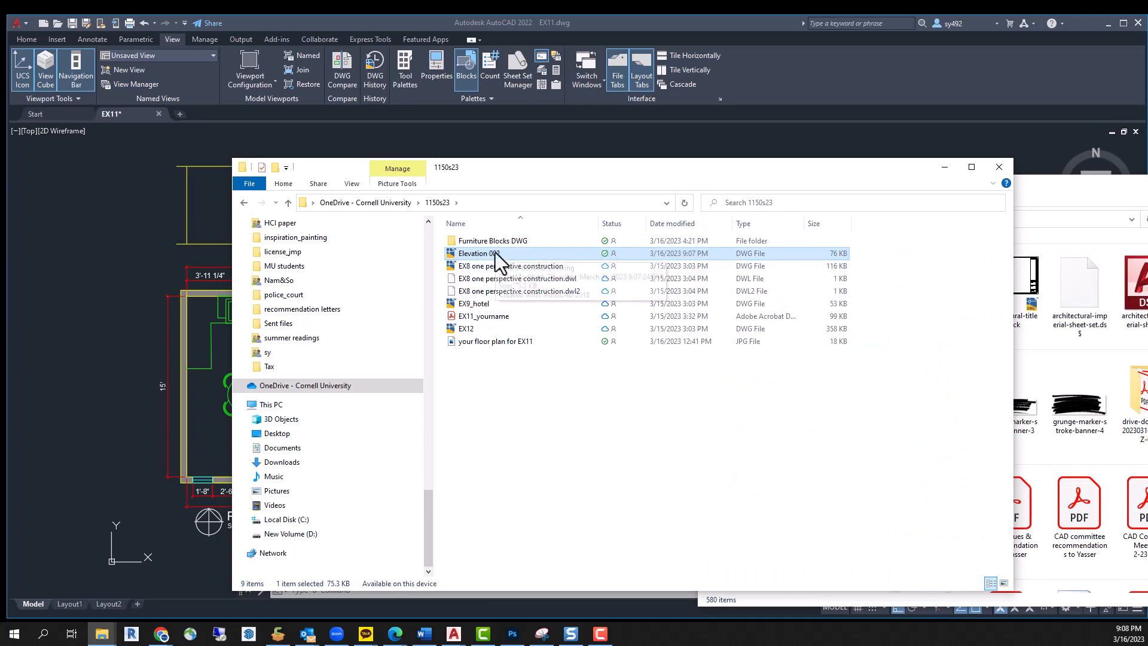
mouse_move(1097, 202)
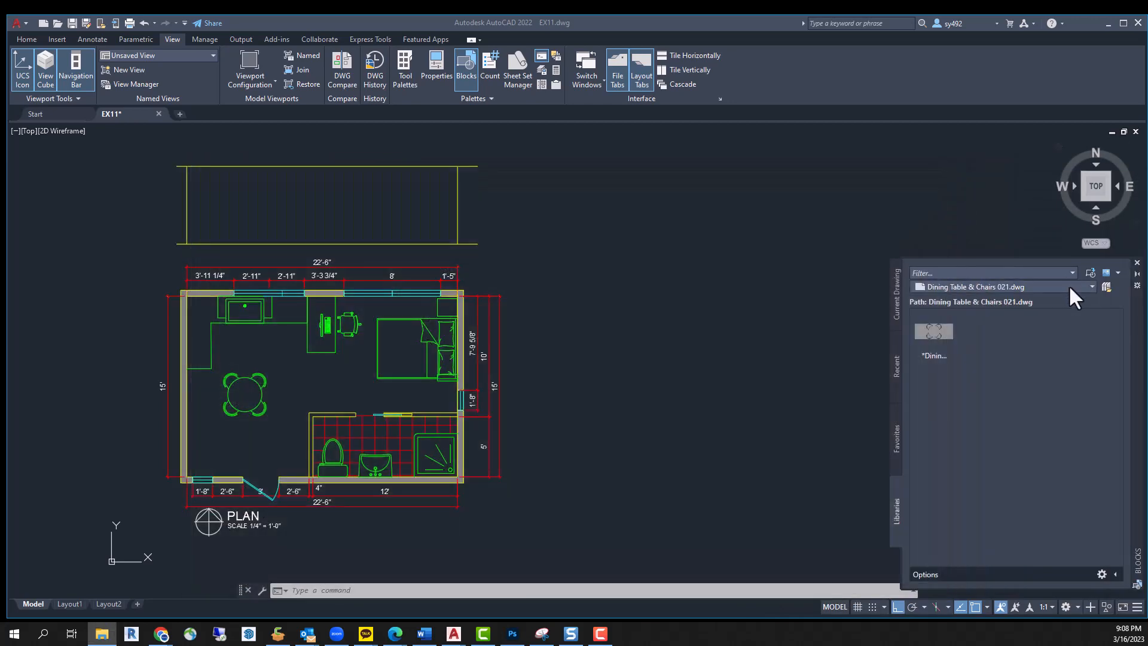
Browse the block libraries to the folder holding the Elevation 002 DWG
click(1090, 287)
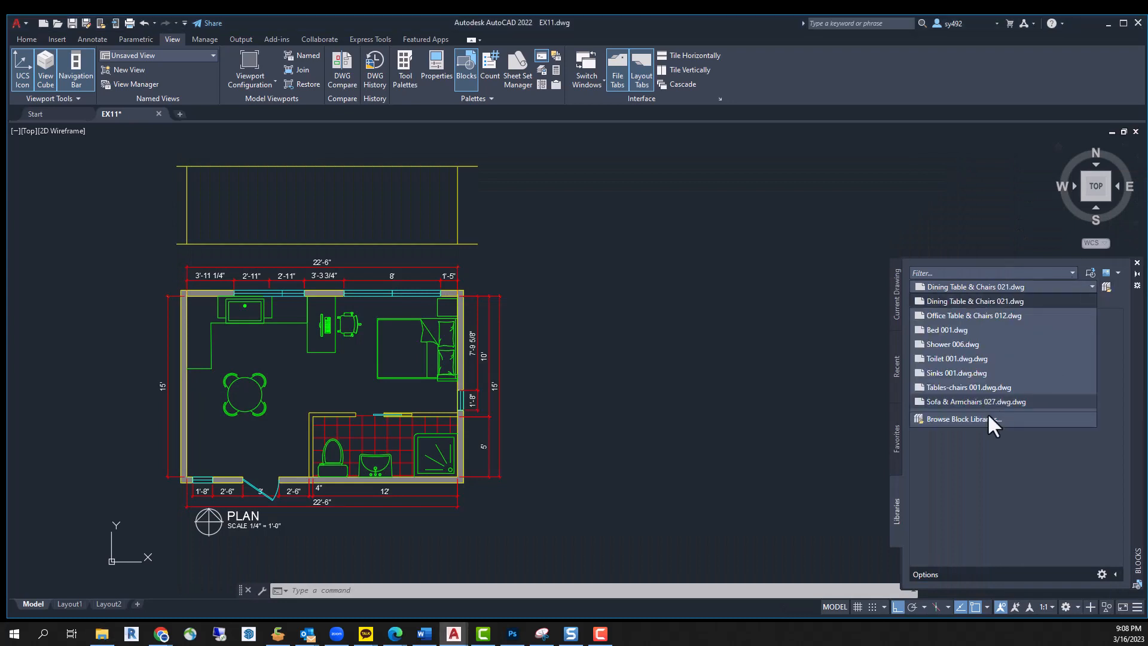
click(962, 419)
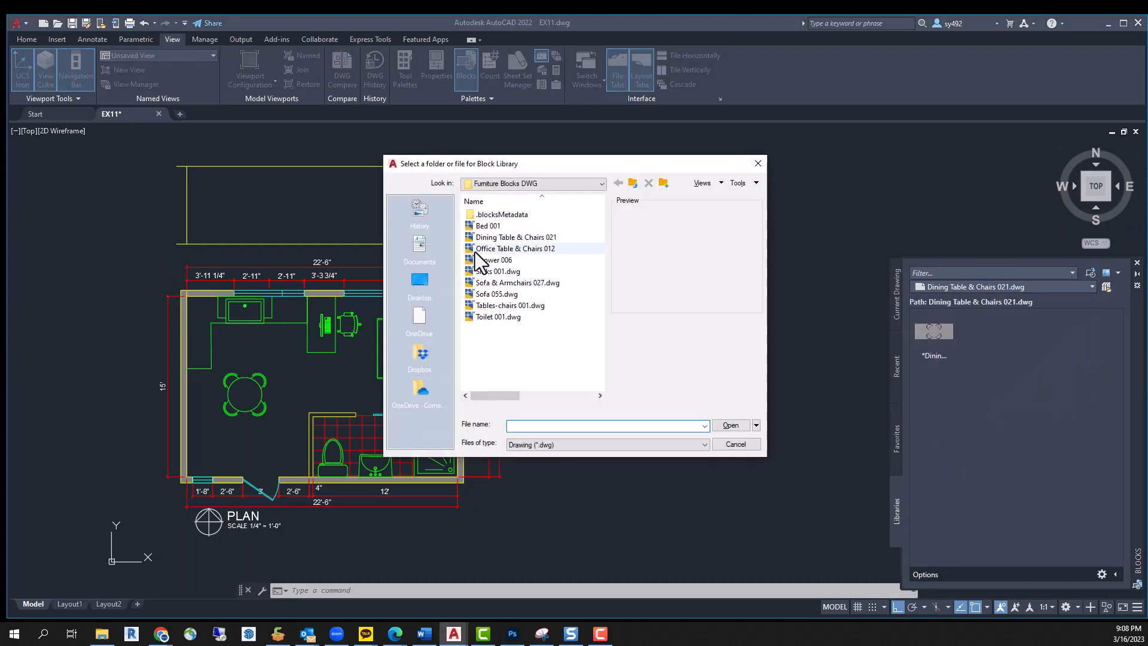
click(474, 201)
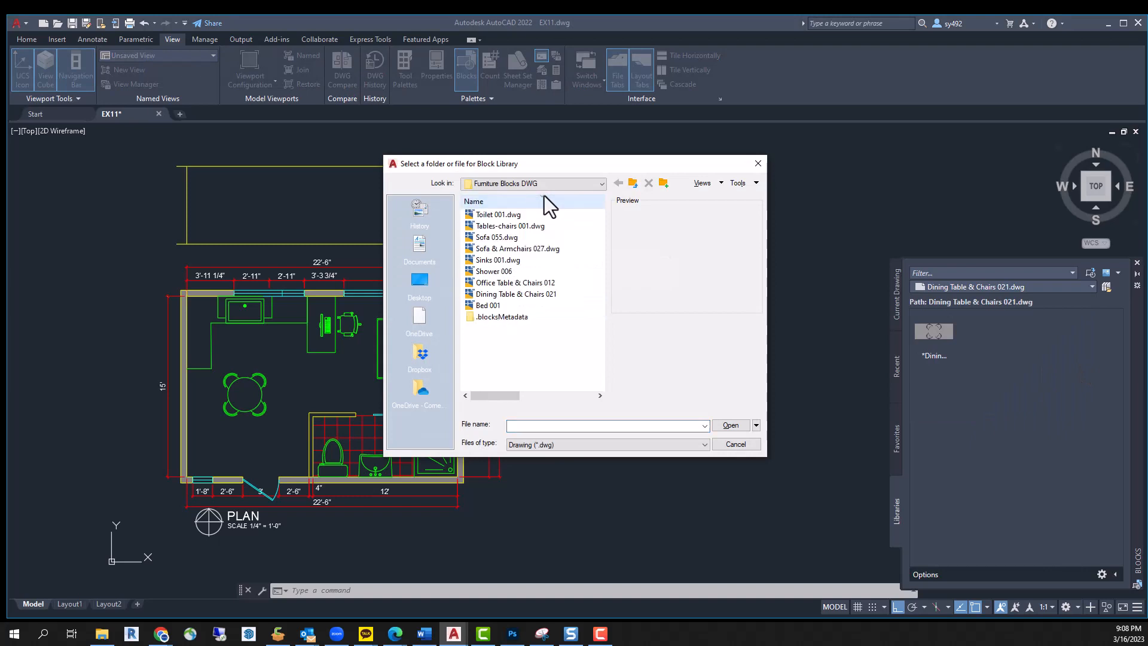
click(600, 183)
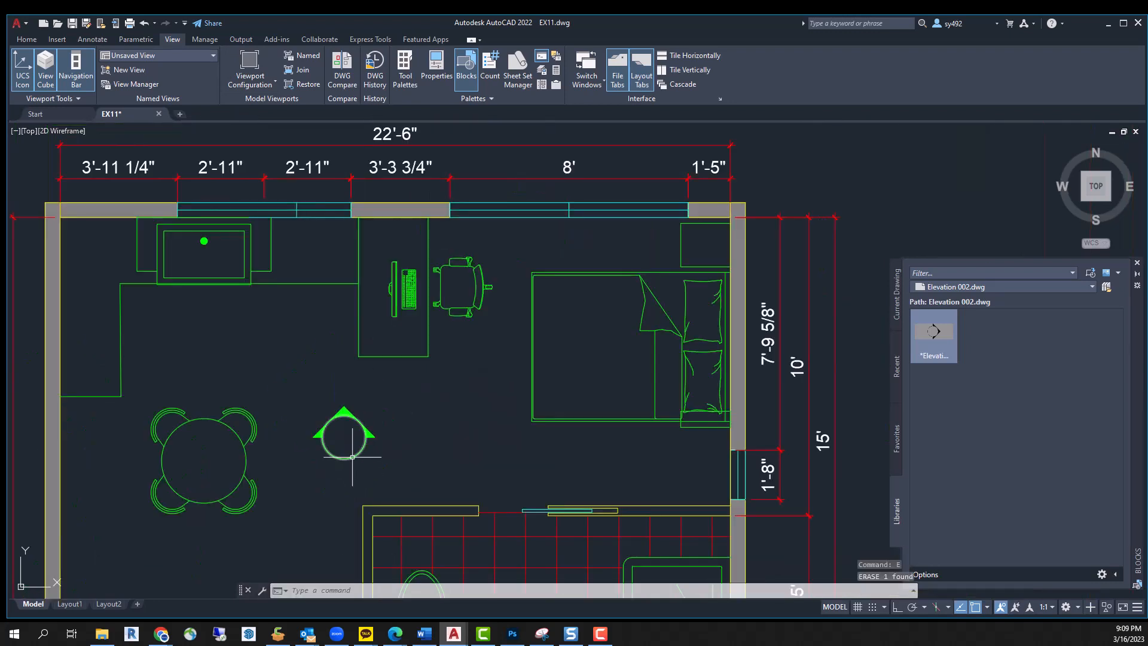
Label the elevation marker 'A' and retitle the outline 'ELEVATION - A'
click(26, 40)
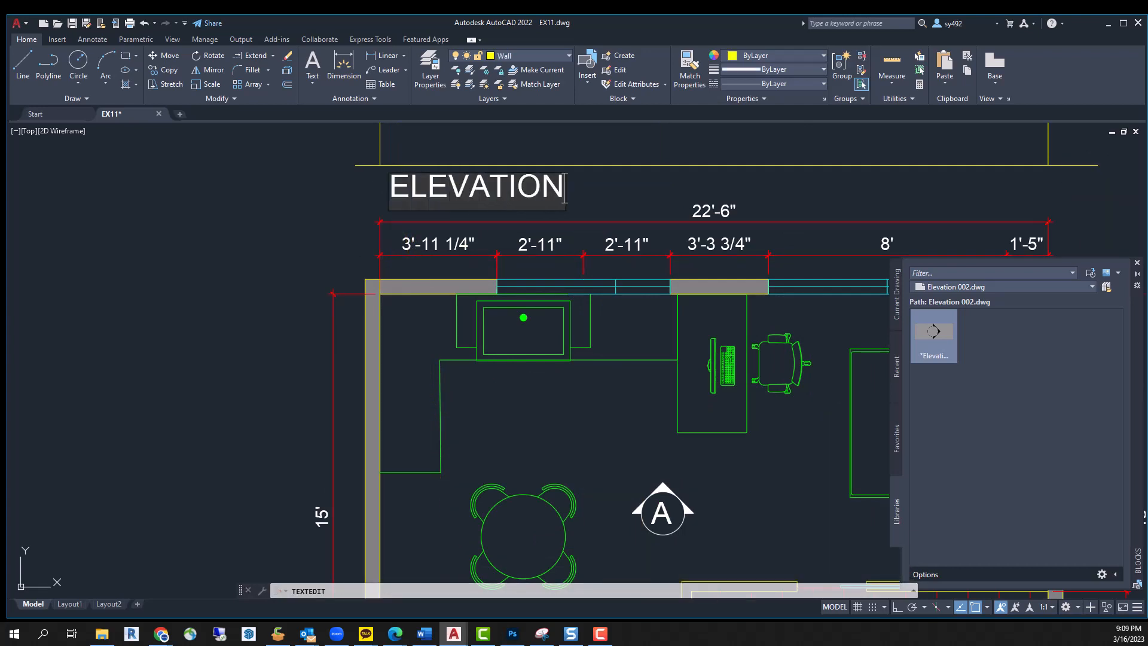
text(- A)
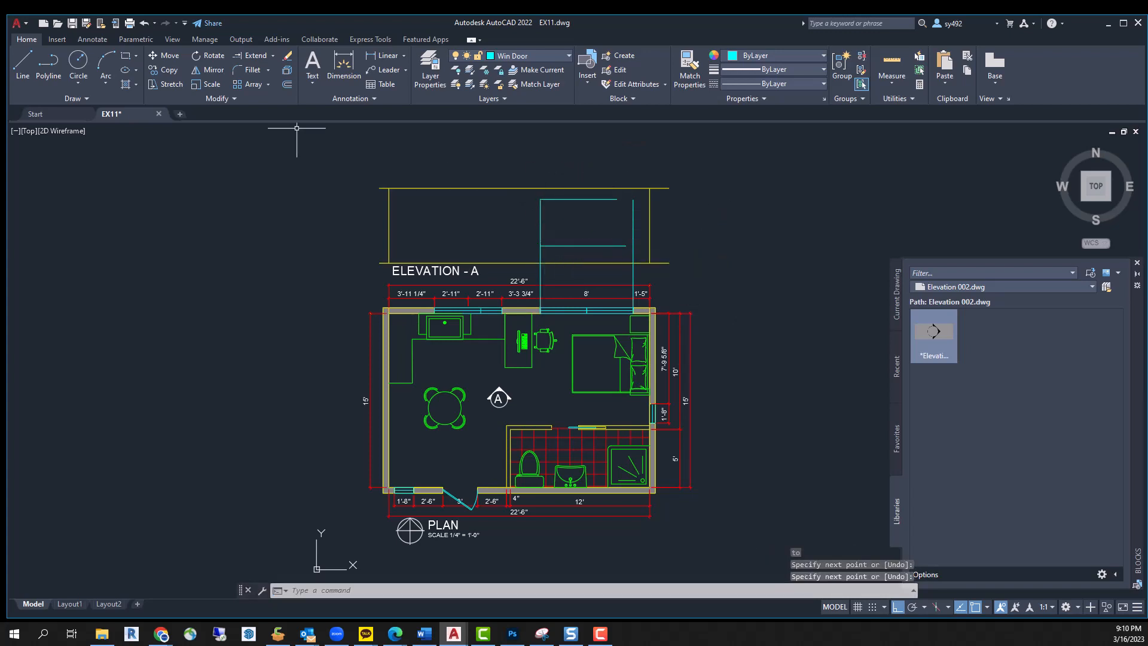
Add the window outline to Elevation A, extending the projection line up and trimming the excess
click(539, 227)
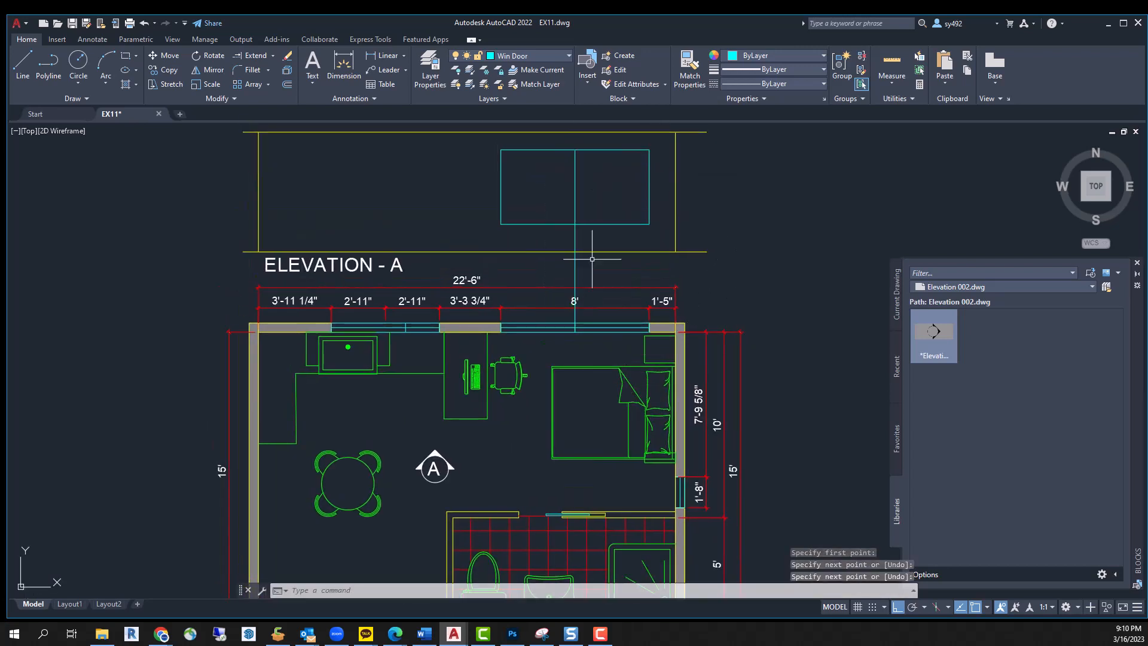
click(255, 55)
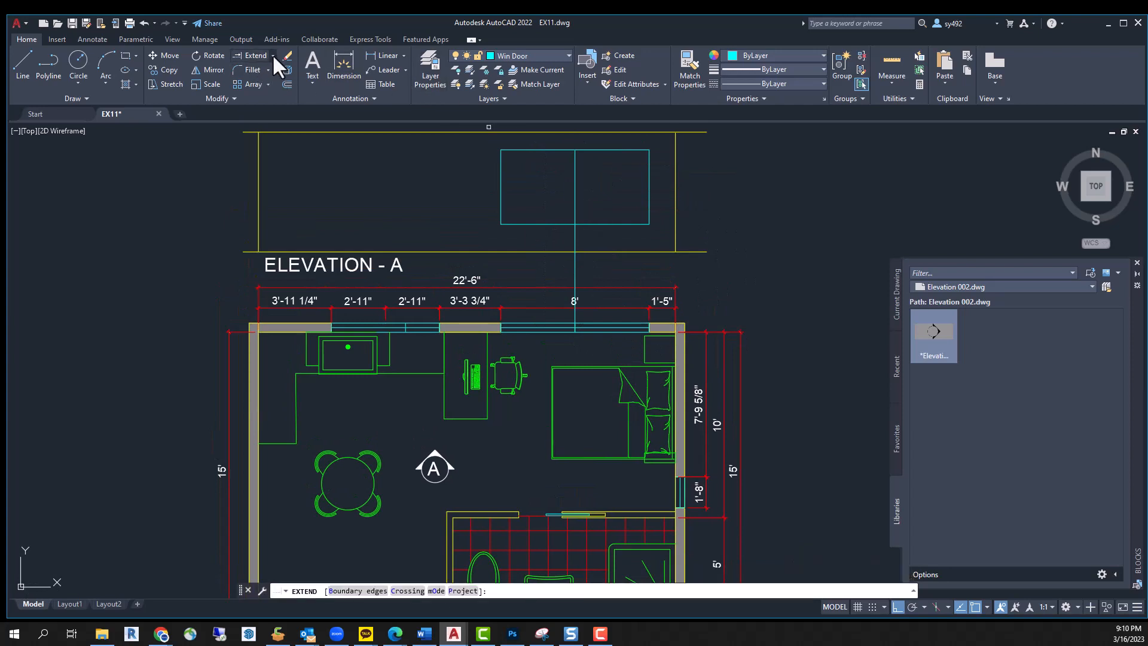
click(268, 56)
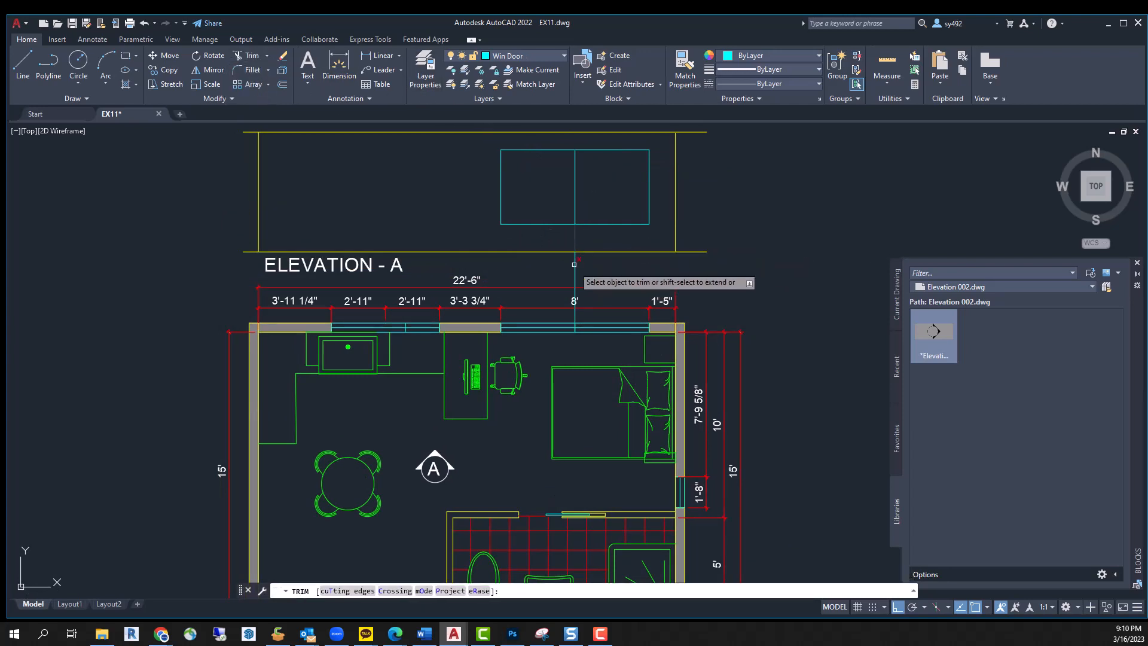
scroll(down, 3)
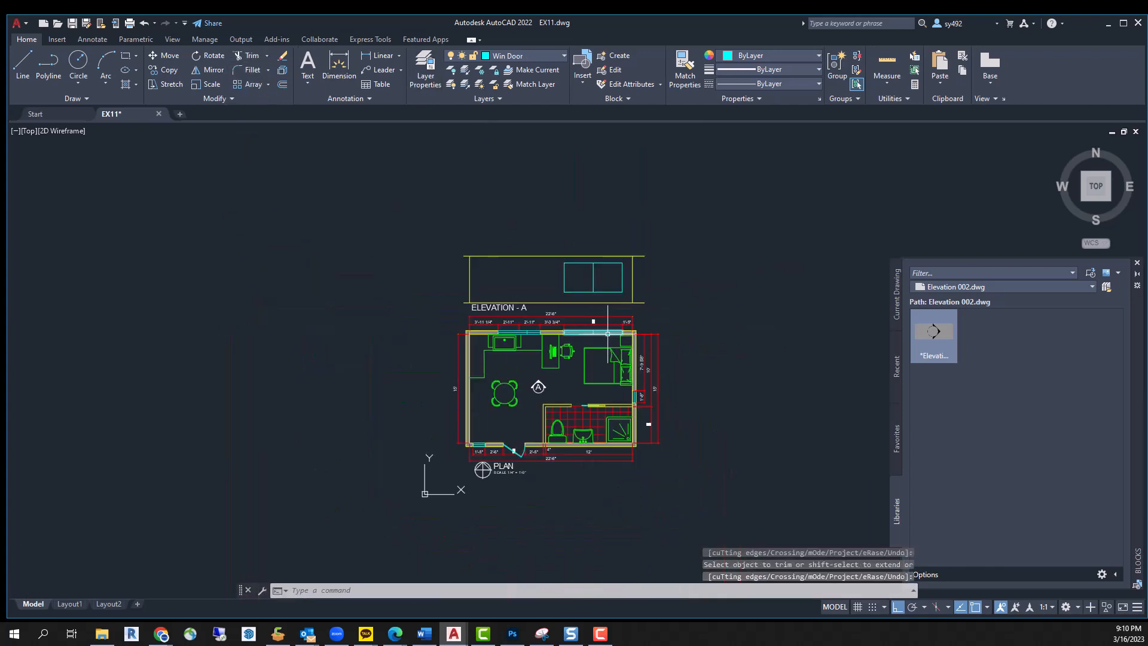
scroll(up, 3)
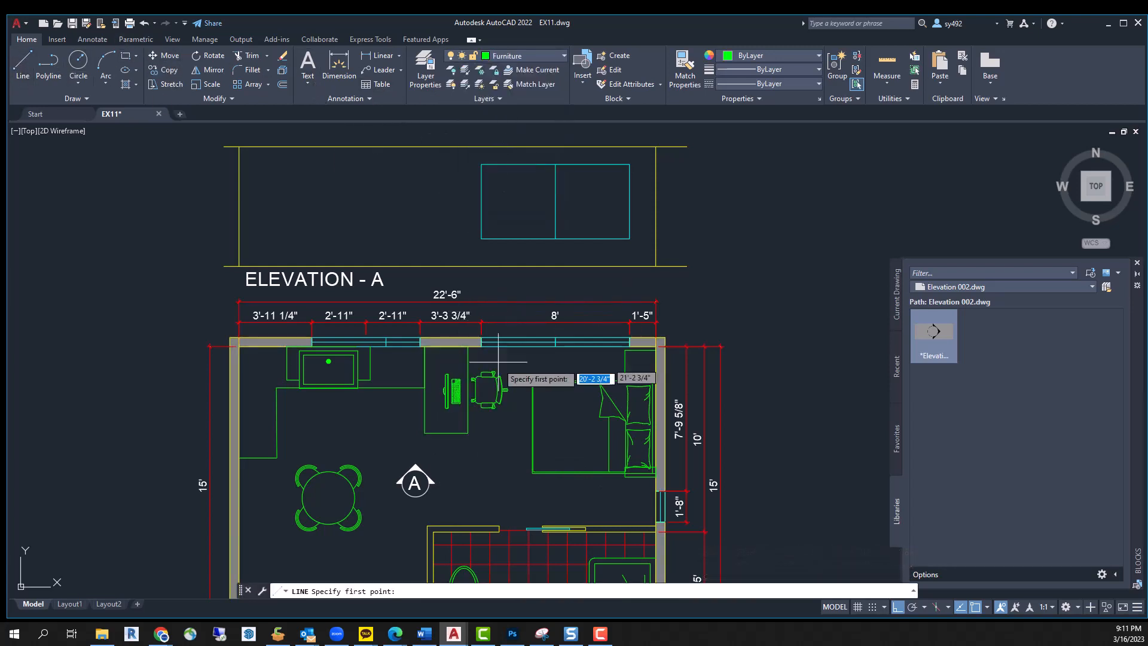
Project the desk edge into Elevation A, offset a counter line 30 inches, and tidy corners
click(467, 344)
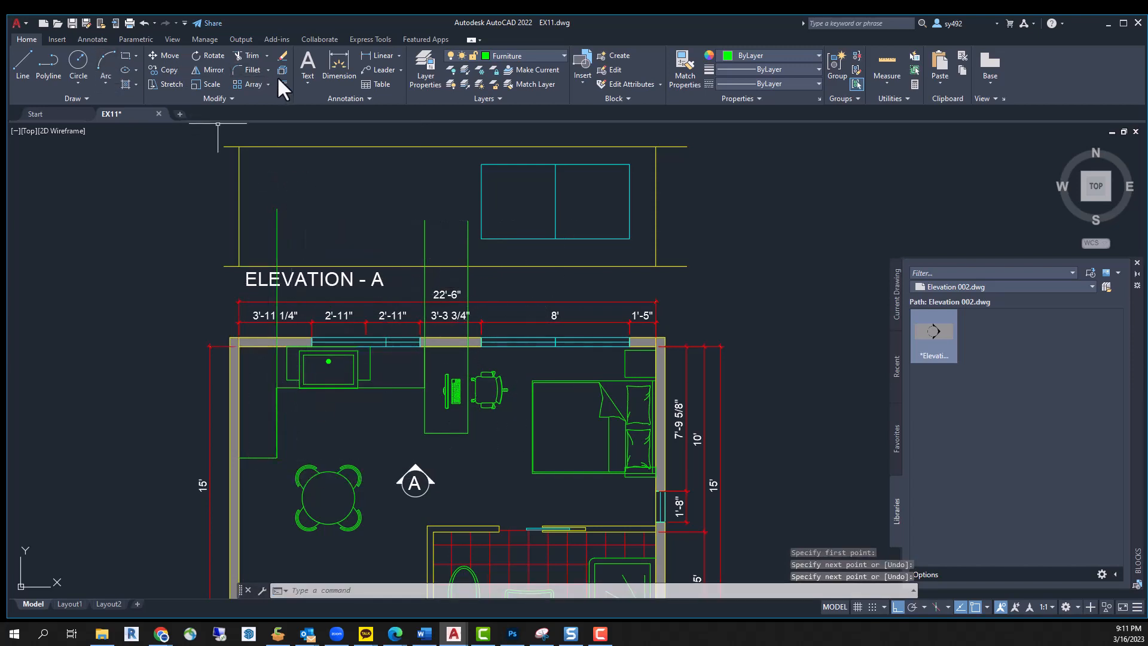
text(30)
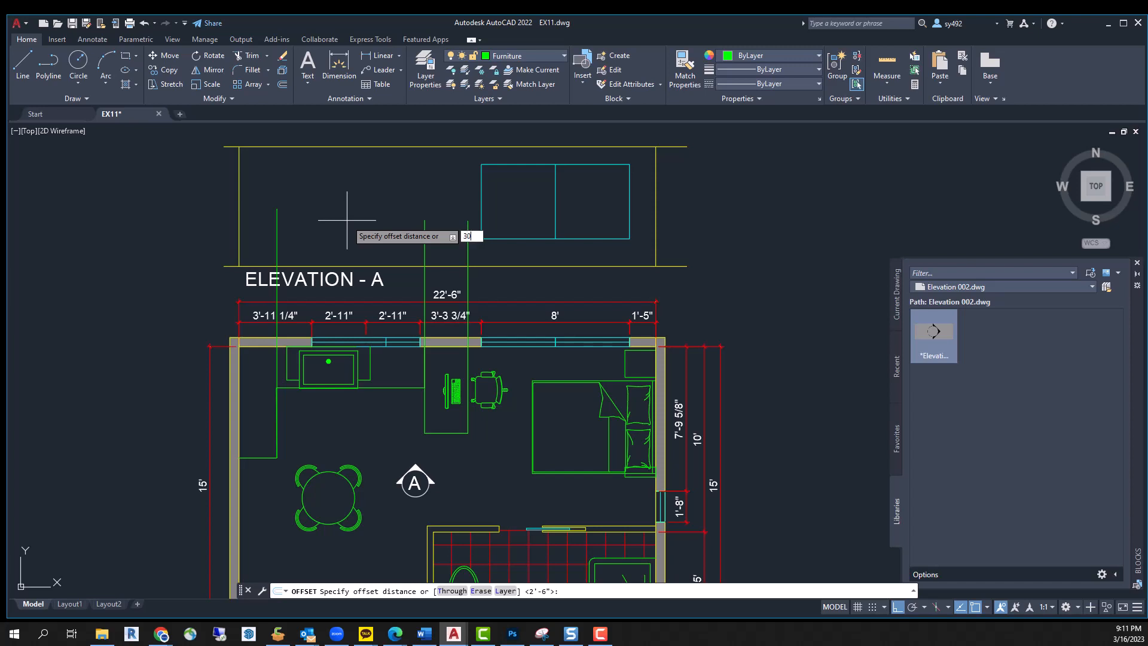
key(enter)
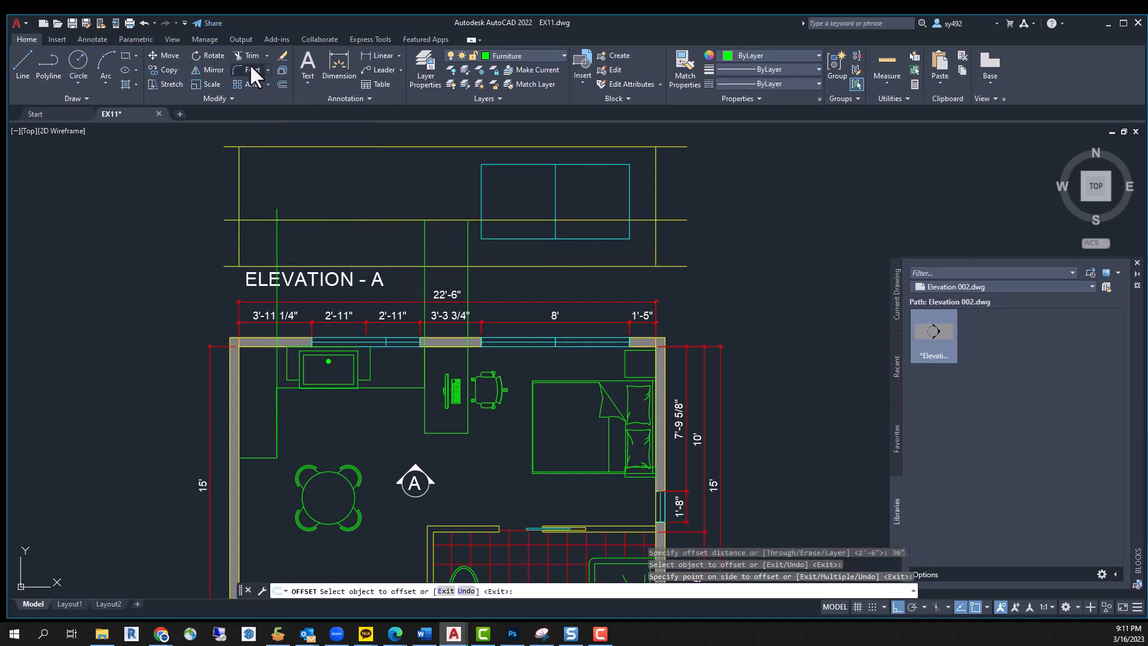
click(251, 70)
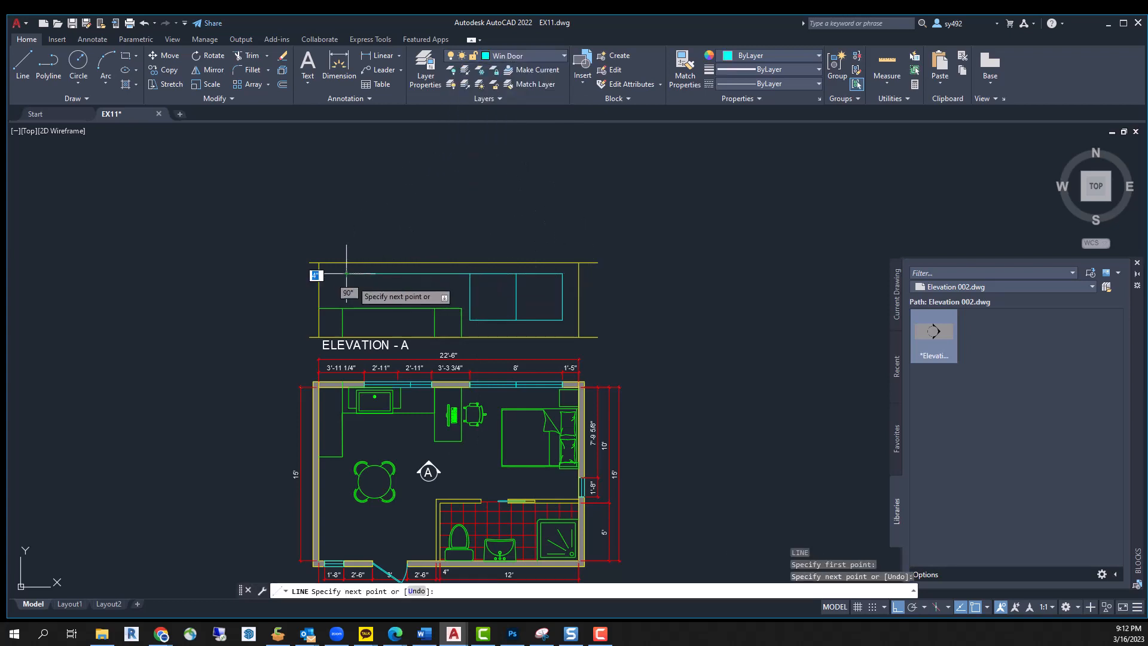
Draw an elevation line and stretch it down to form the counter outlines
click(359, 273)
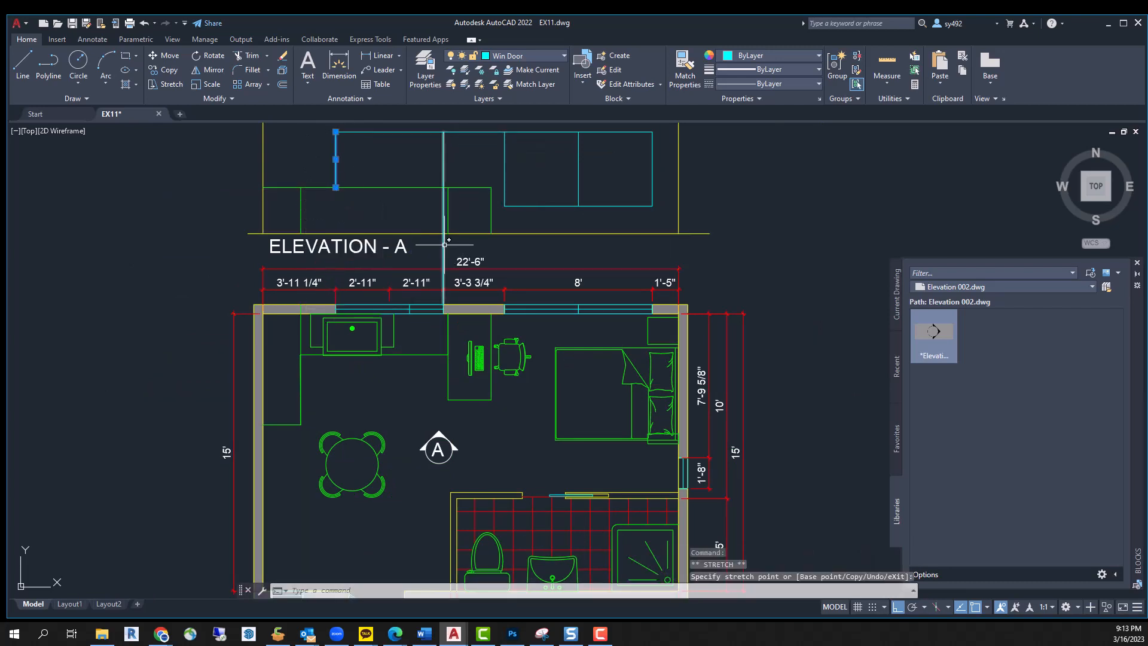
click(443, 217)
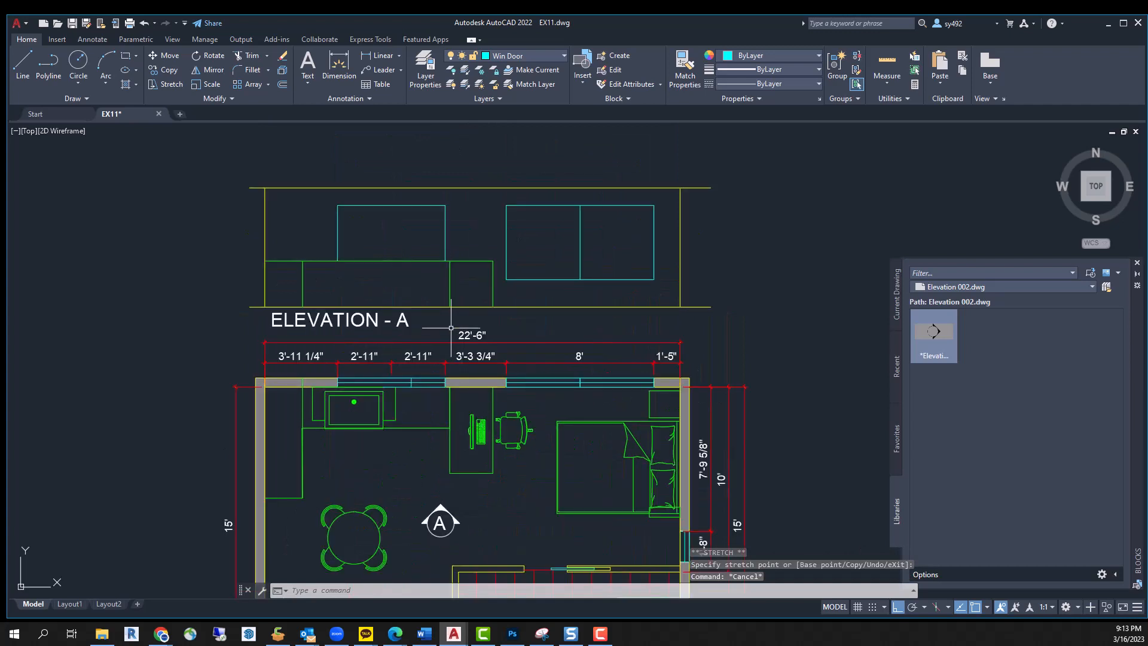
click(562, 56)
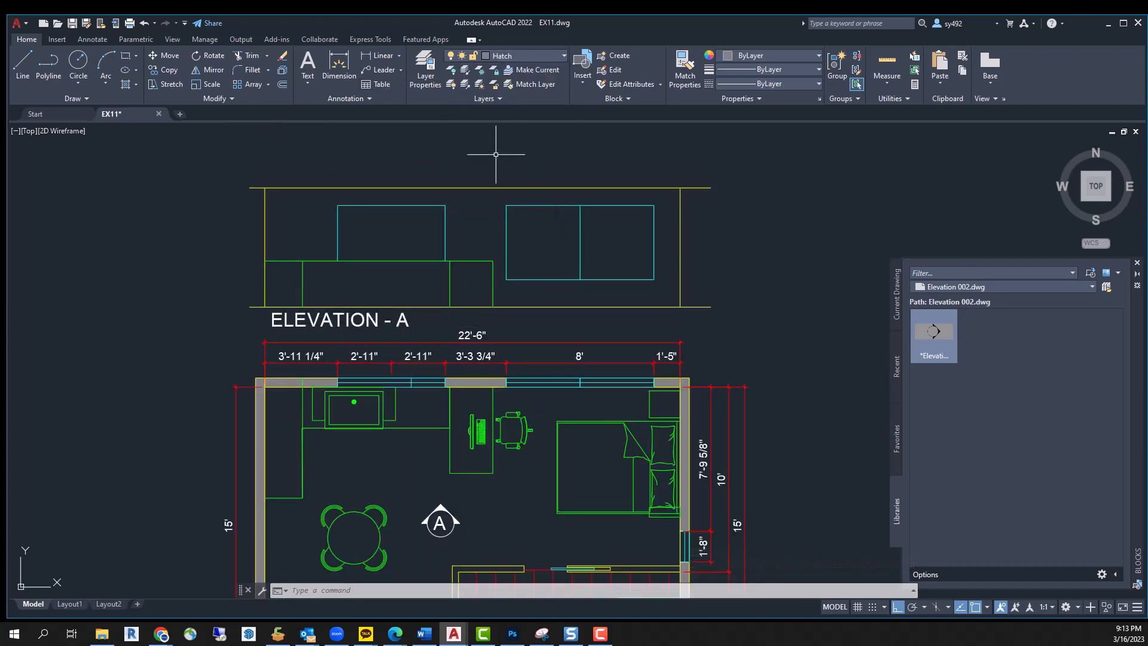
Join the doubled window frame corners and stretch the projection line to the counter top
click(425, 69)
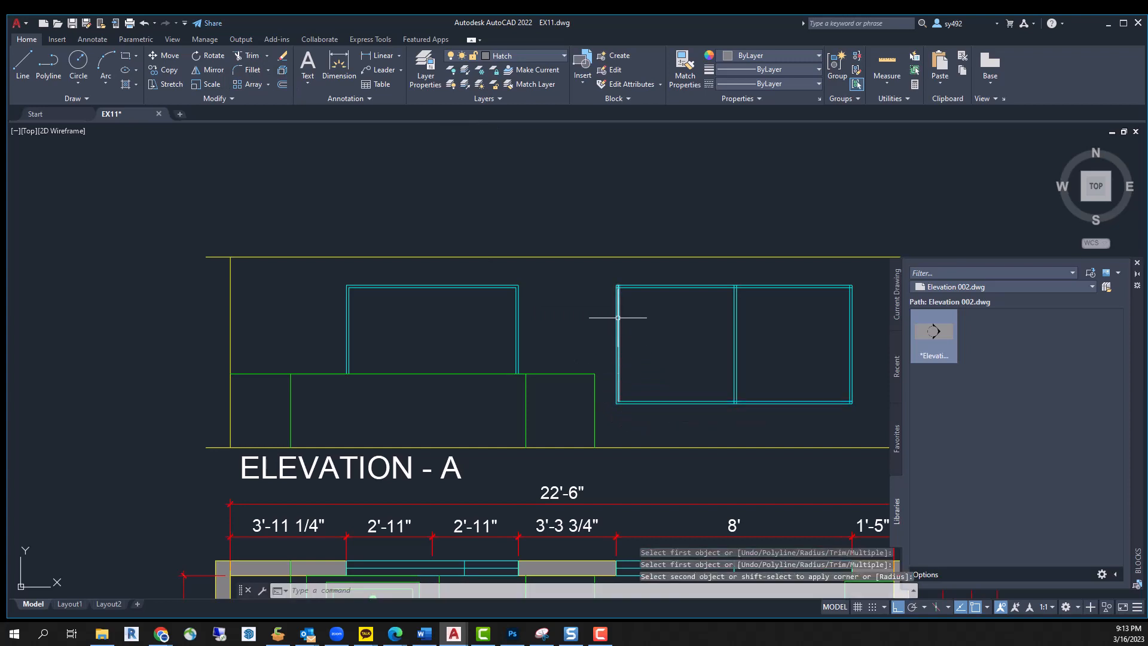
click(732, 287)
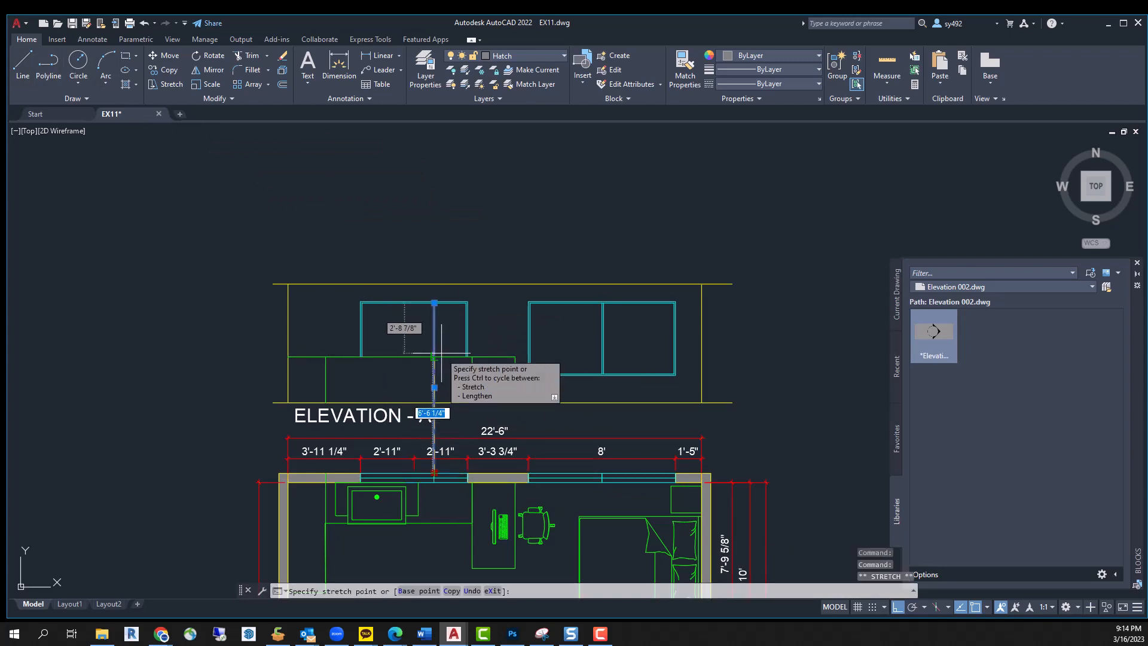
click(562, 56)
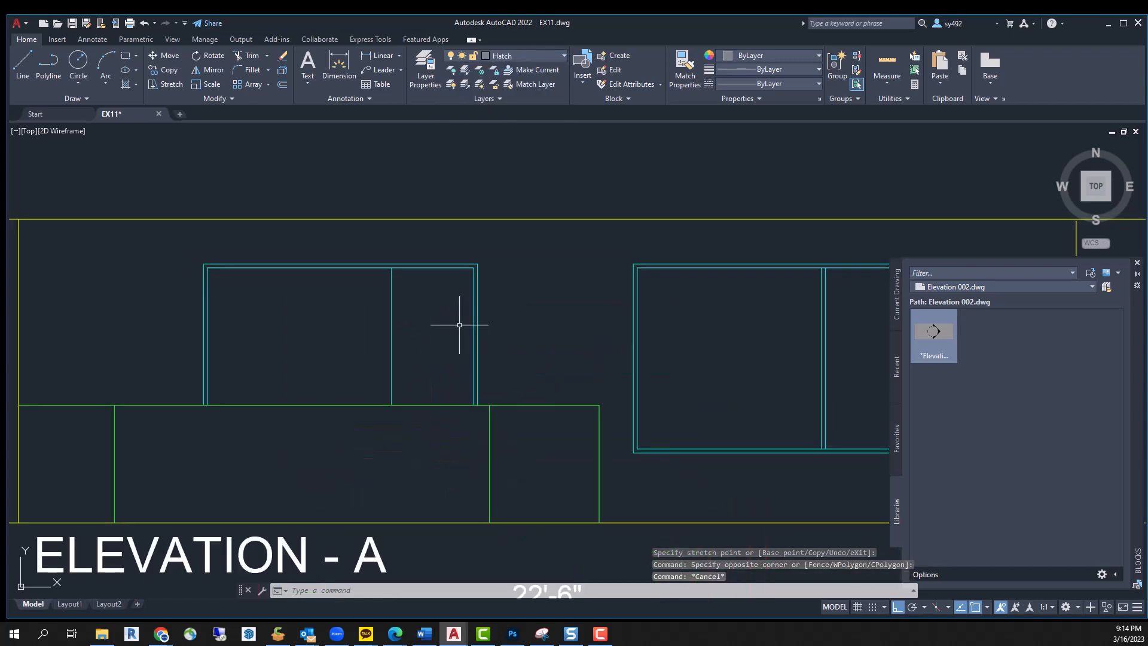
mouse_move(473, 295)
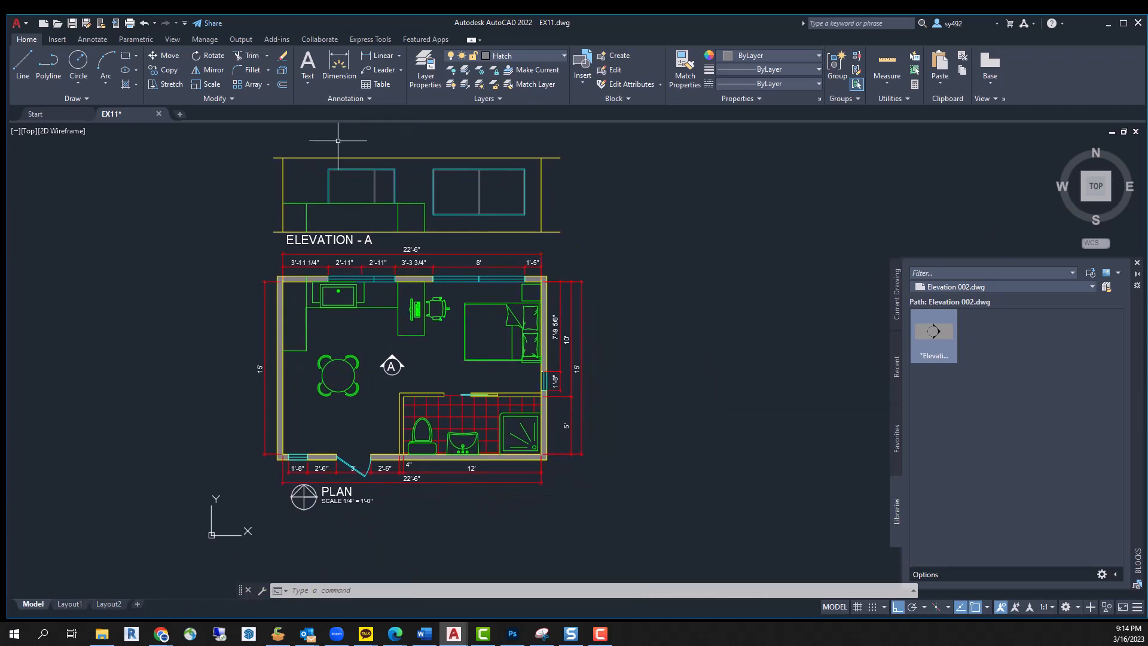
Draw the section line below the plan's bottom wall dimensions
click(21, 65)
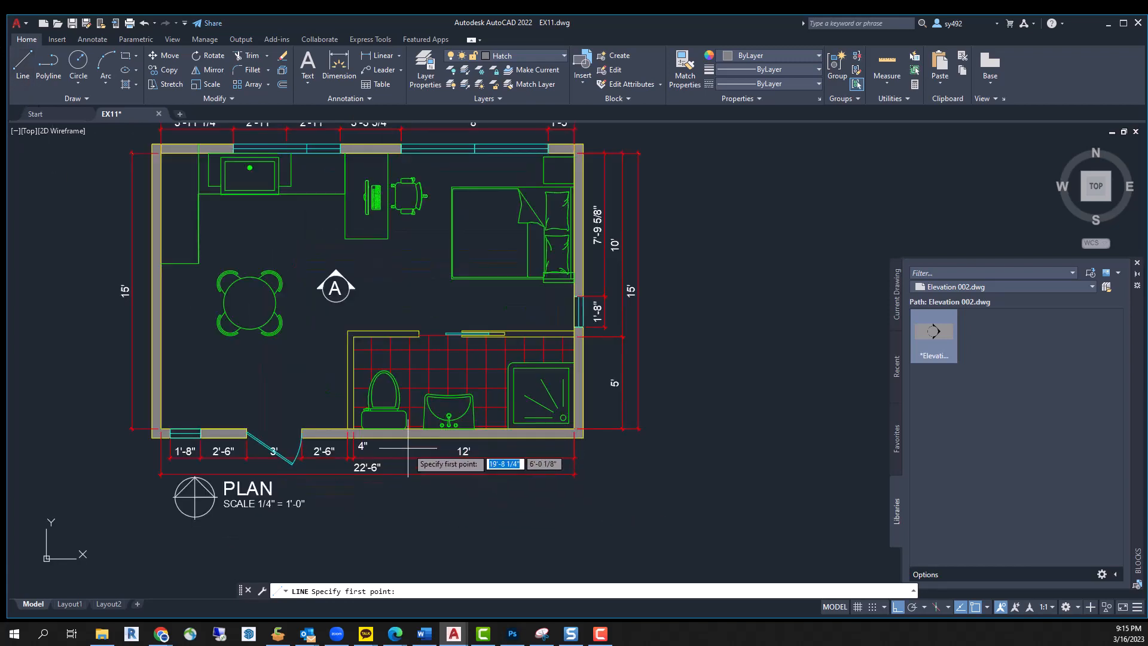
mouse_move(415, 463)
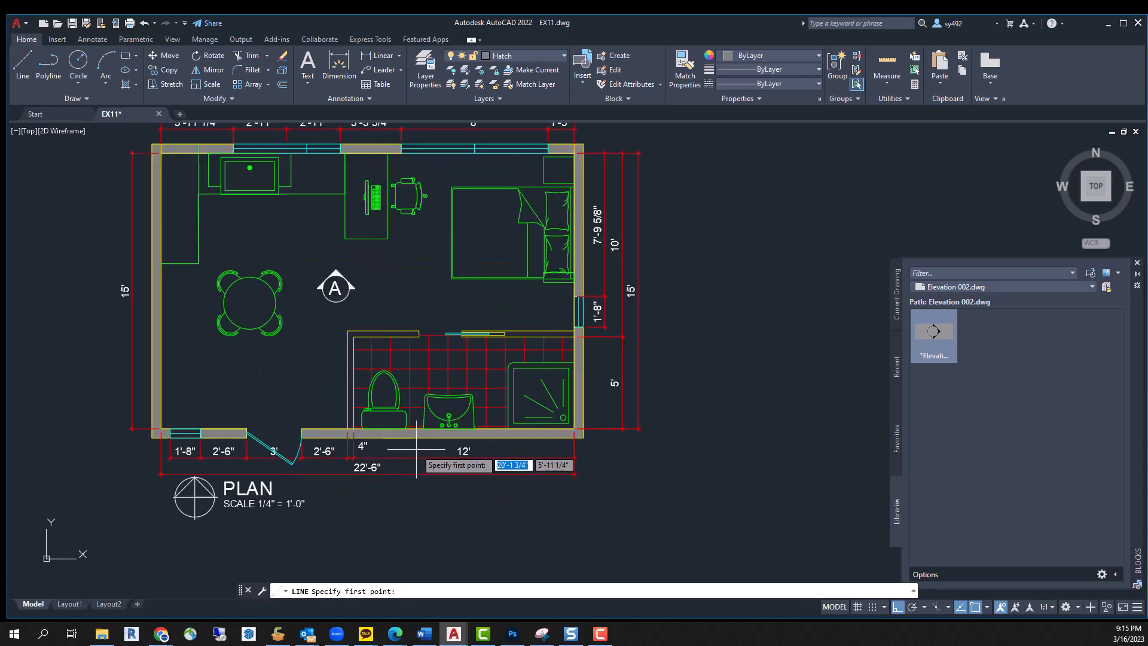
click(418, 467)
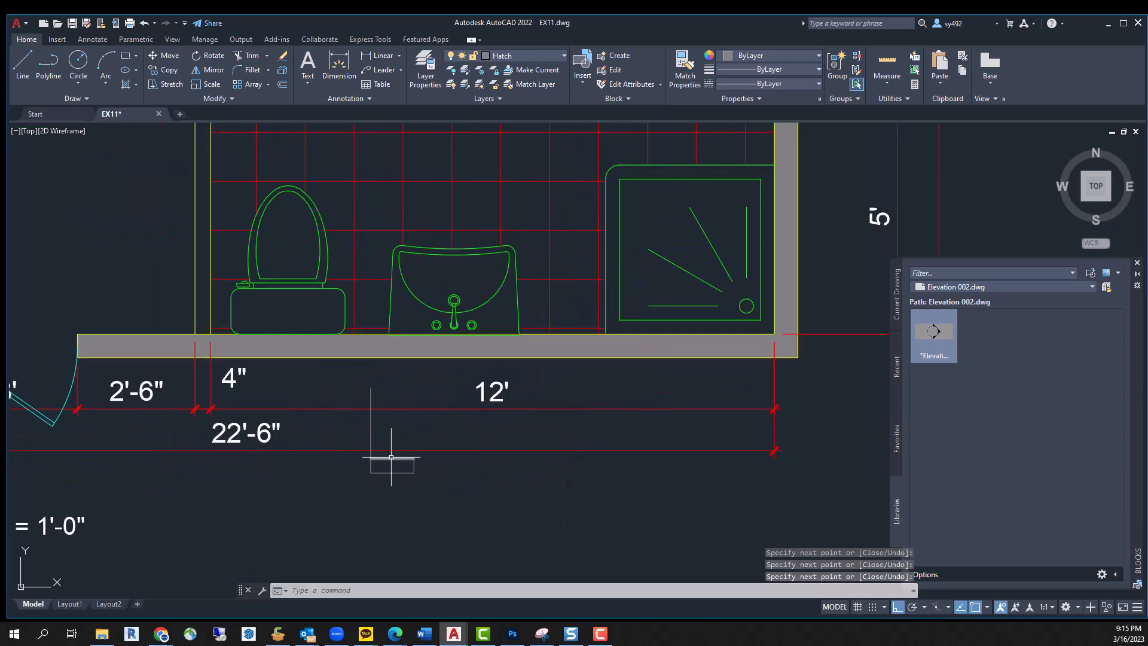
click(392, 458)
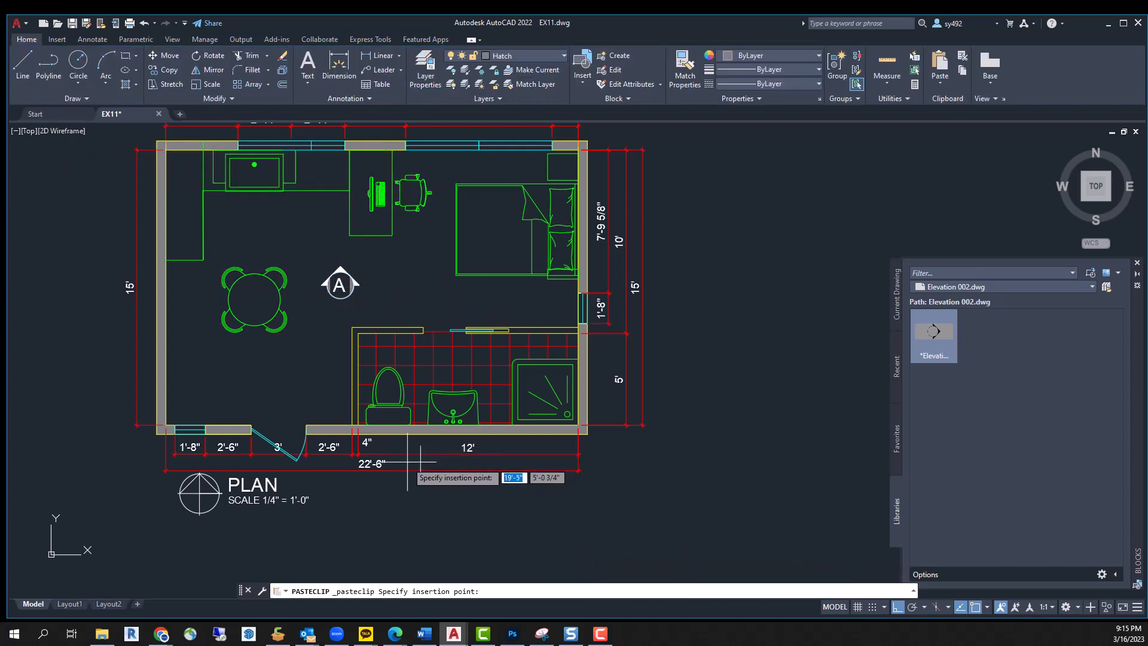
Paste the copied elevation marker below the plan and change its label to B
key(Escape)
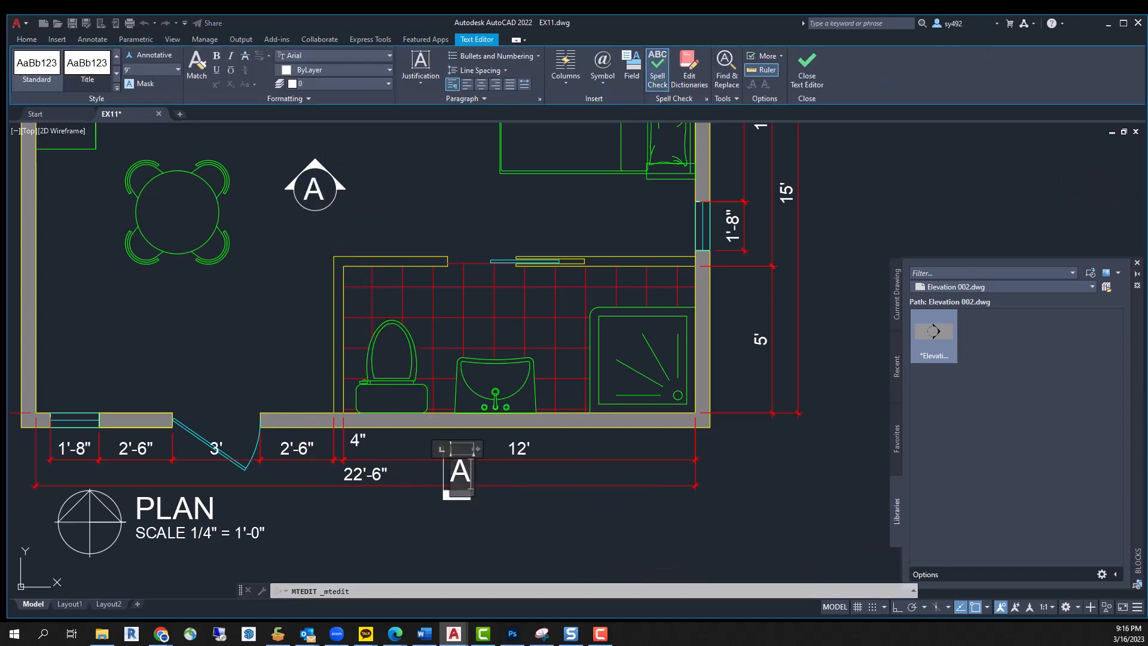
text(B)
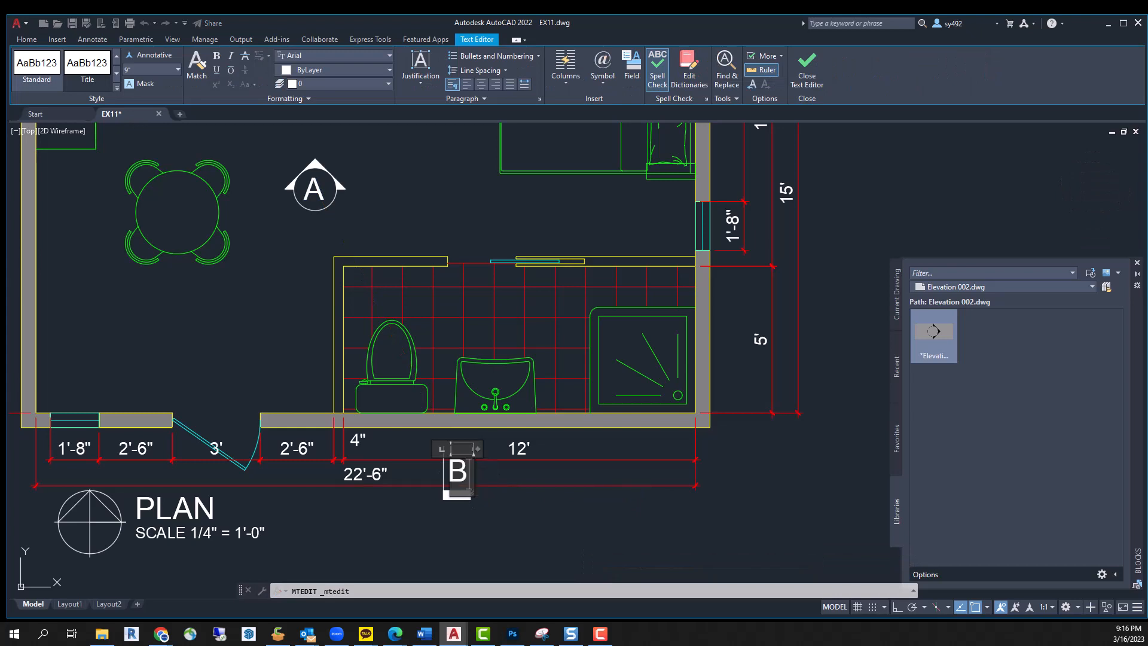
click(806, 70)
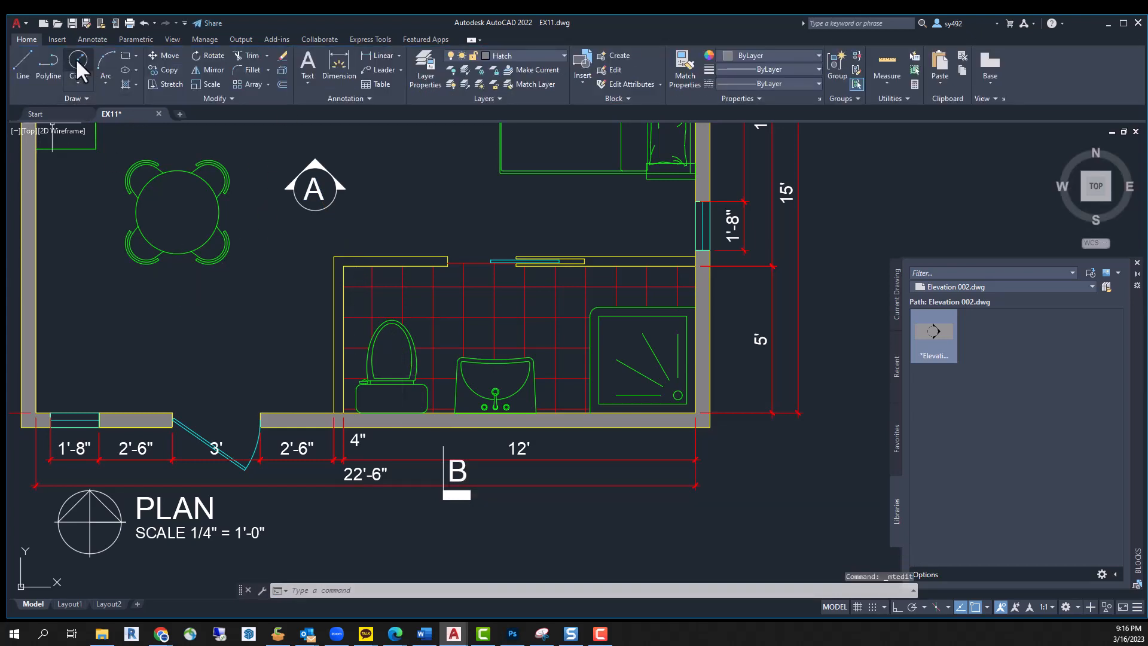
click(456, 469)
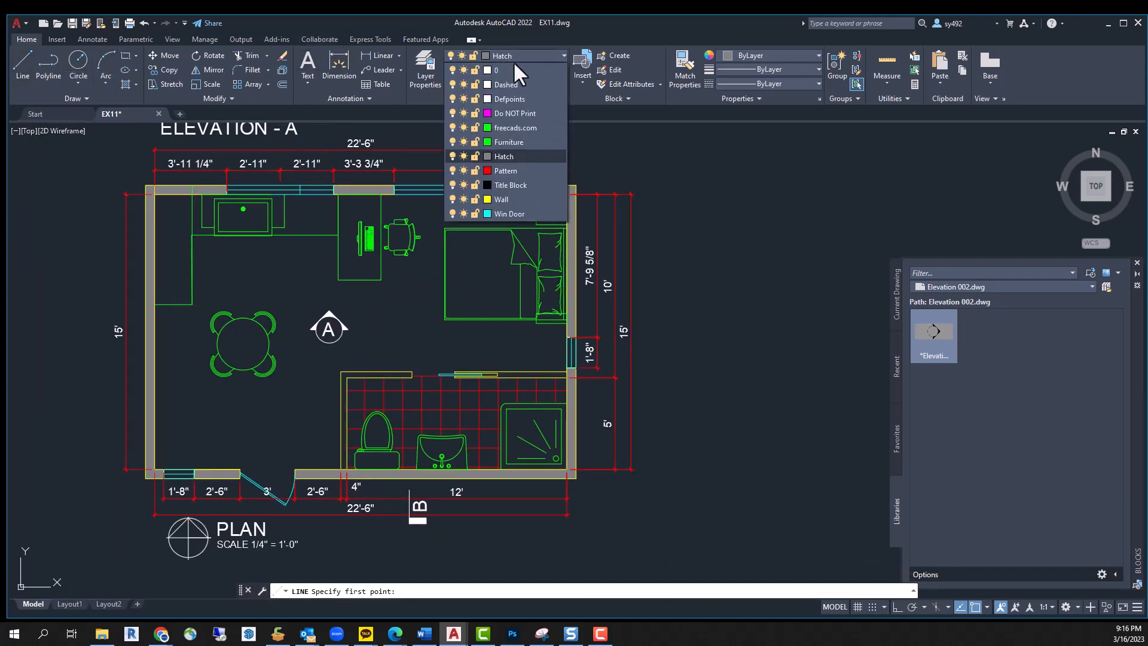
On the Wall layer, draw a projection line from the plan's top-right corner
click(502, 199)
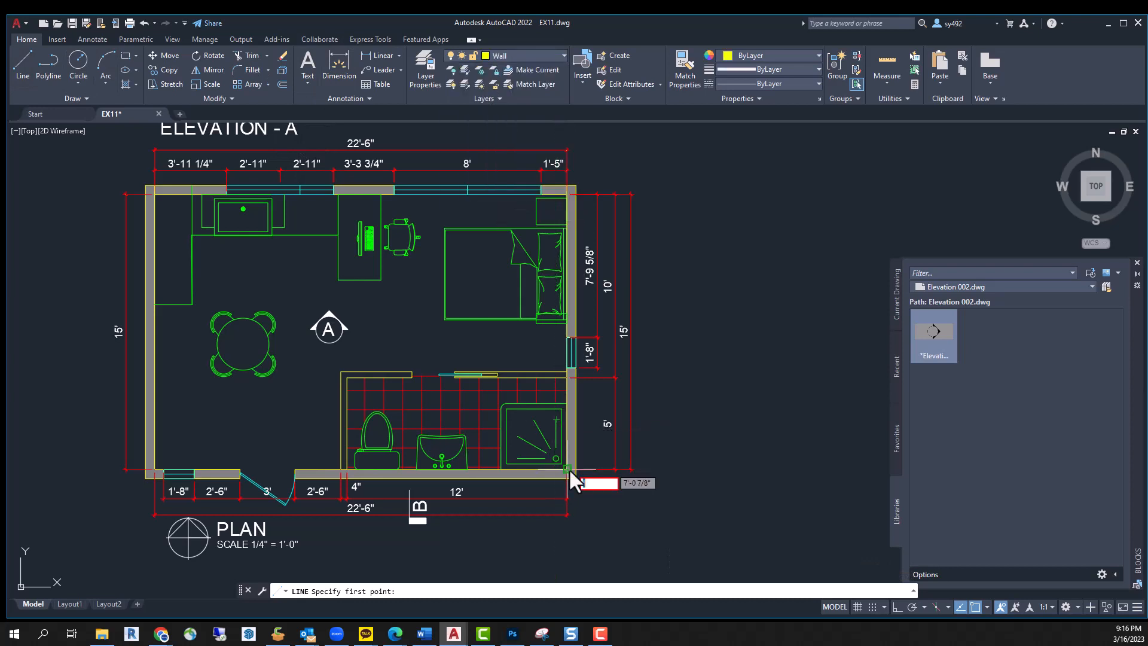
key(Escape)
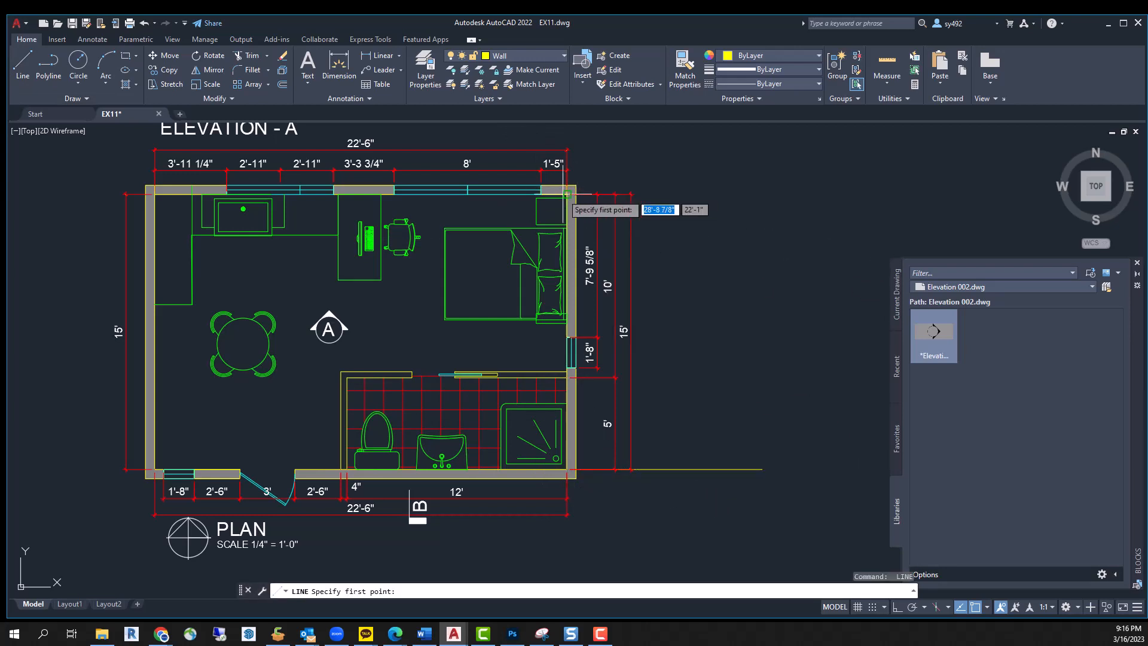
click(566, 193)
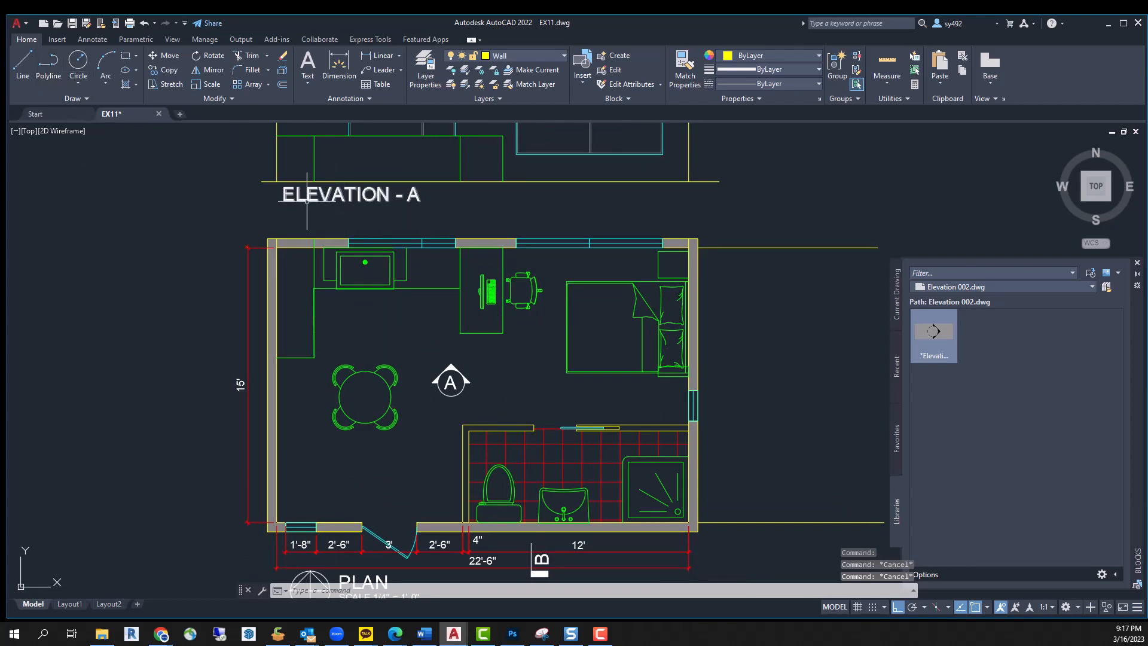
Check the Title text style is Arial at 8-inch height
click(92, 39)
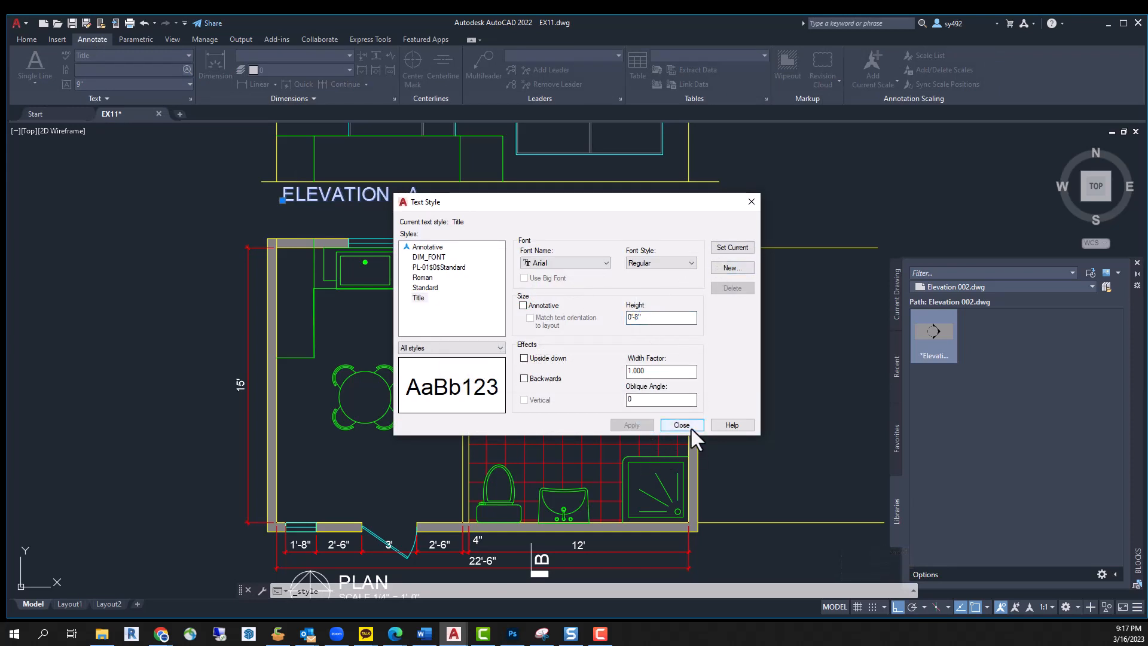
click(681, 424)
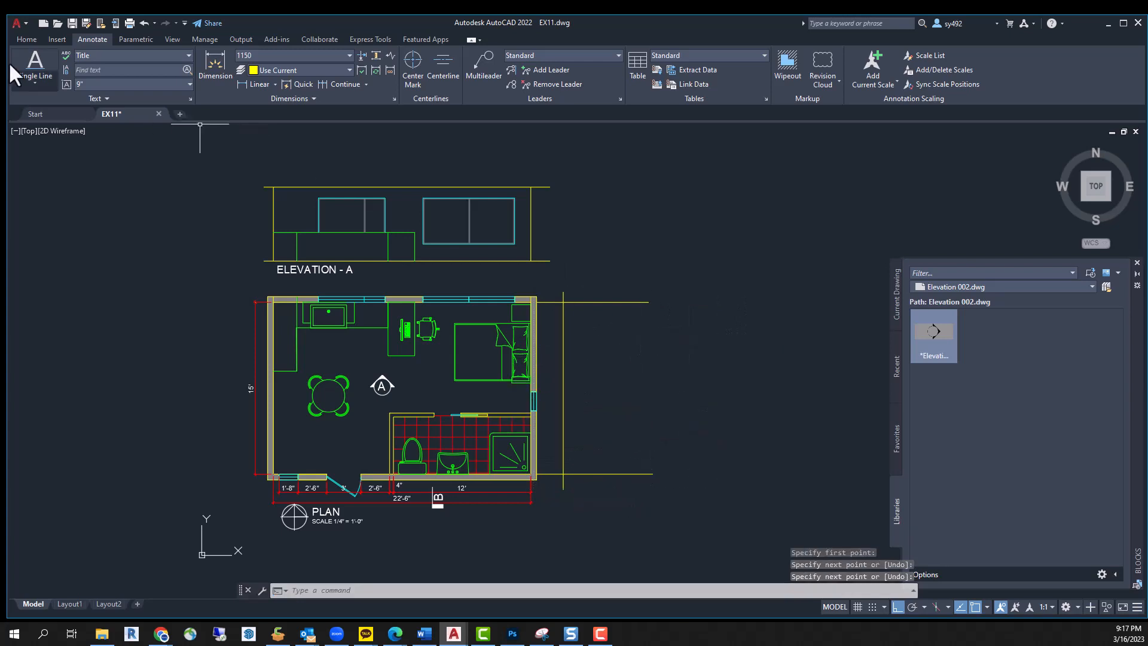
click(26, 39)
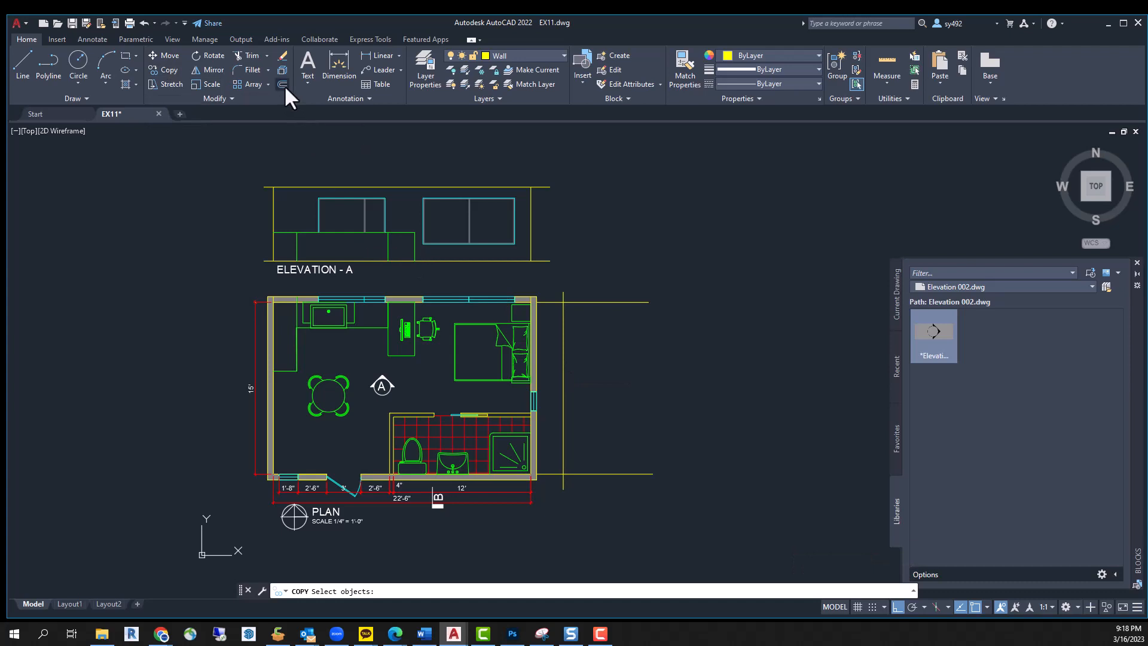
Copy, extend, draw and stretch lines to build the Section B frame right of the plan
click(564, 359)
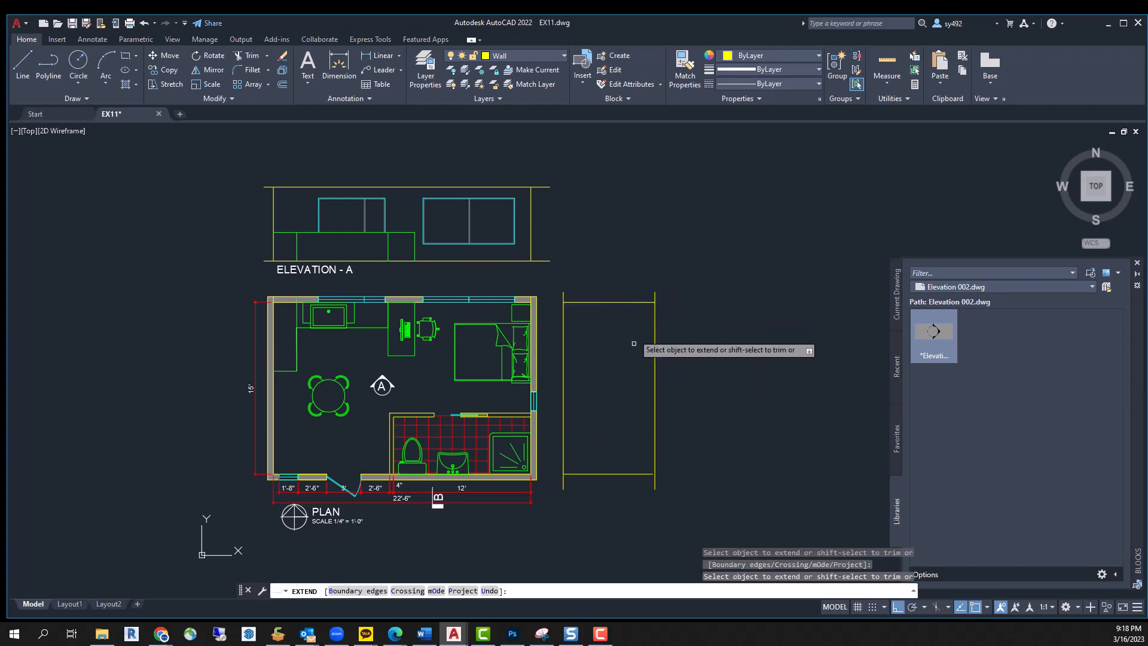
key(Escape)
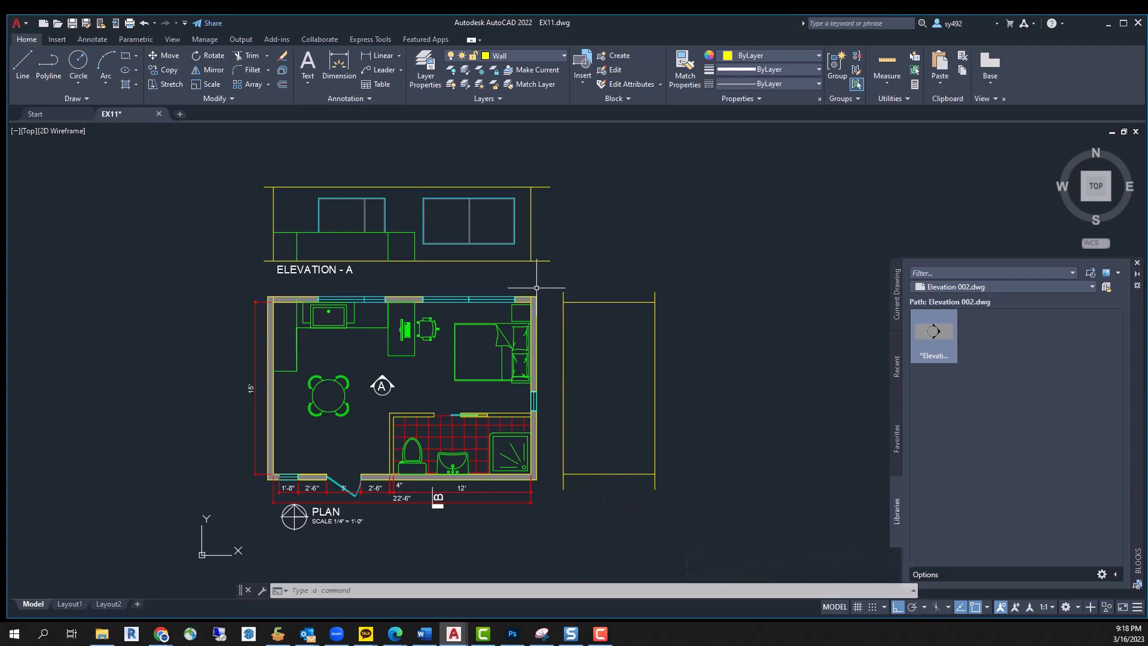
click(251, 55)
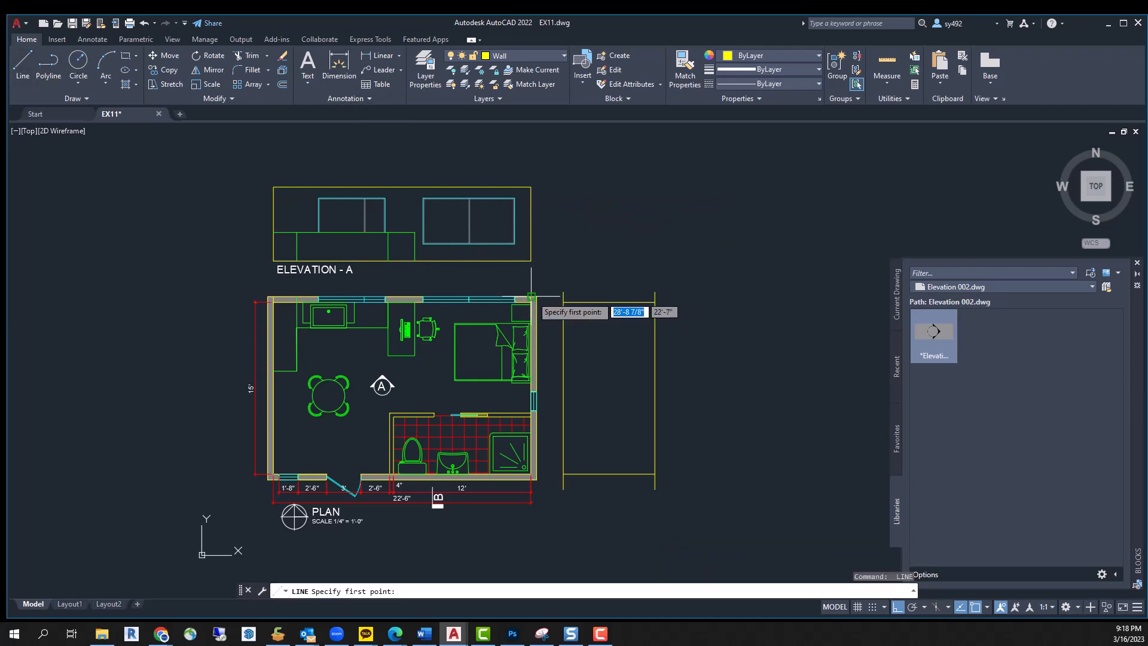
mouse_move(546, 469)
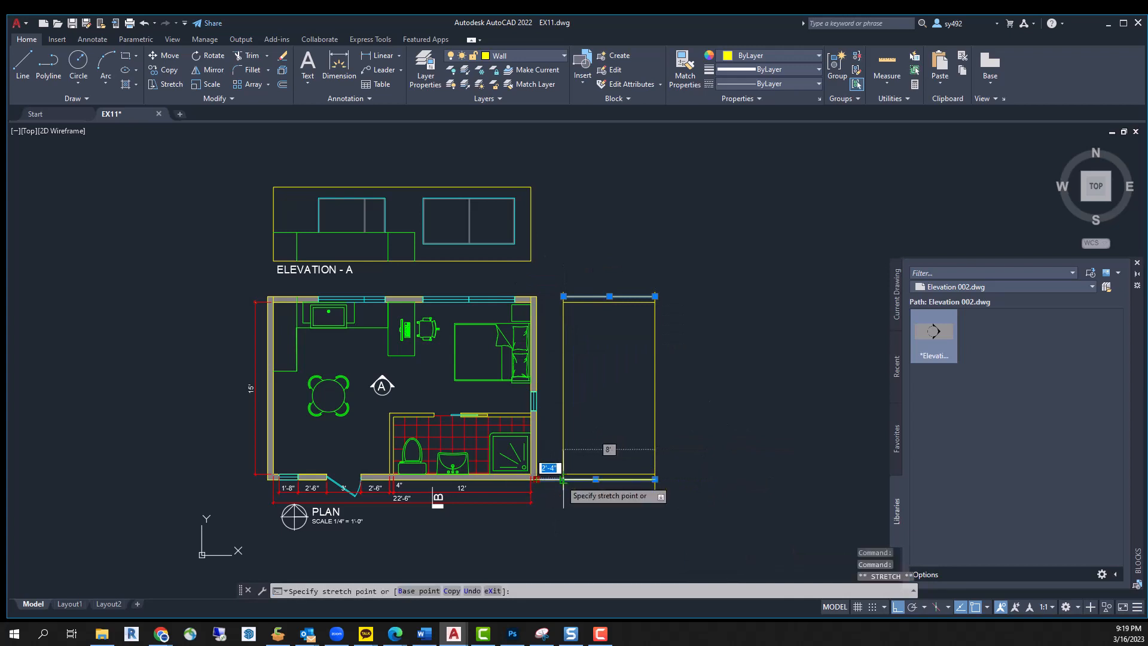
click(564, 56)
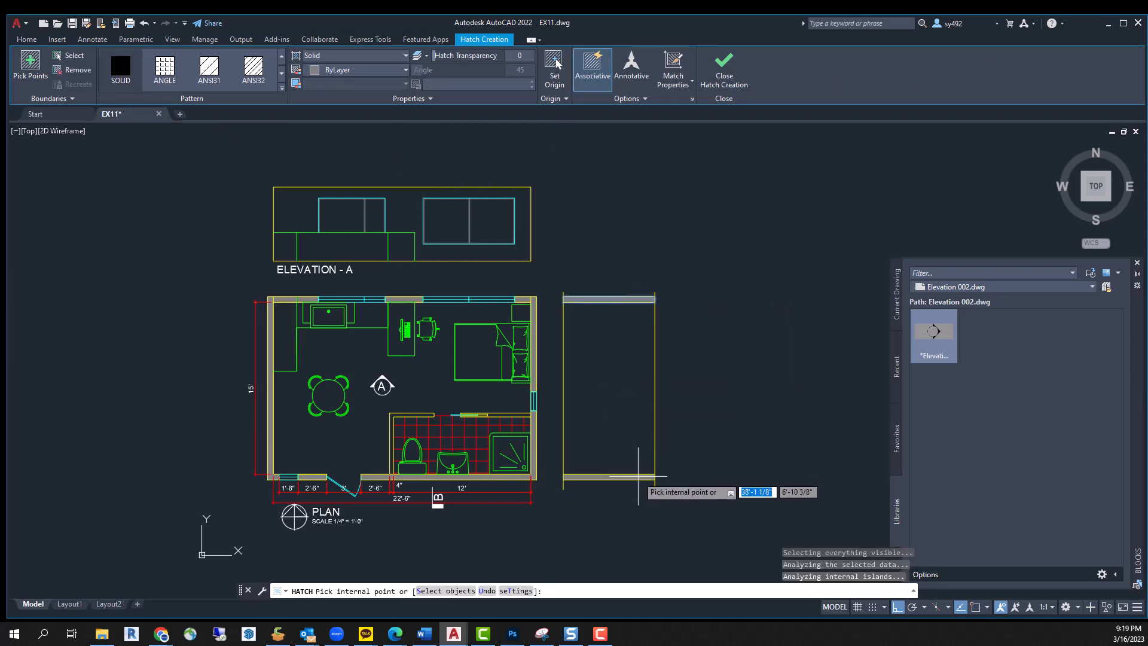
mouse_move(673, 427)
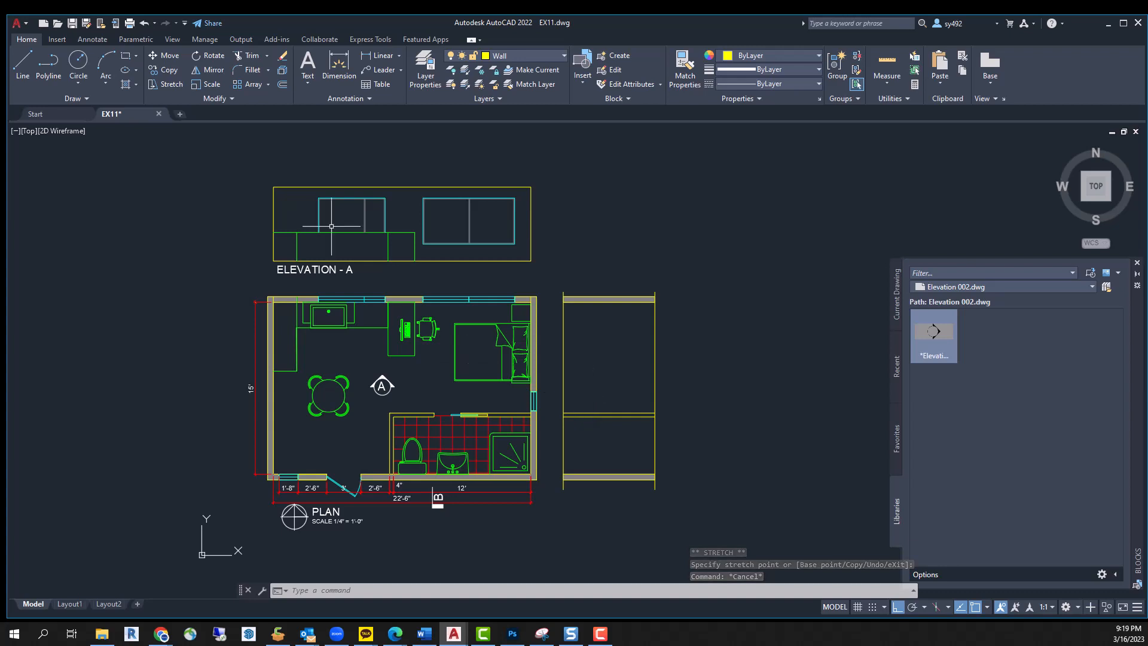
On the Win Door layer, draw the section window and offset its outline by 1 inch
click(564, 56)
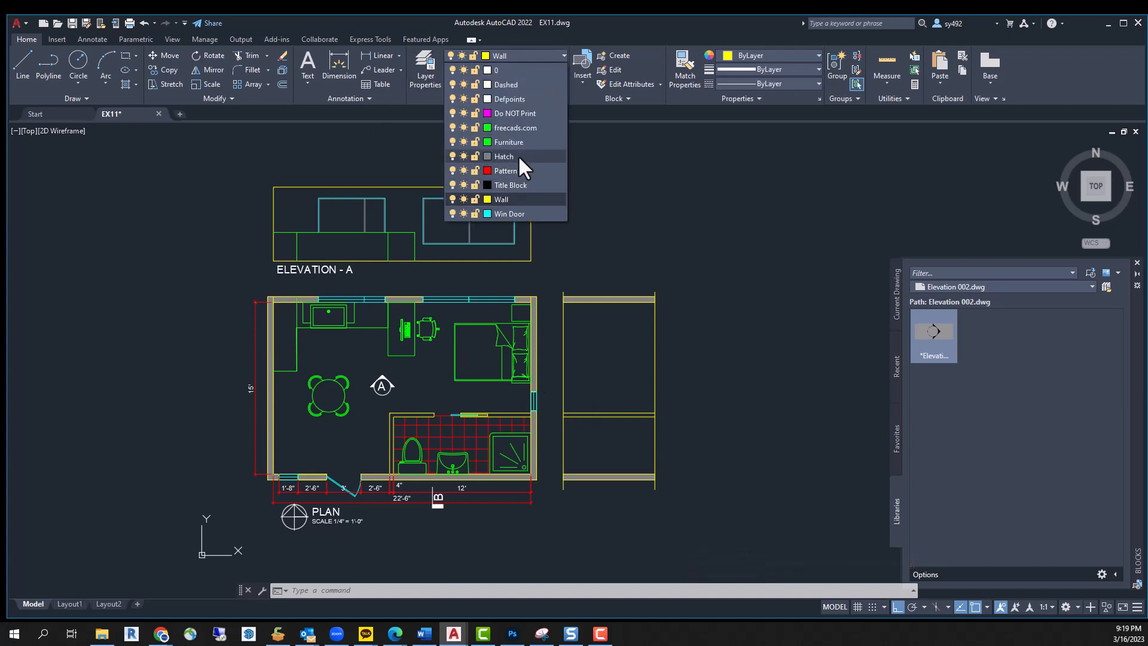
click(508, 213)
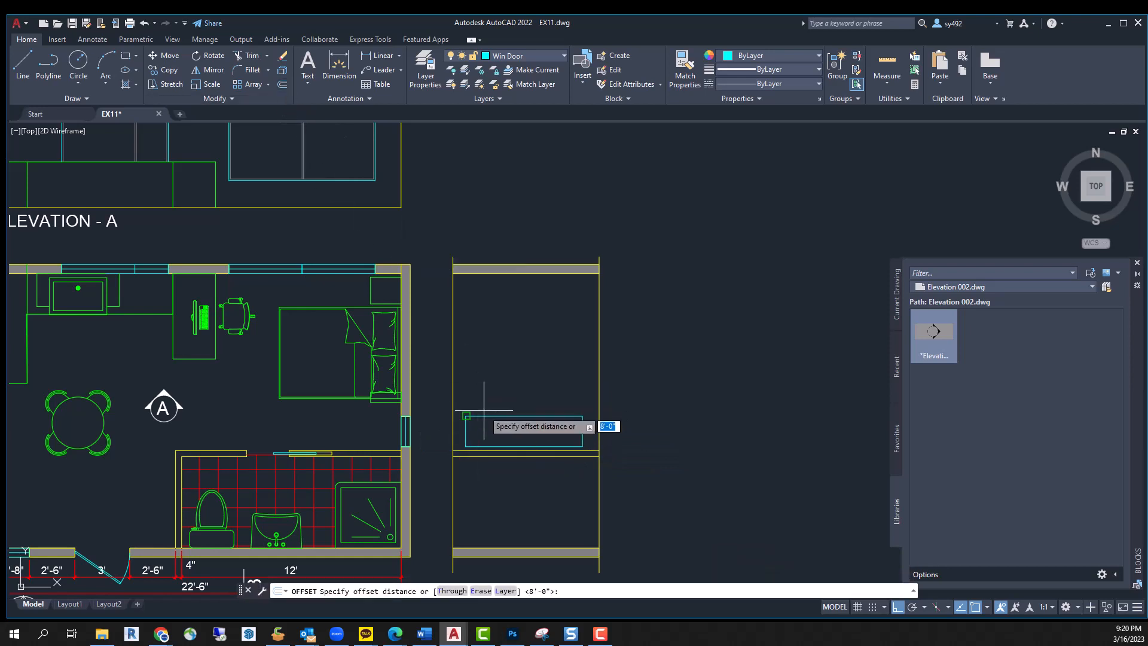
text(1)
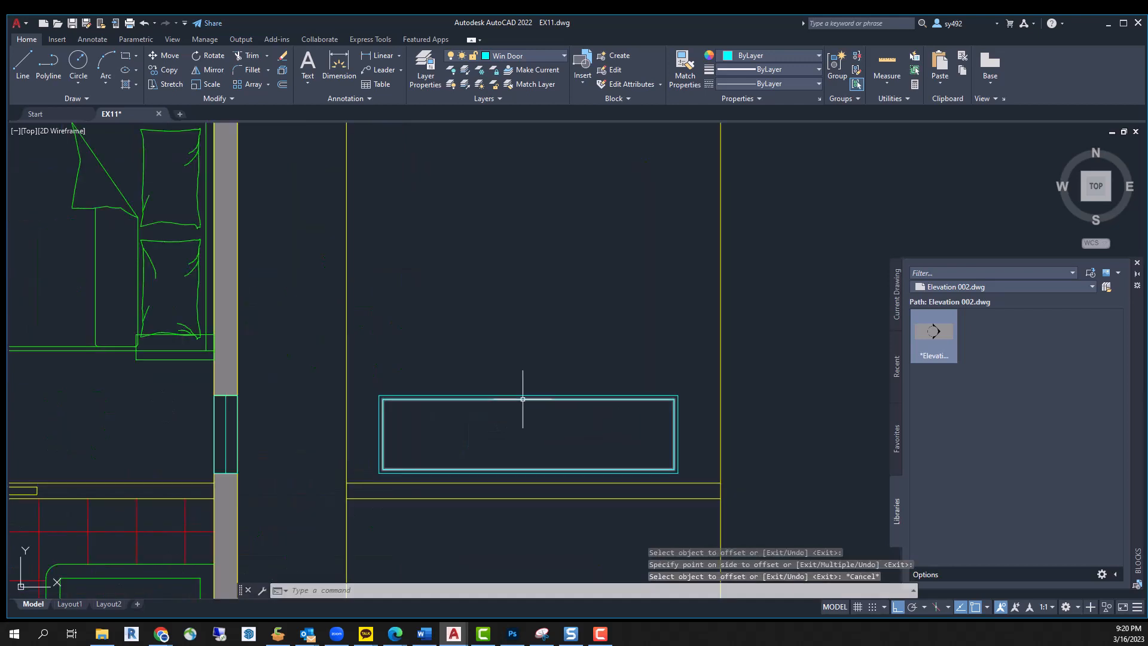
click(562, 56)
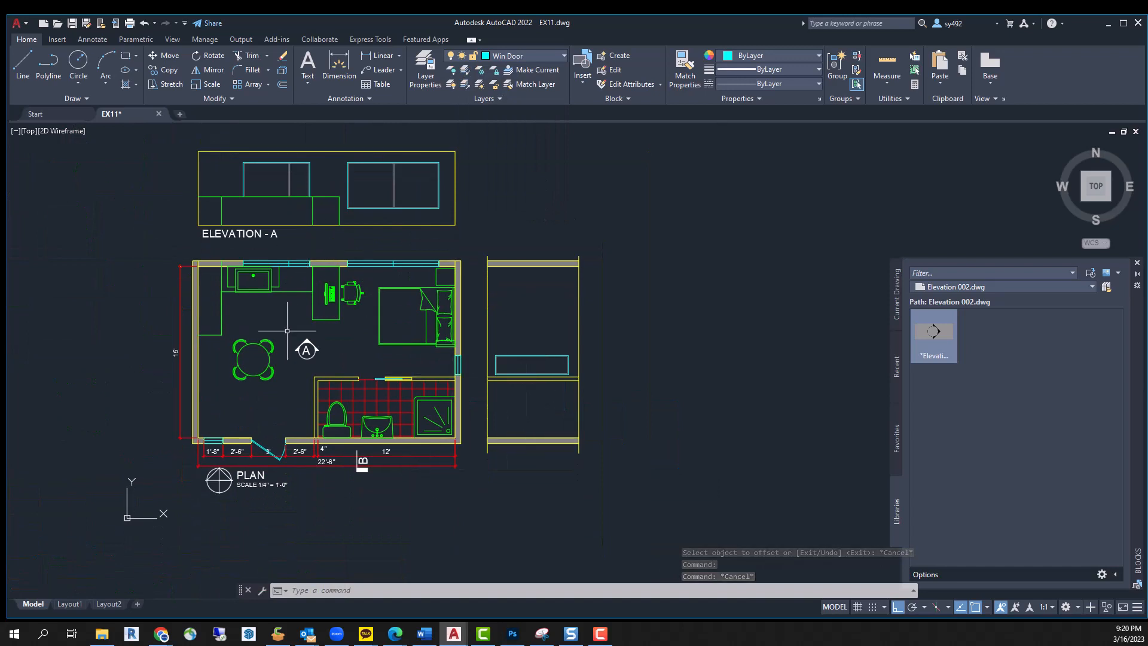
click(469, 267)
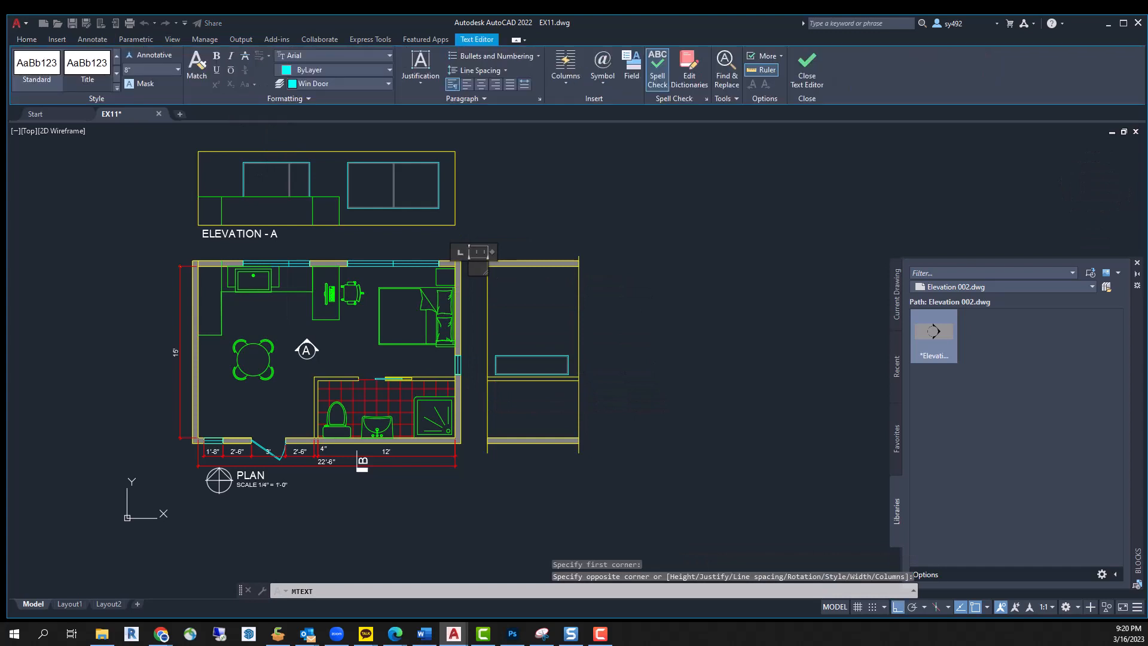
Write the 'SECTION - B' label and rotate it 90° beside the section
text(SEC)
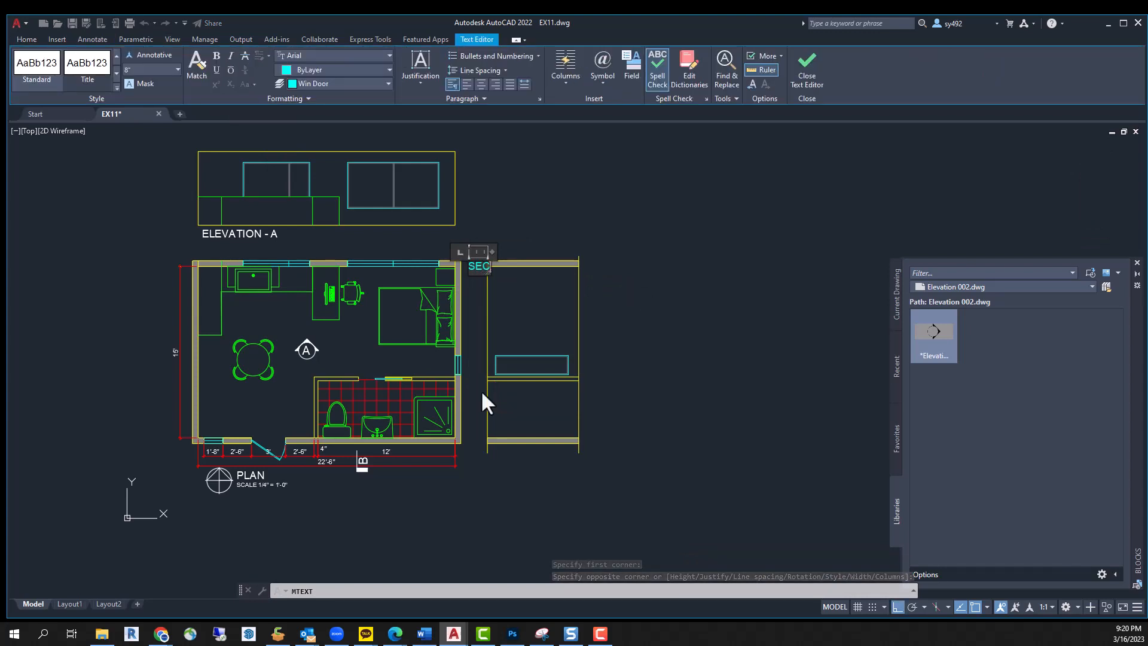
text(TION)
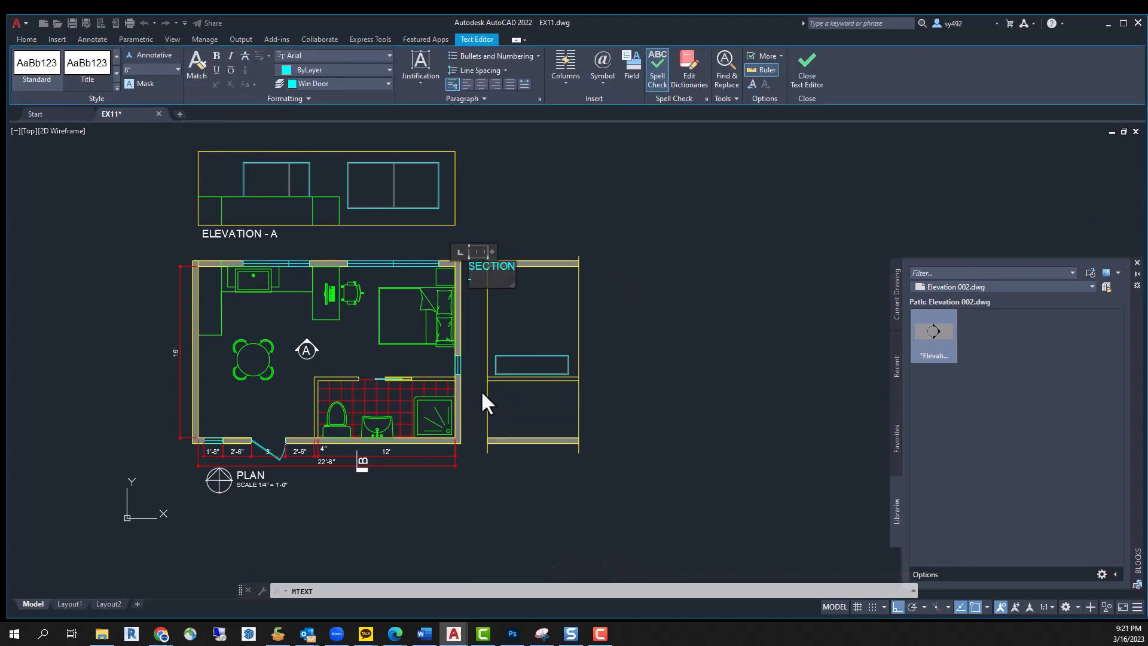
text(- B)
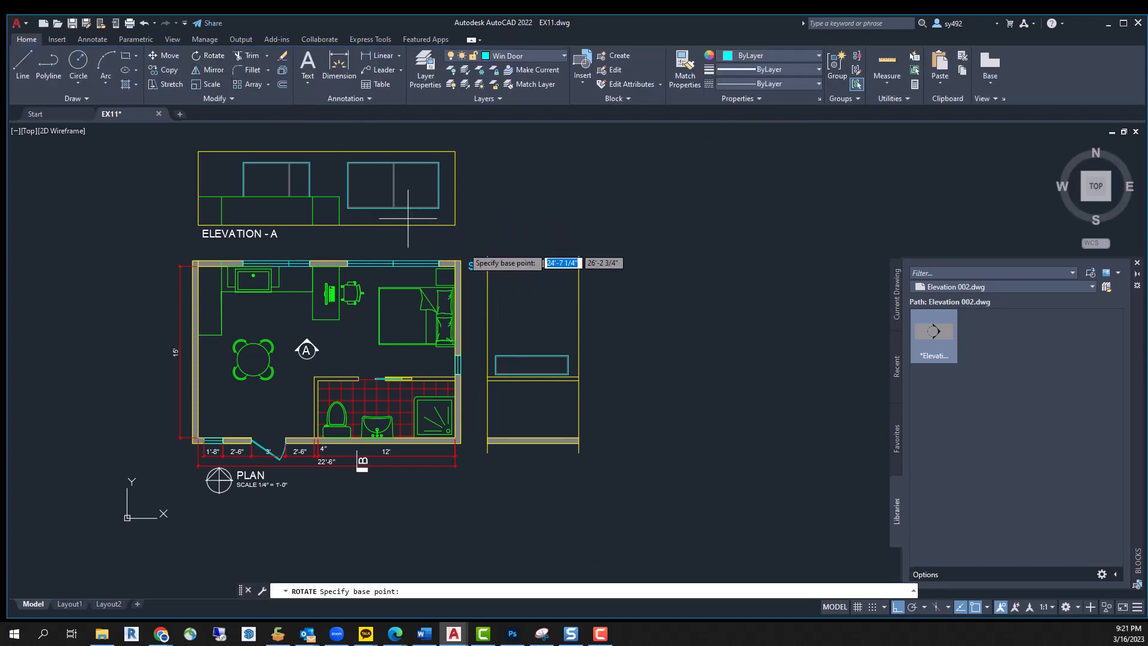
click(469, 395)
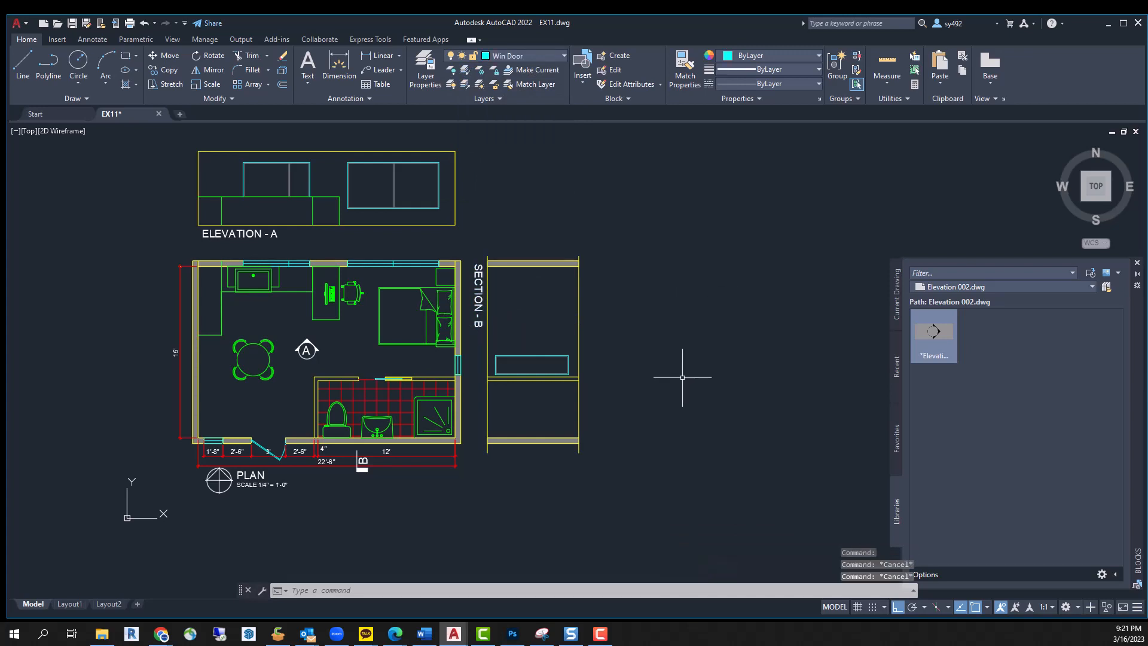
Move the selected drawings to their new position
scroll(down, 3)
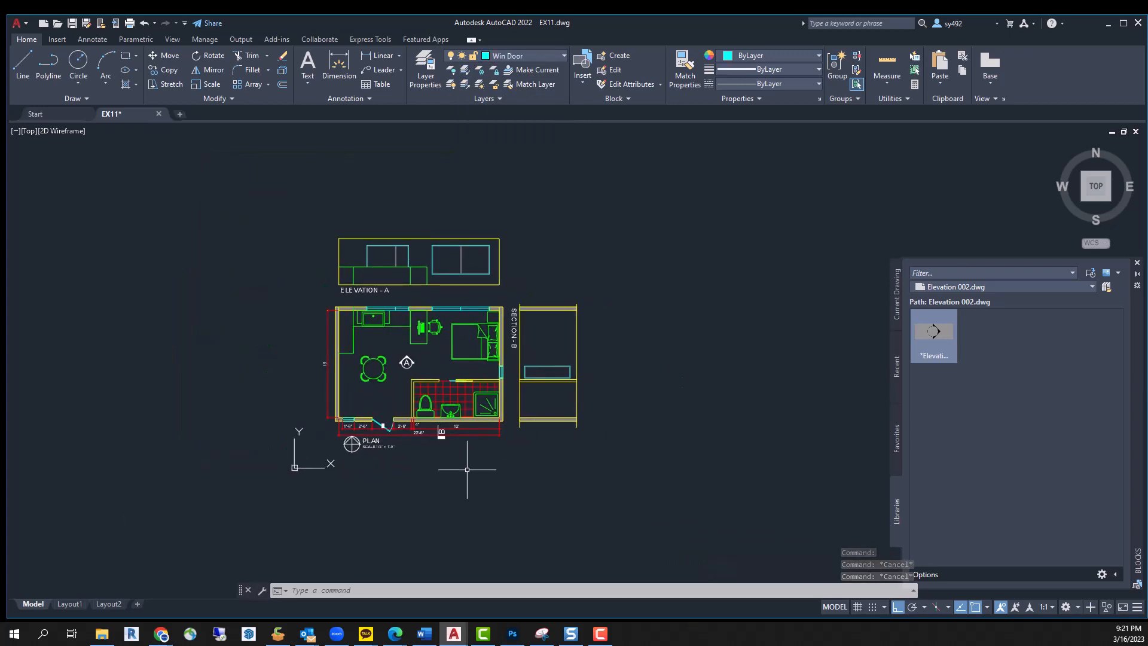
click(68, 604)
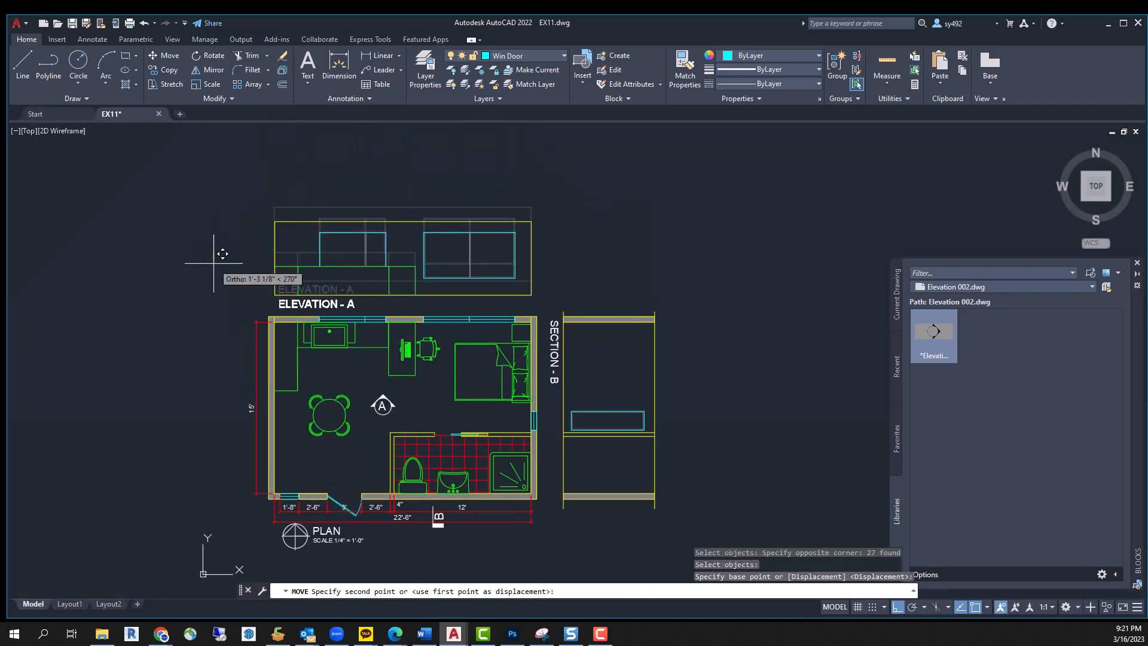
click(69, 604)
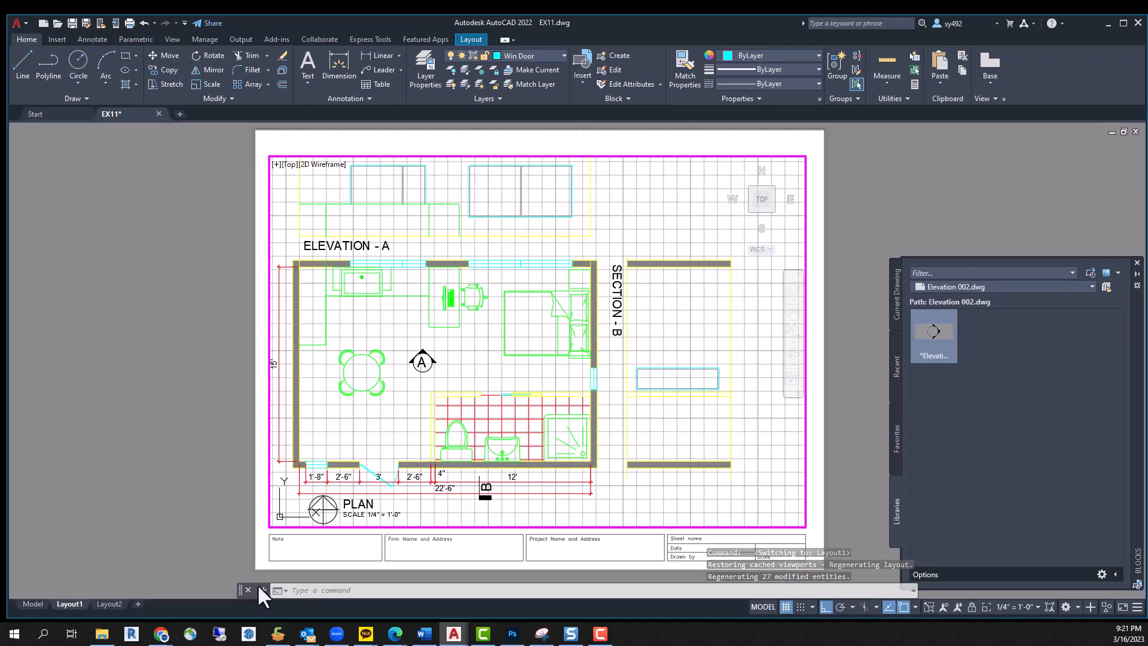
mouse_move(528, 278)
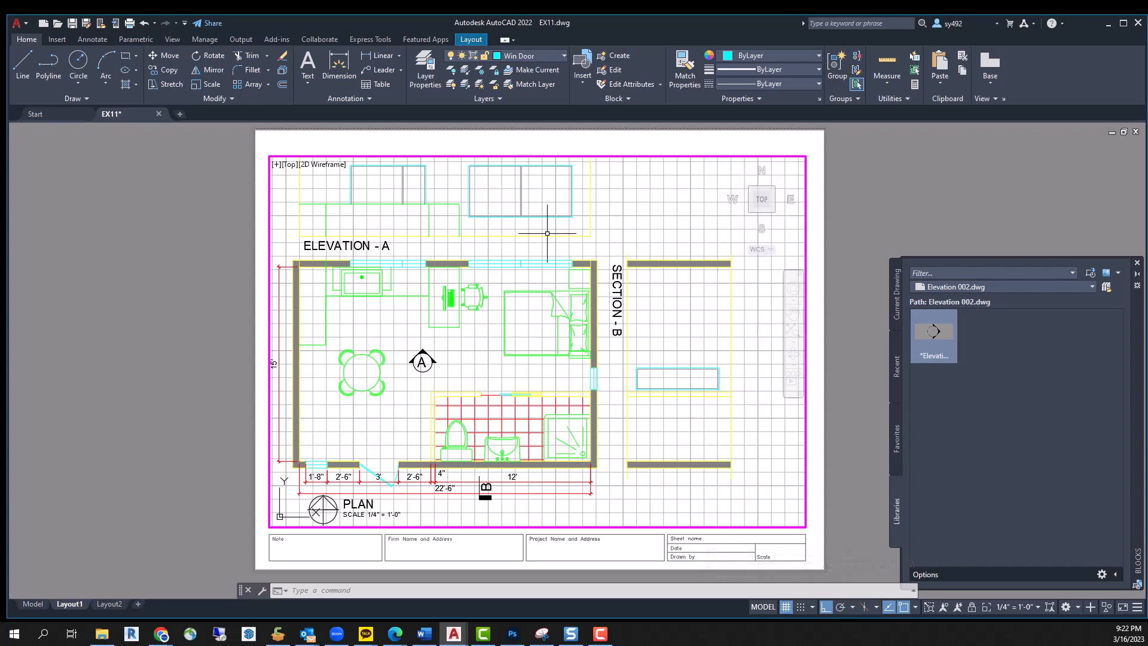
mouse_move(543, 228)
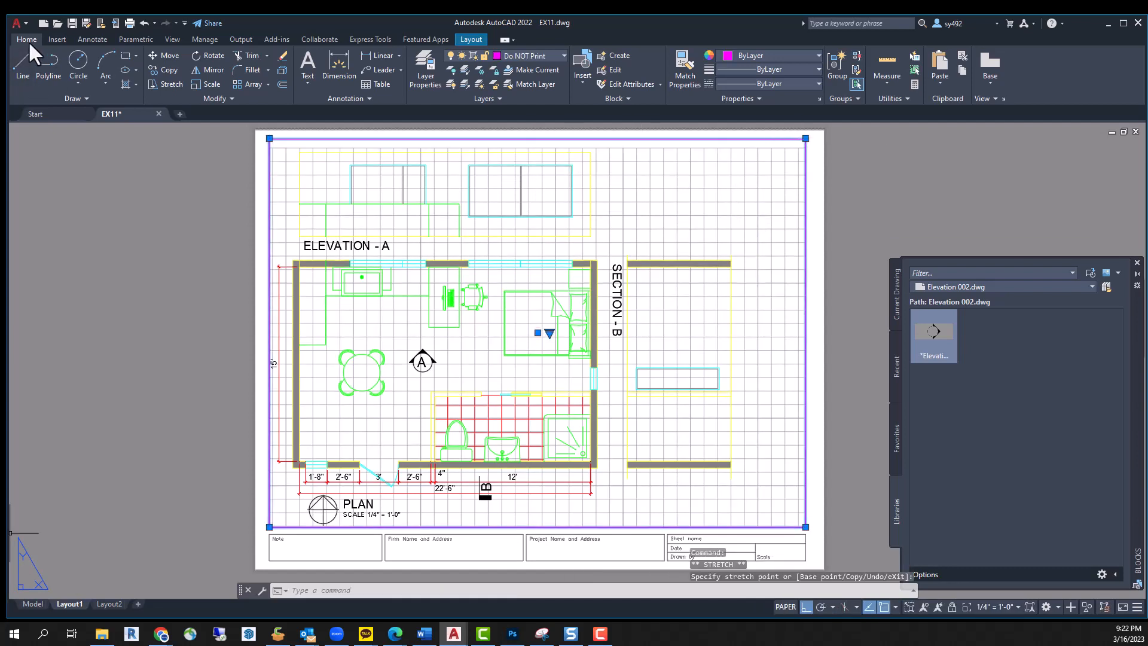
Open the application menu over the Layout1 sheet
click(14, 23)
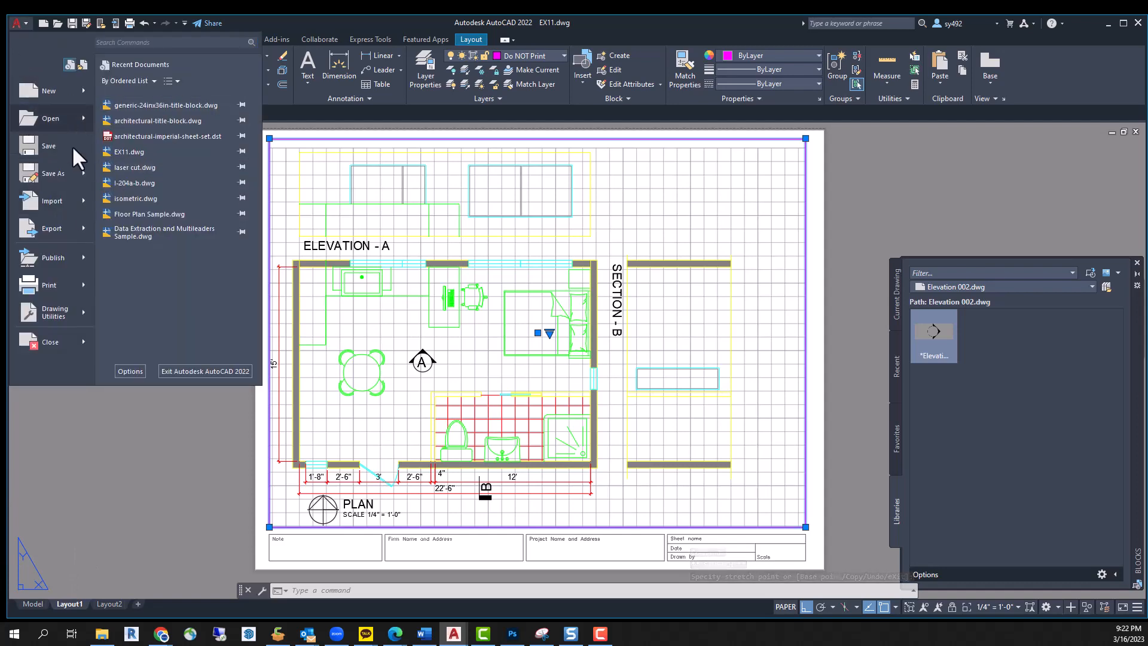